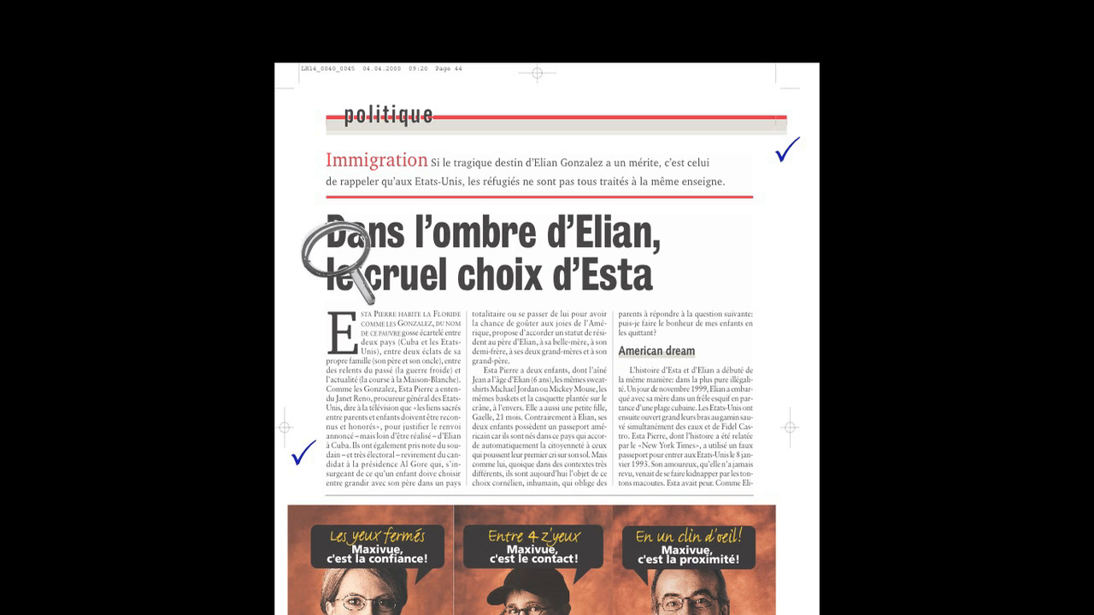
Step: Scroll through the magazine page with approval check marks before the login page
scroll(up, 3)
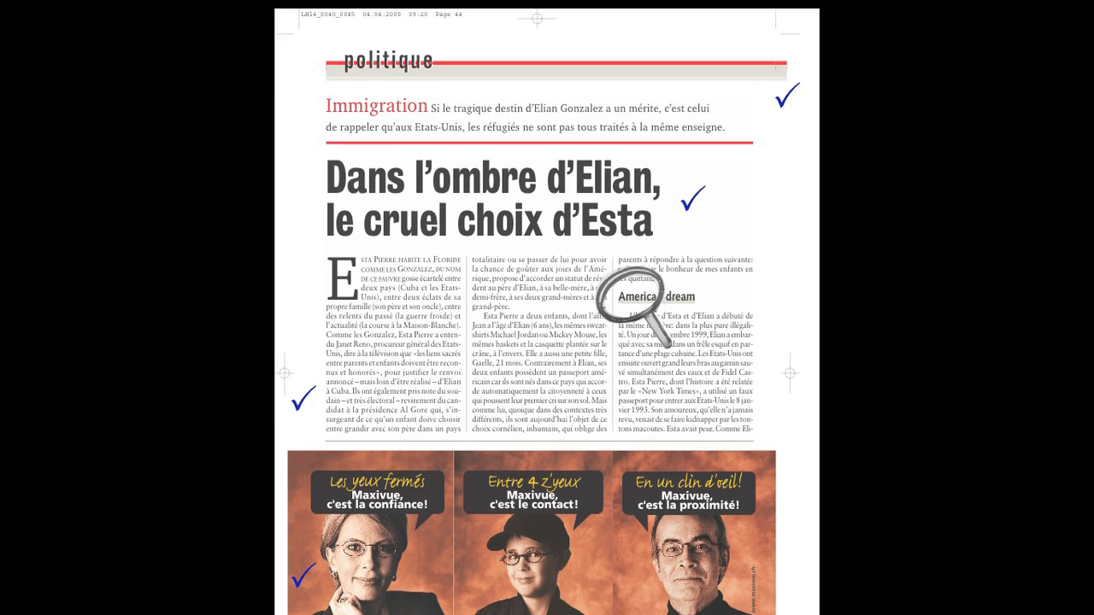
scroll(down, 3)
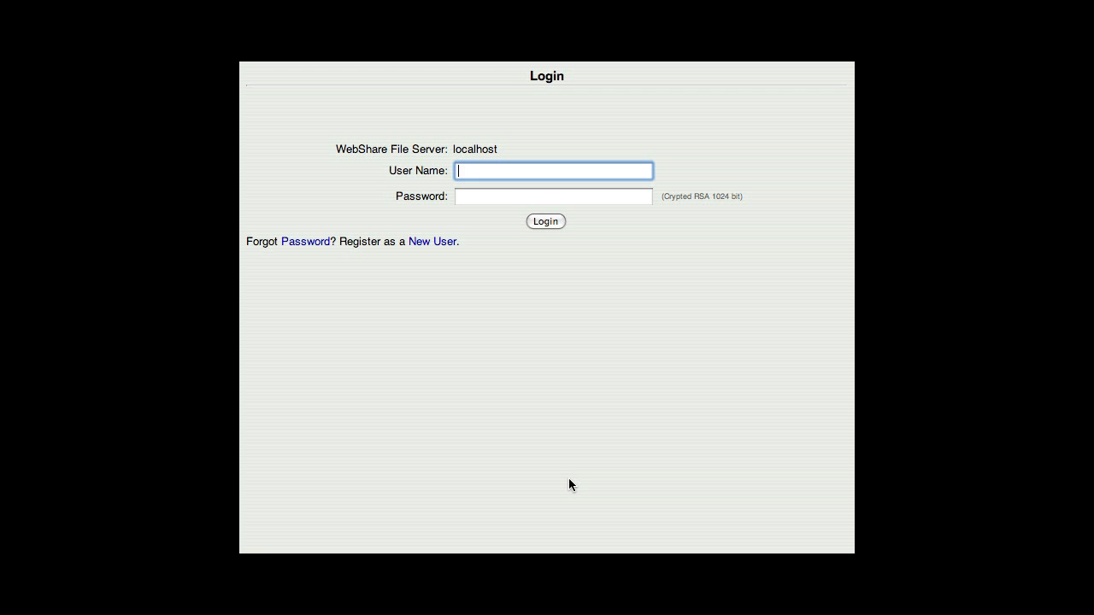
Step: Sign in as 'Chris' and enter the Documents & Images sharepoint
text(Chris)
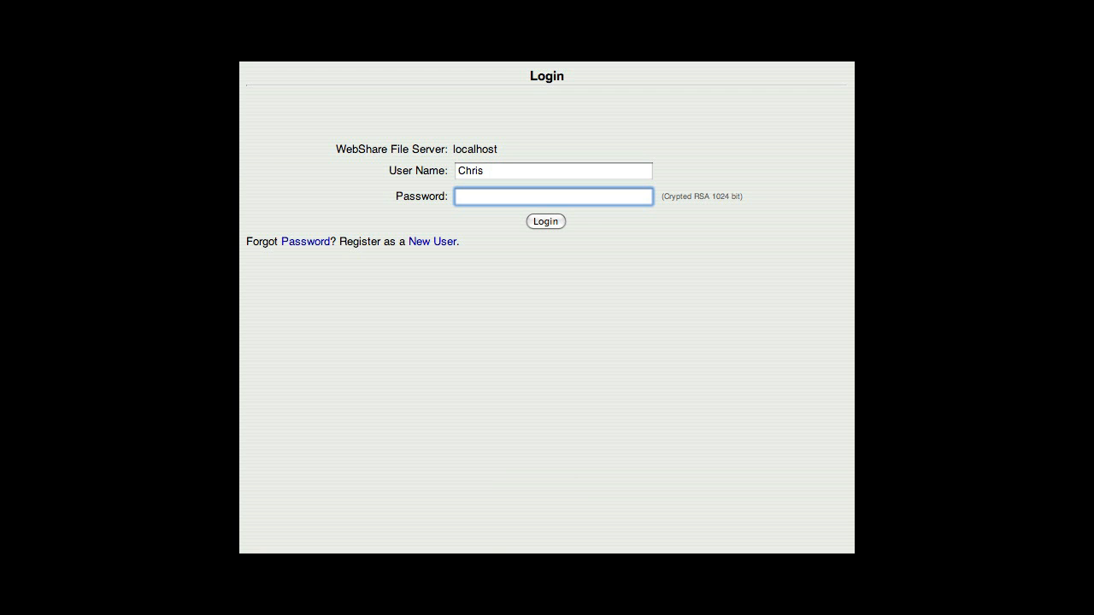
click(546, 222)
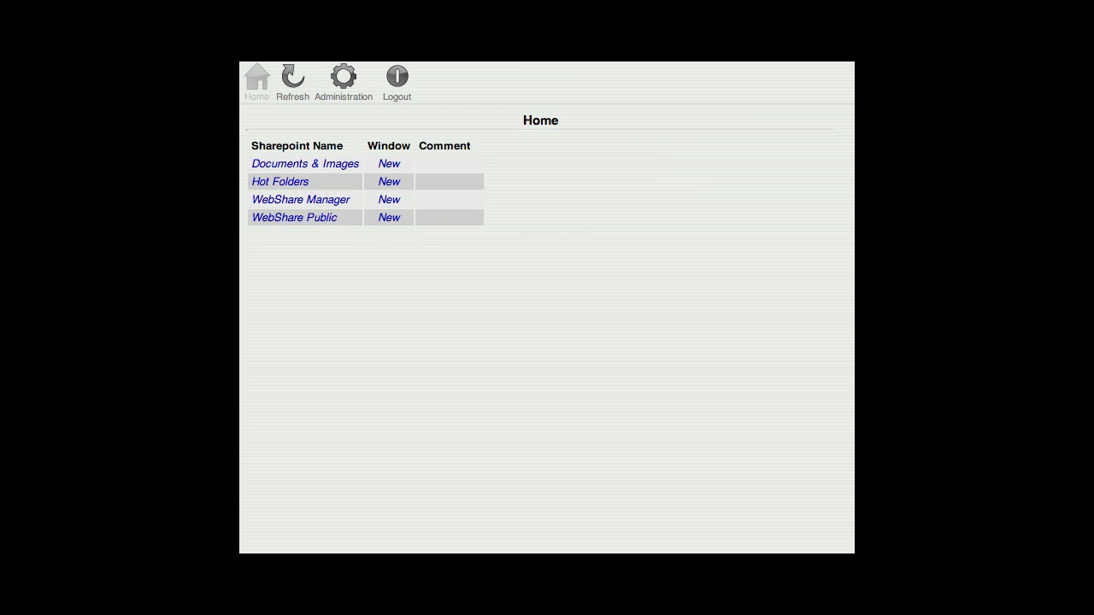
click(304, 164)
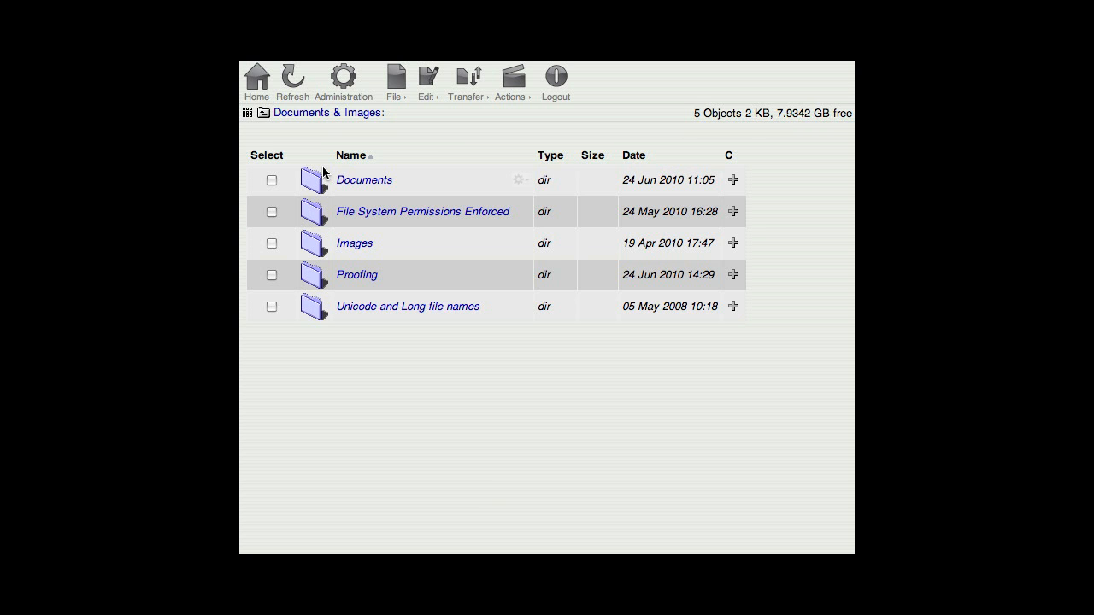
Step: Go into the Proofing folder and preview Portrait.tif with its RGB details
click(356, 273)
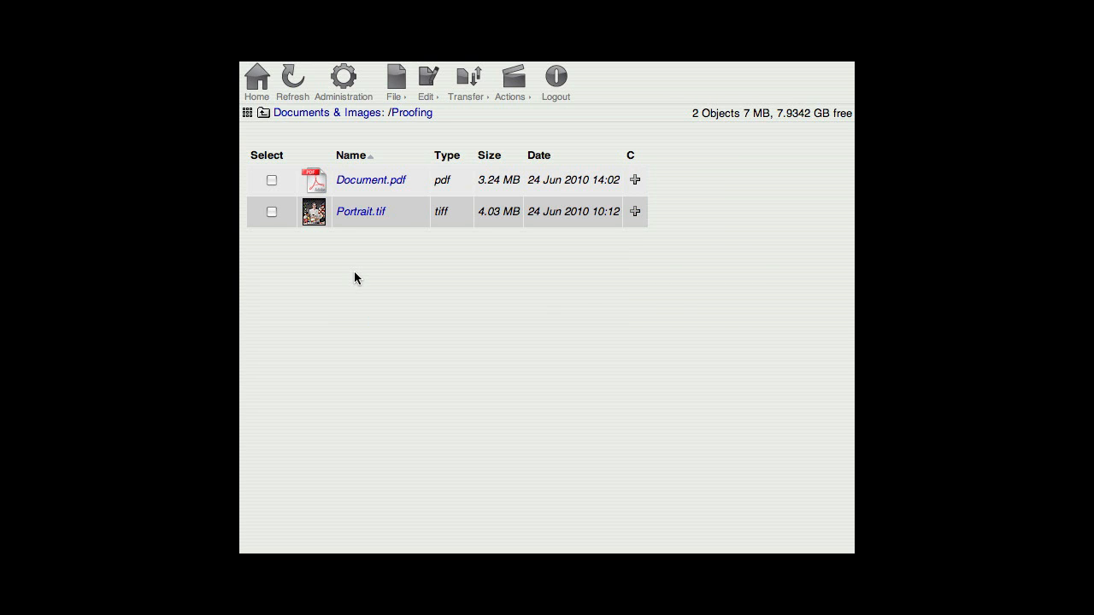
mouse_move(361, 212)
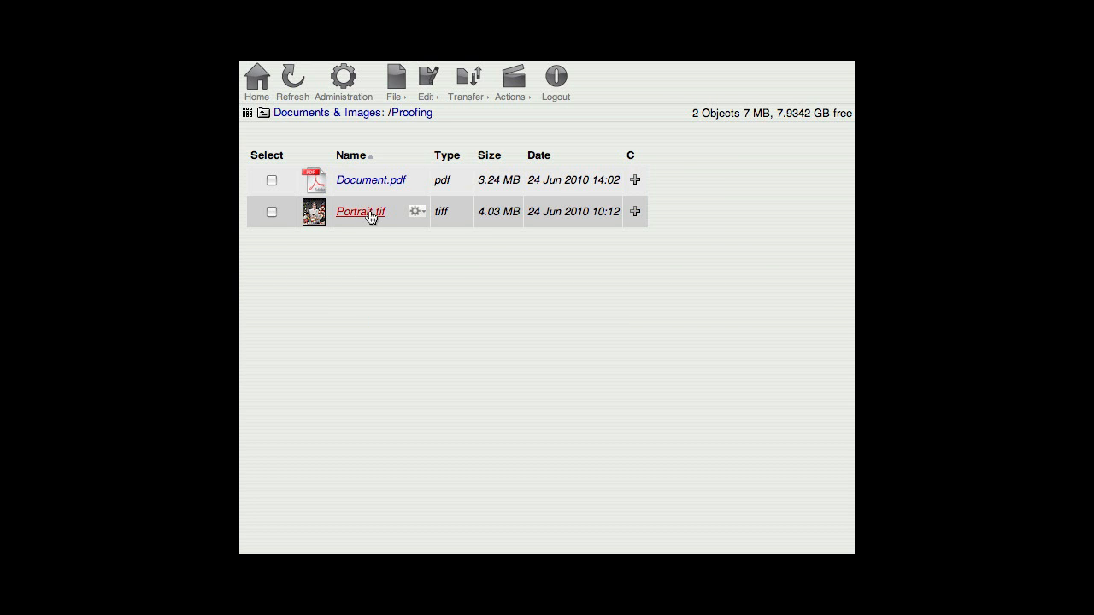
click(359, 212)
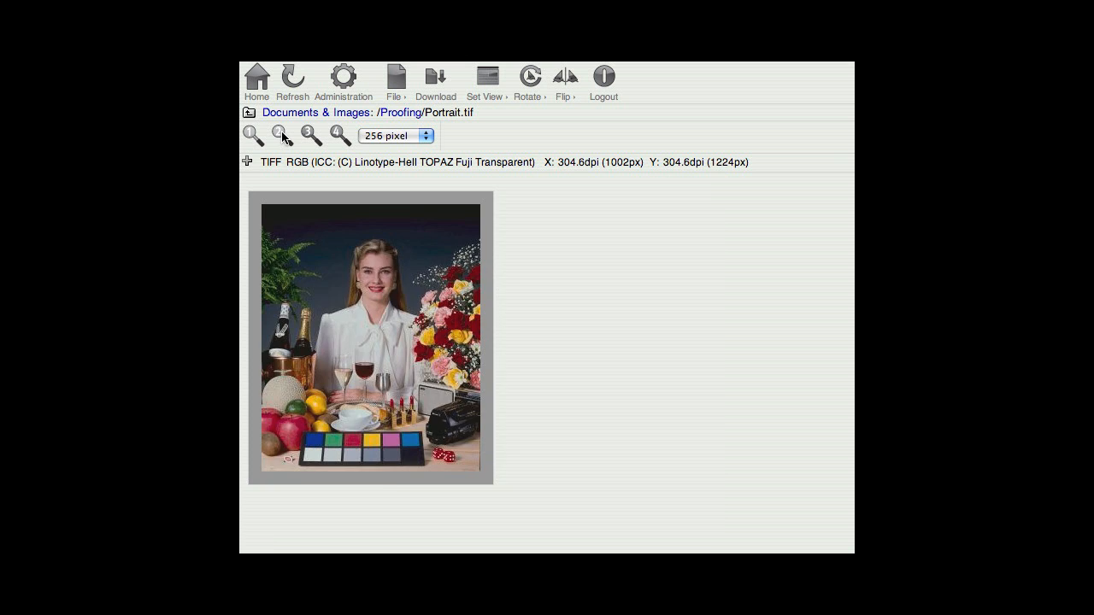
Step: Enlarge then shrink the Portrait.tif preview and return to the Proofing folder
click(311, 135)
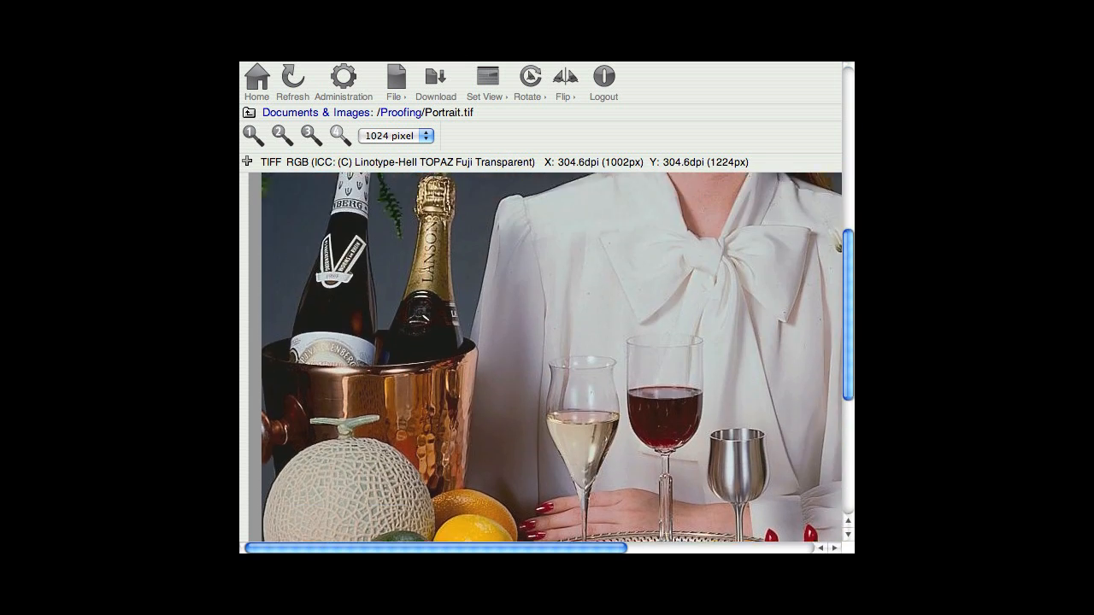
scroll(up, 3)
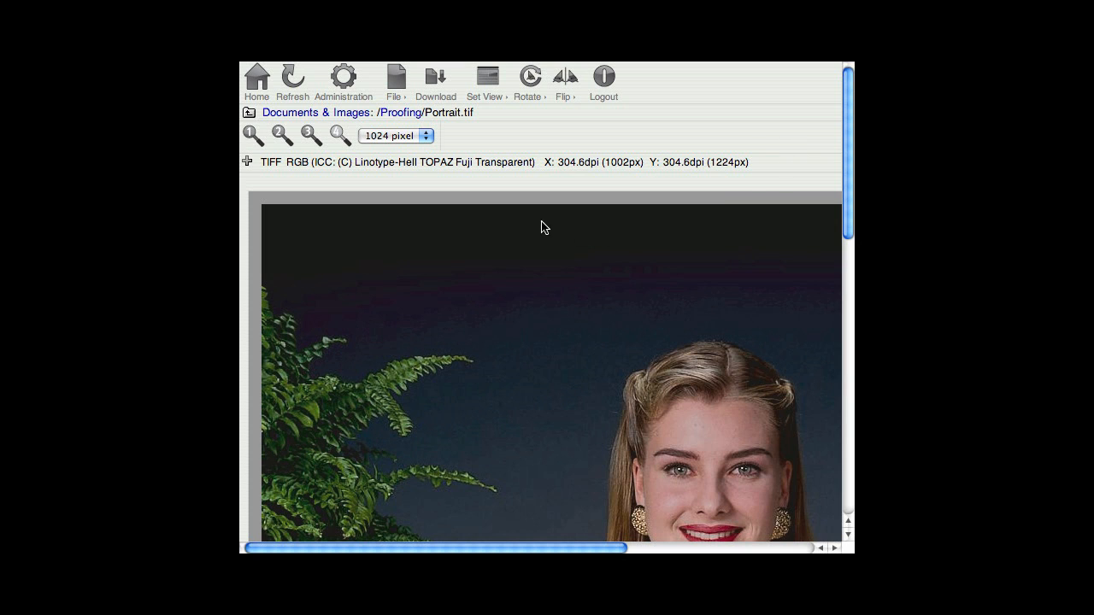
click(251, 135)
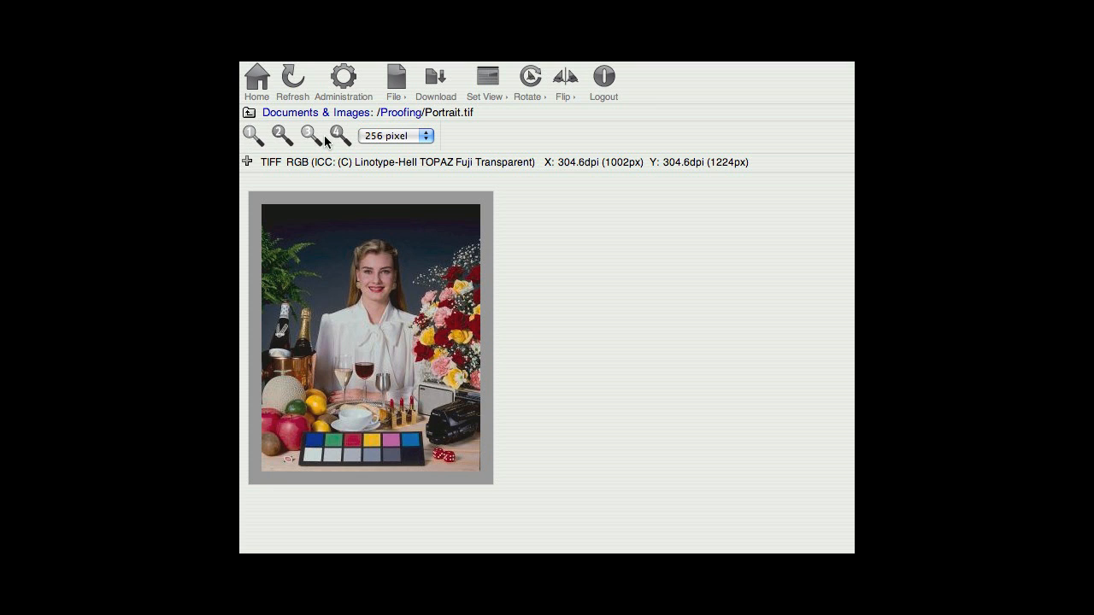
mouse_move(400, 112)
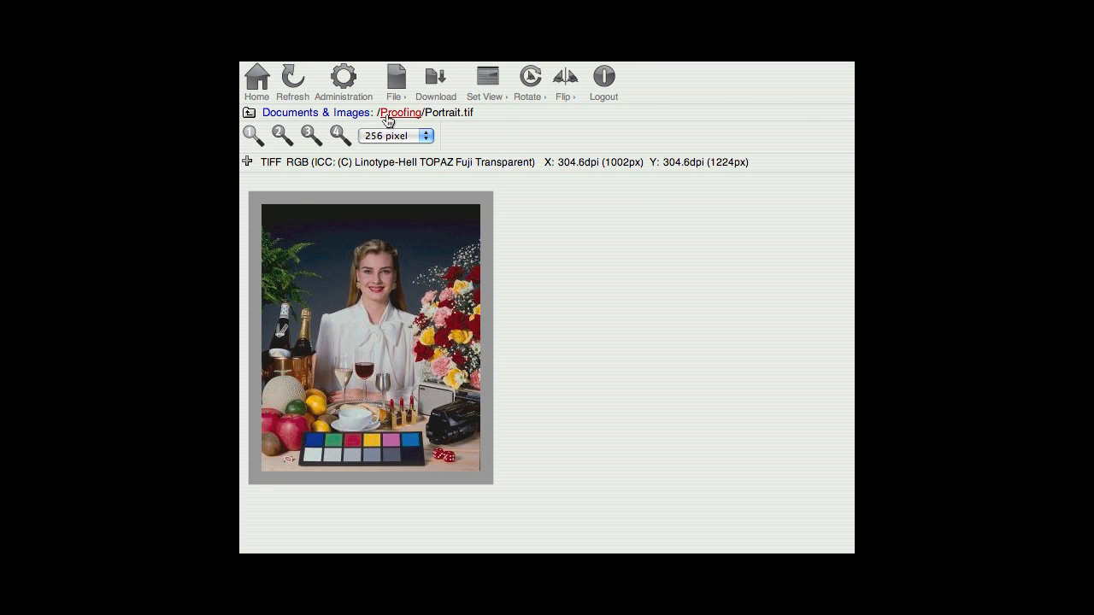
click(400, 112)
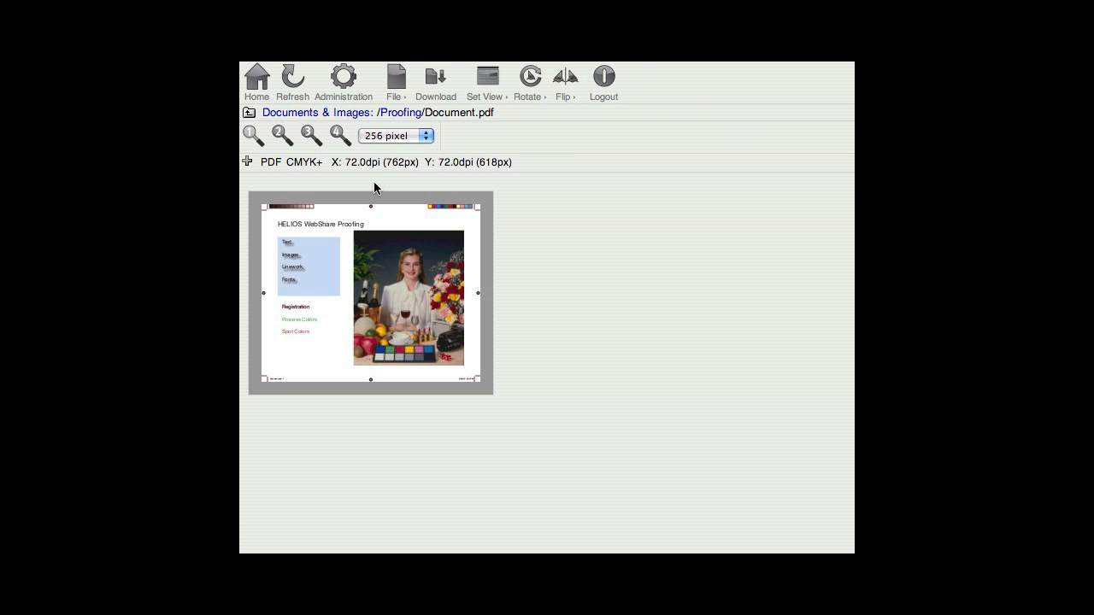
Step: Preview Document.pdf enlarged, checking the rotation options and the file actions list
click(281, 135)
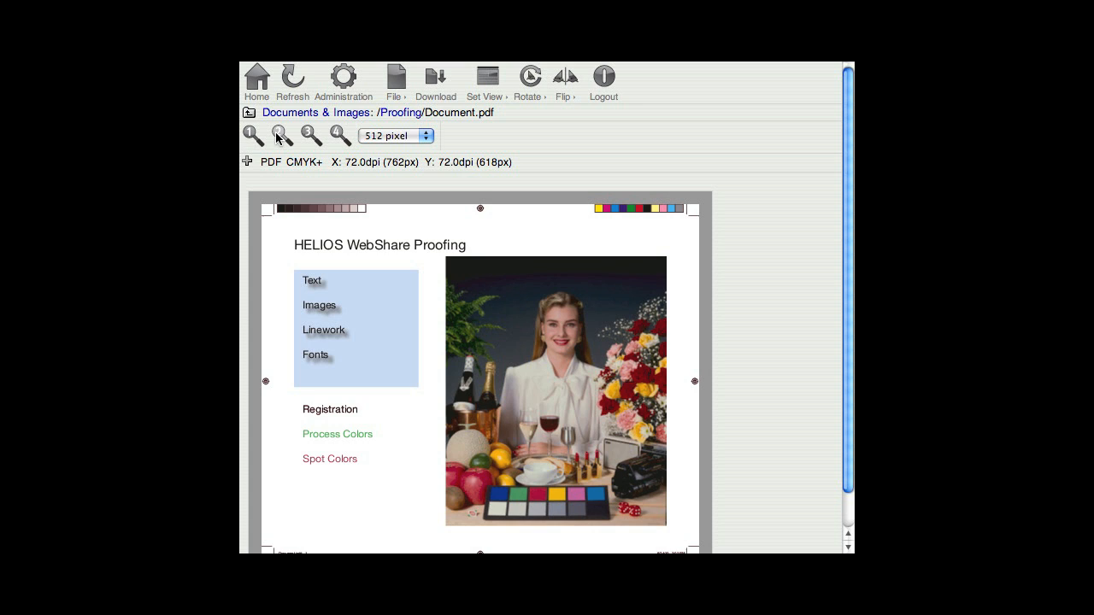
click(530, 82)
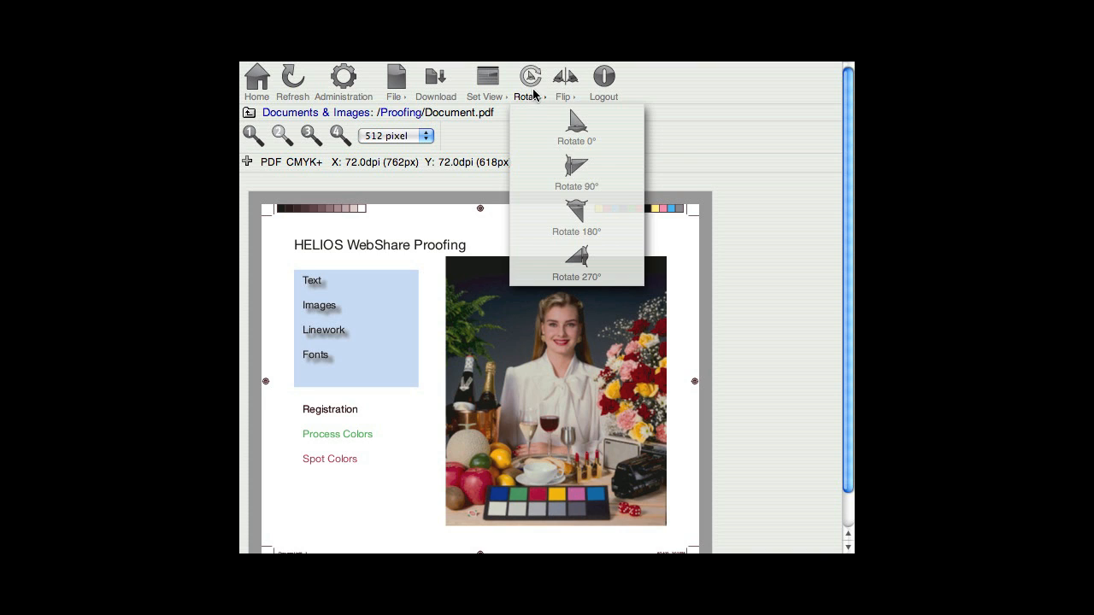
click(394, 82)
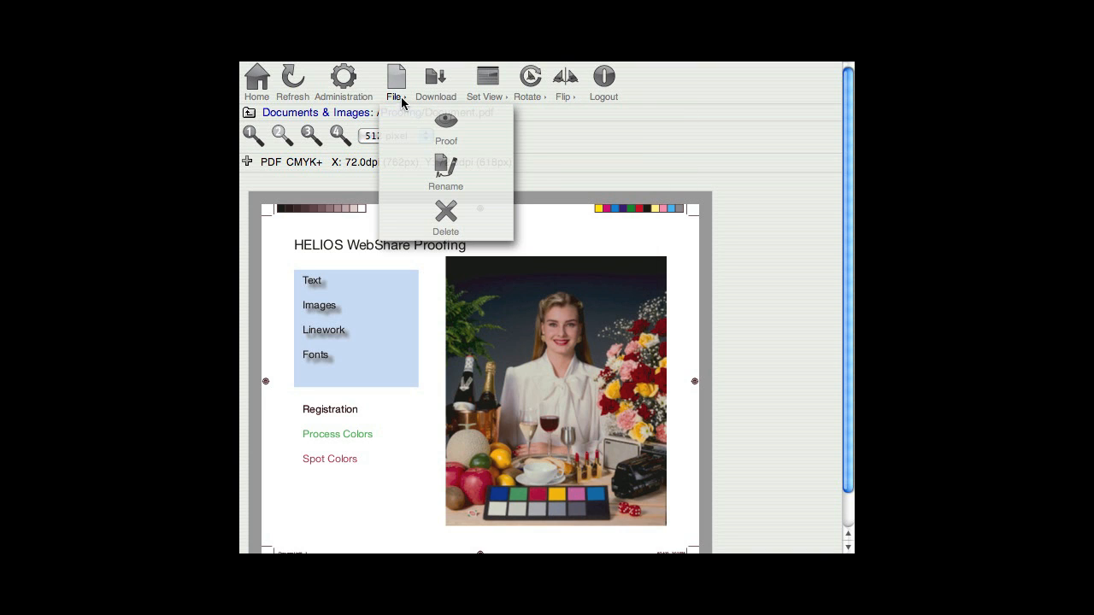
mouse_move(445, 120)
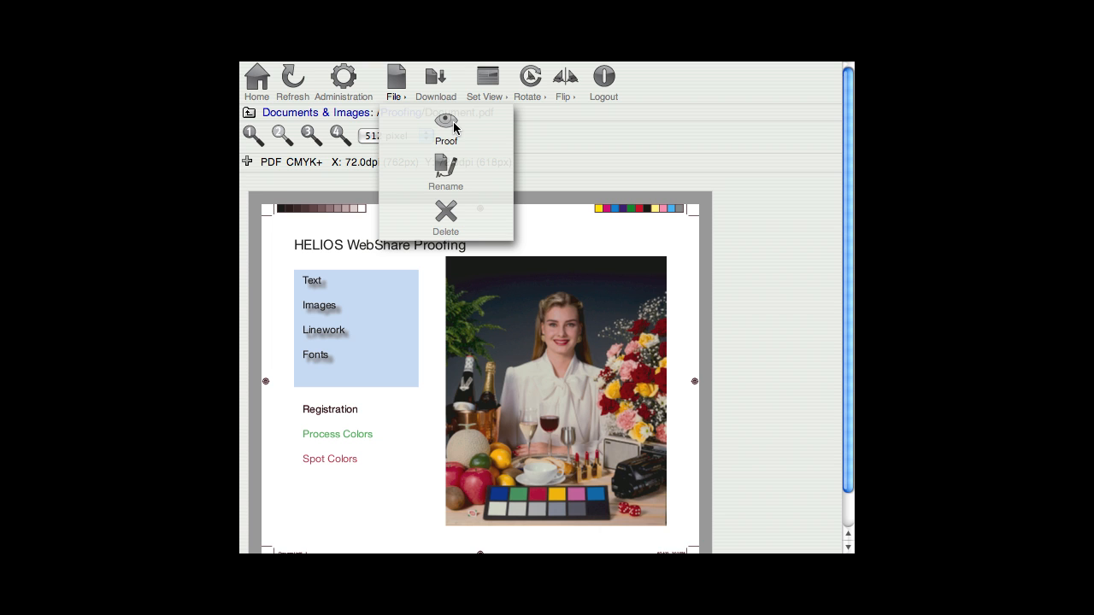
Step: Switch Document.pdf into the soft-proofing view and glance at the rotation options
click(445, 123)
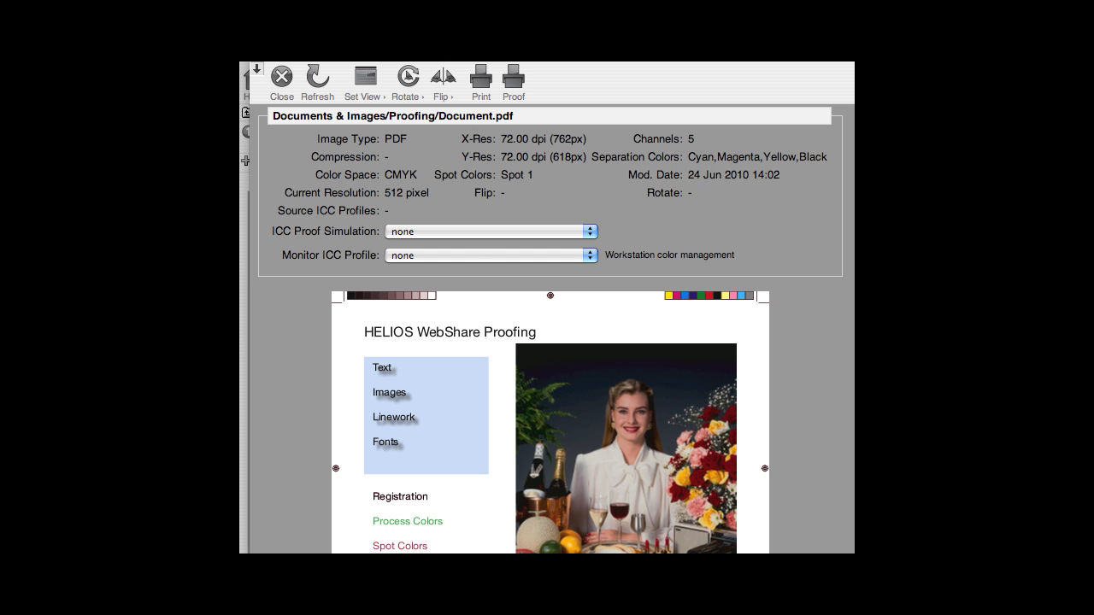
click(407, 82)
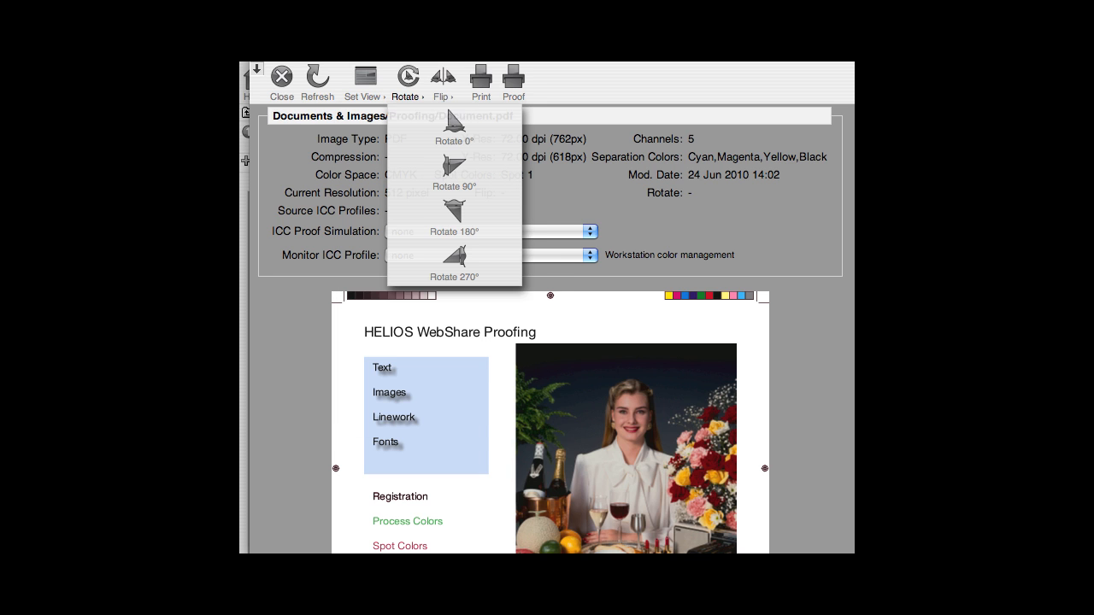
click(442, 82)
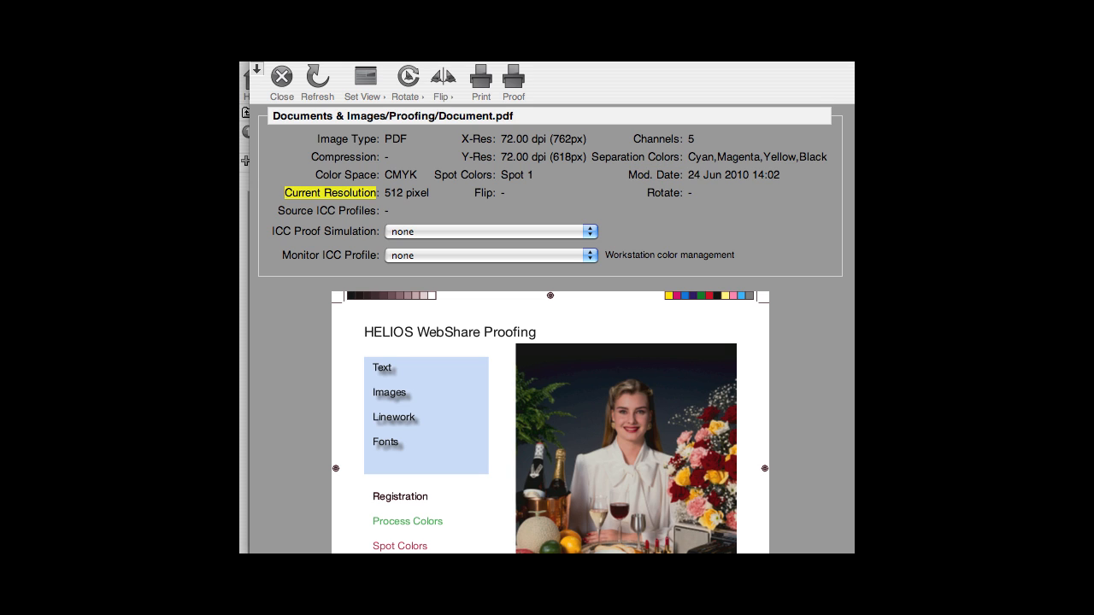
mouse_move(482, 191)
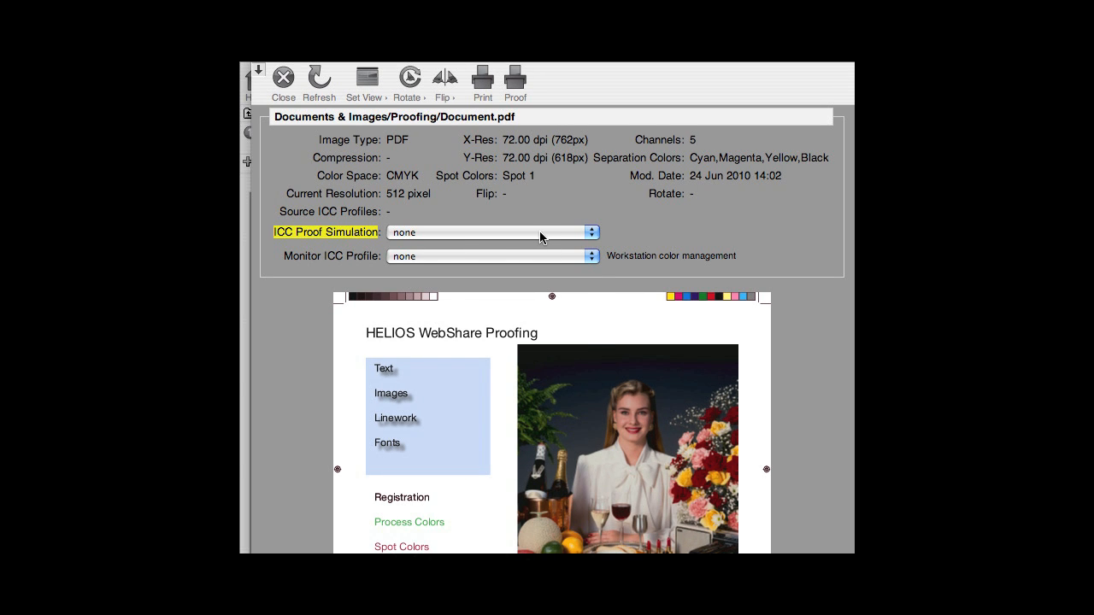
Step: Compare the soft proof under GRACoL2006_Coated1v2.icc, SWOP2006_Coated3v2.1.icc and another profile
click(493, 232)
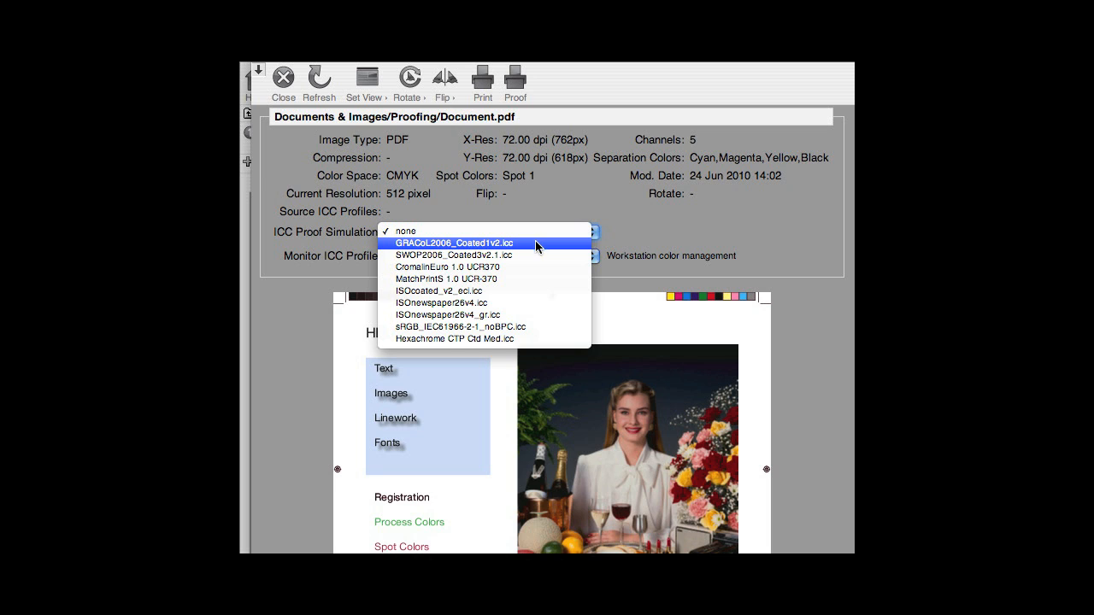
mouse_move(532, 281)
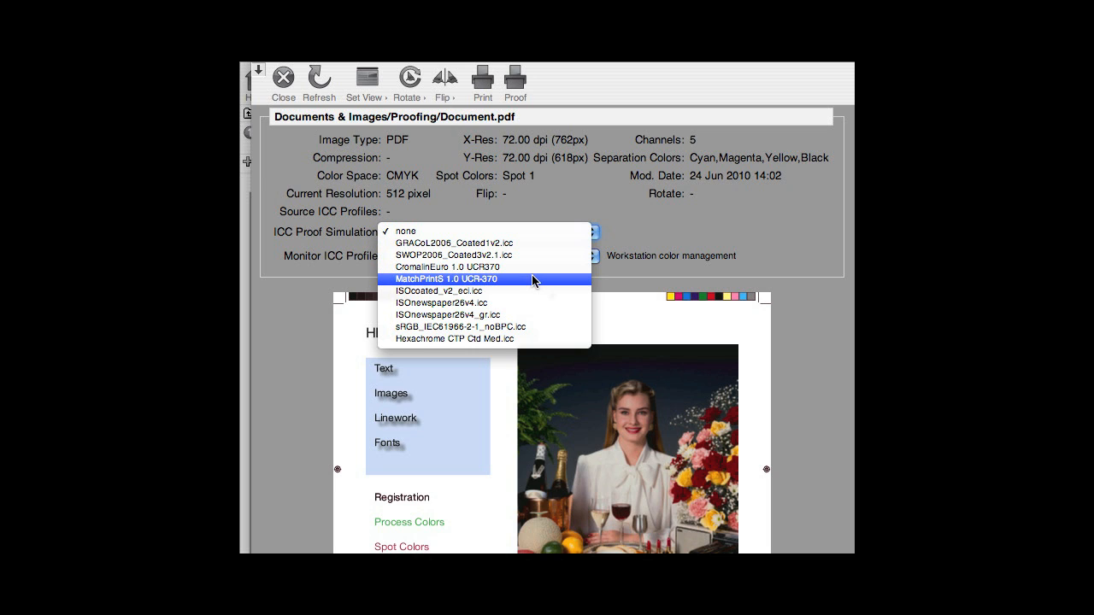
mouse_move(530, 311)
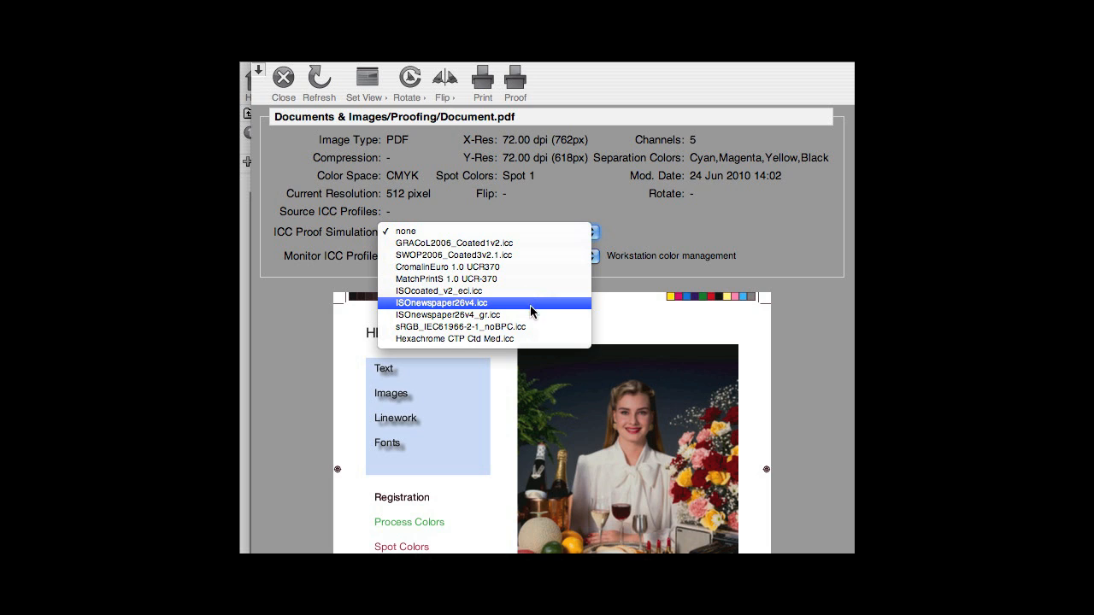
mouse_move(541, 254)
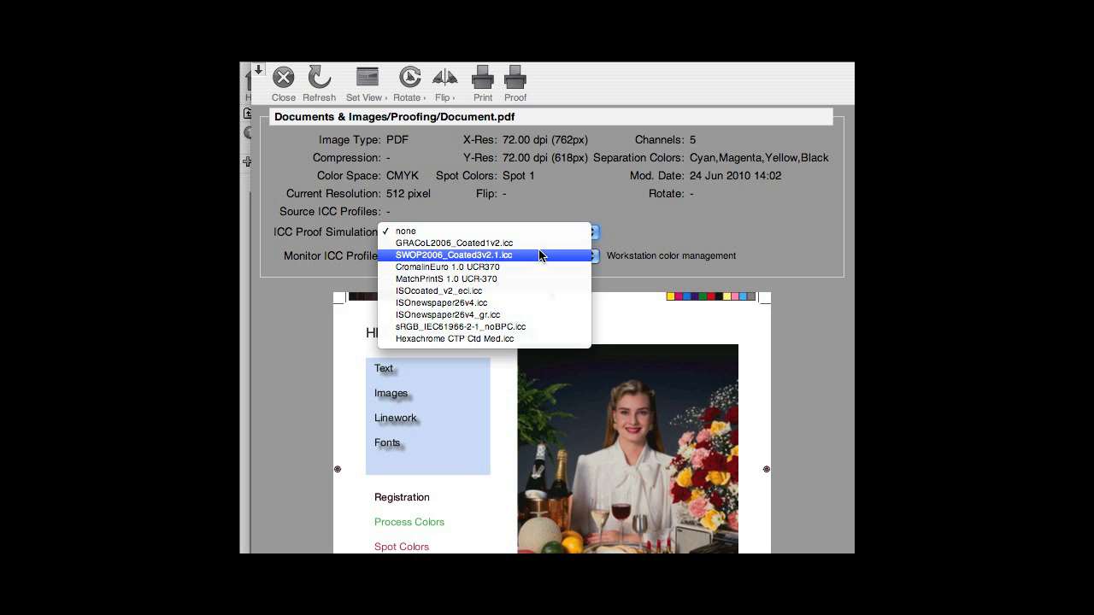
click(455, 243)
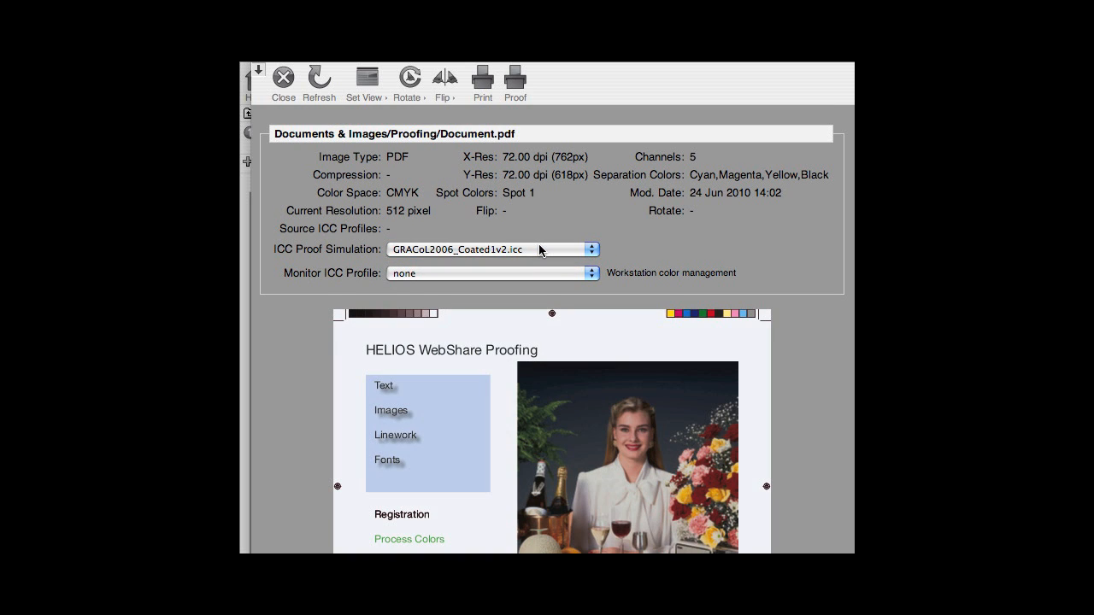
click(592, 249)
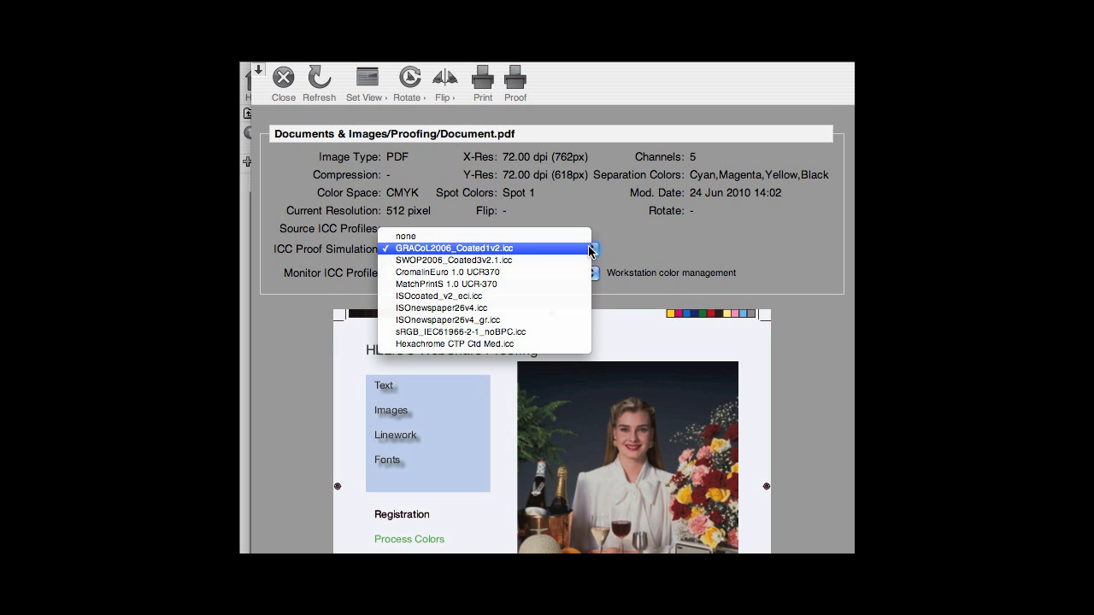
click(451, 259)
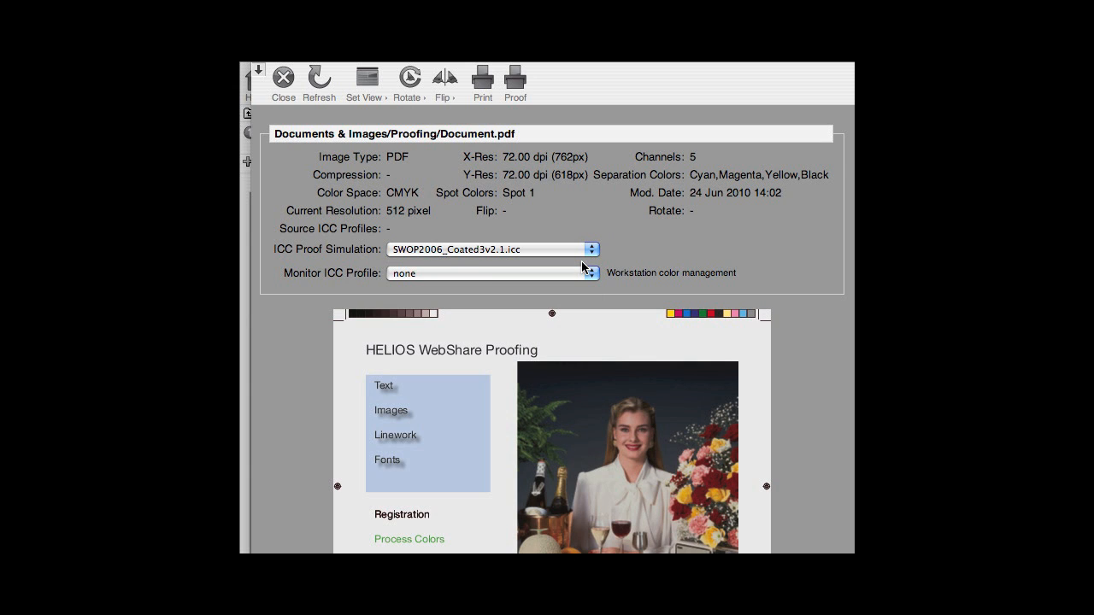
click(591, 249)
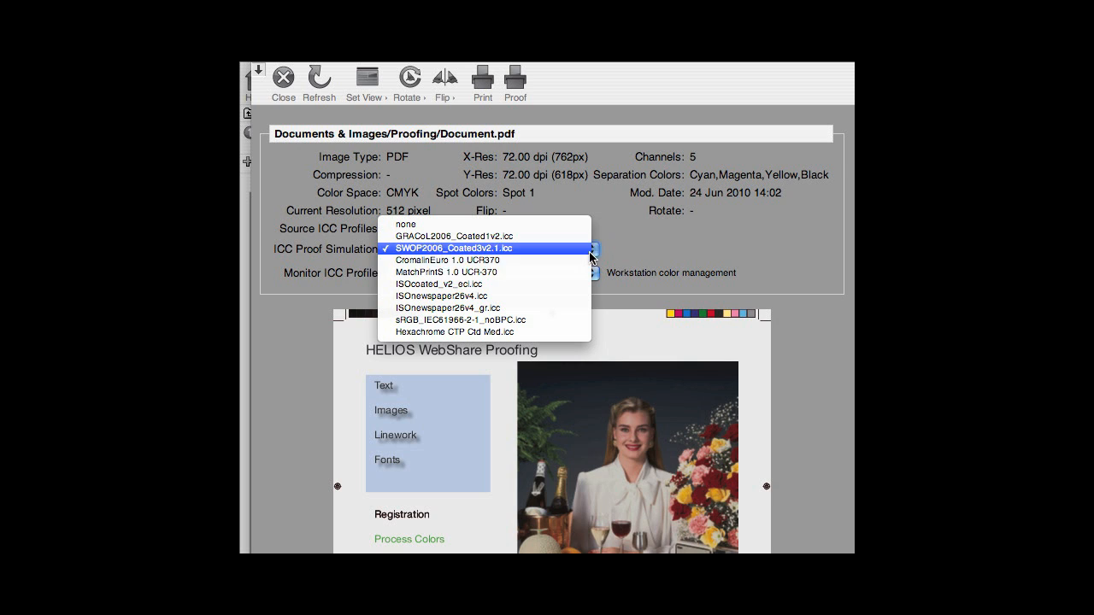
click(438, 284)
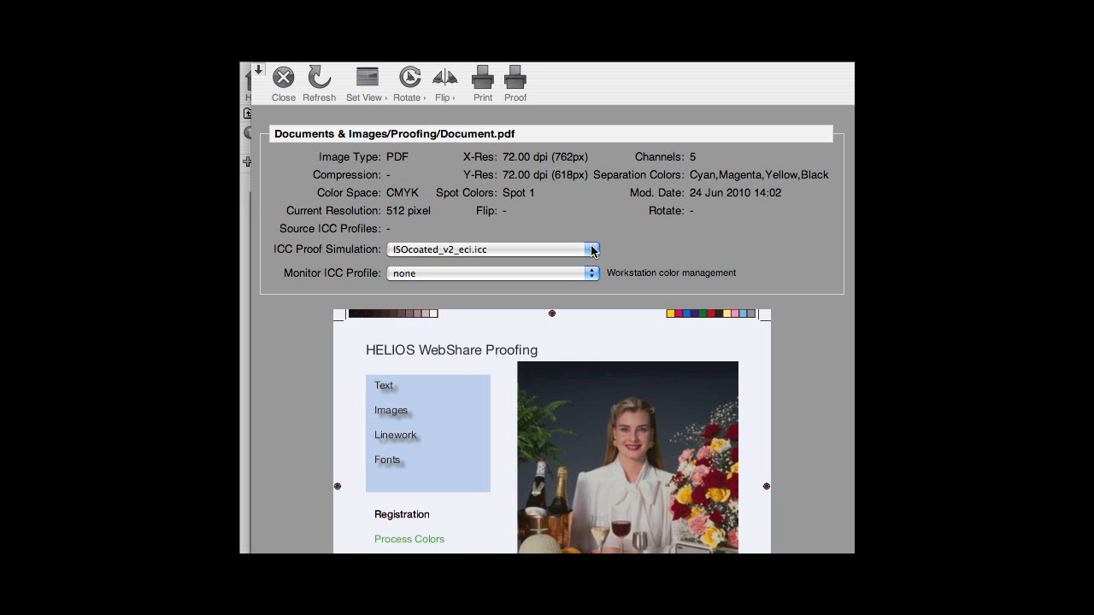
Step: Try ISOnewspaper26v4.icc and ISOnewspaper26v4_gr.icc, then settle on ISOcoated_v2_eci.icc simulation
click(591, 250)
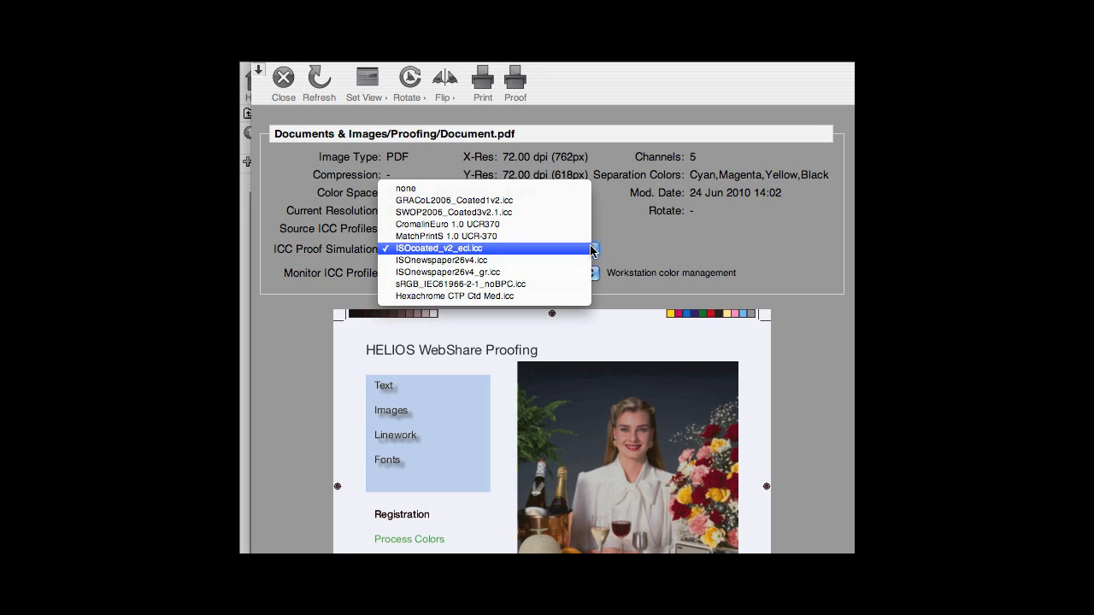
mouse_move(454, 260)
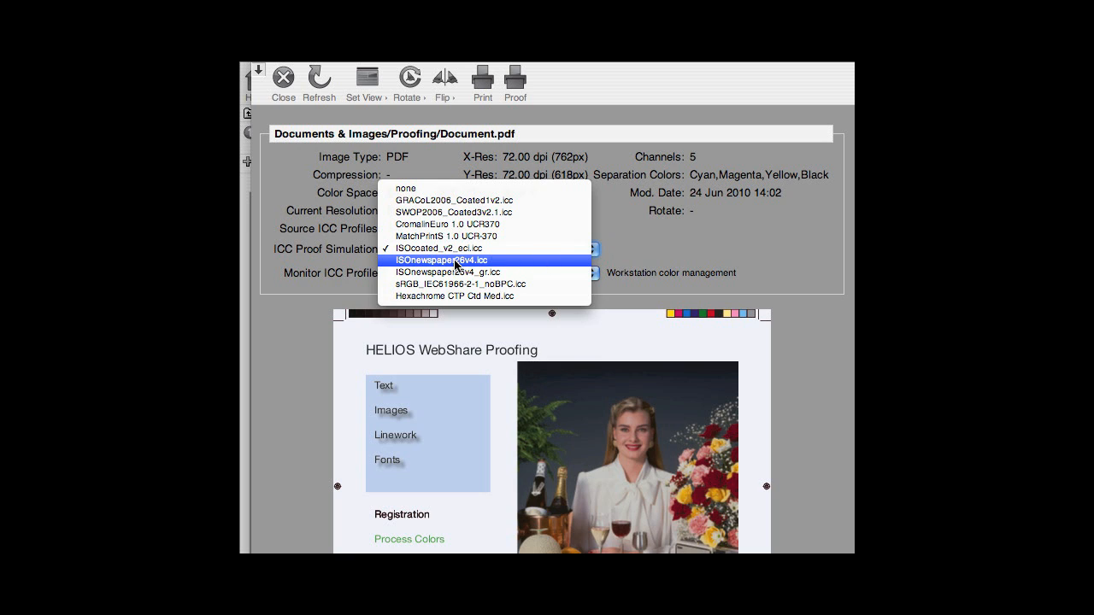
click(441, 260)
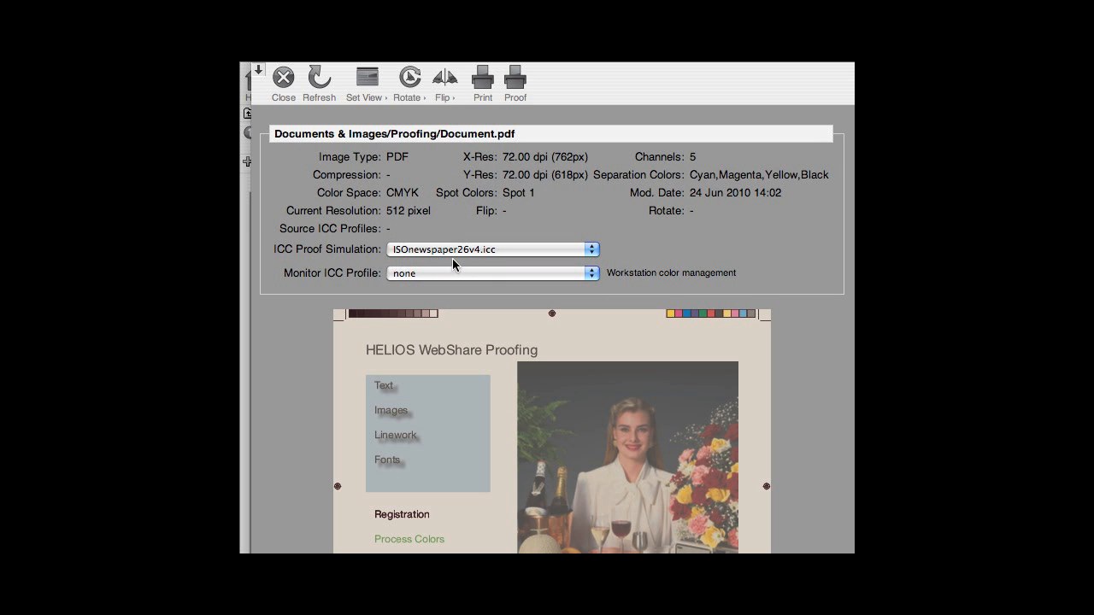
mouse_move(554, 250)
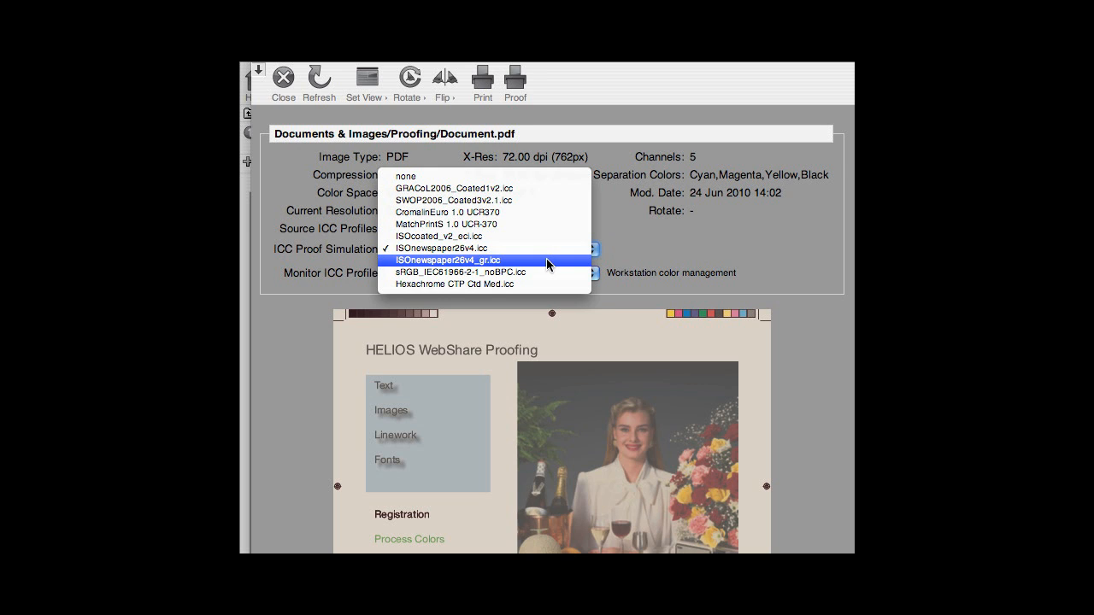
click(445, 259)
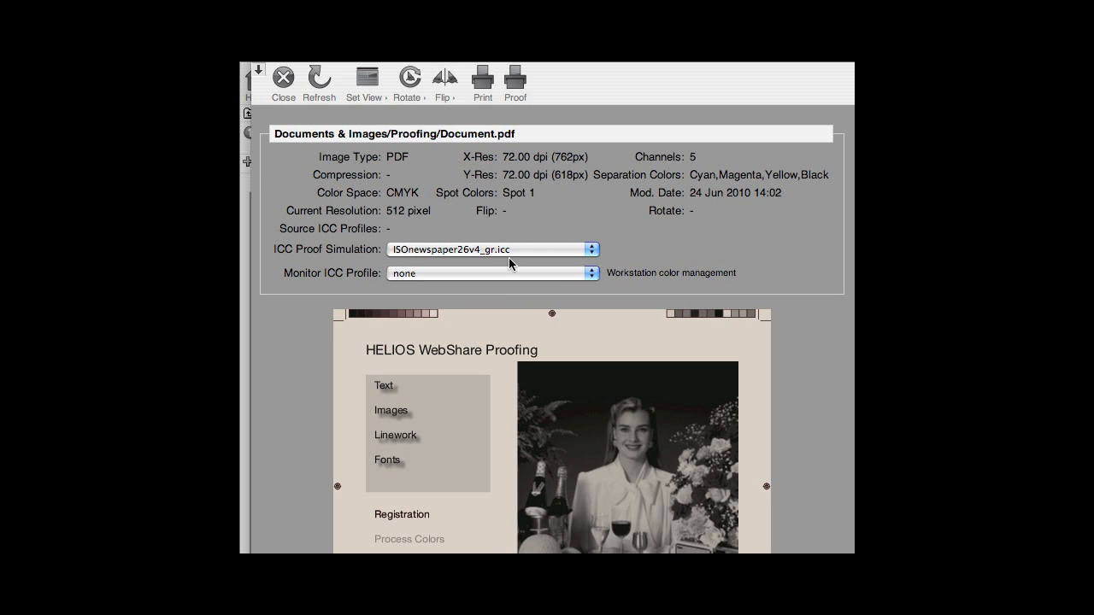
mouse_move(489, 256)
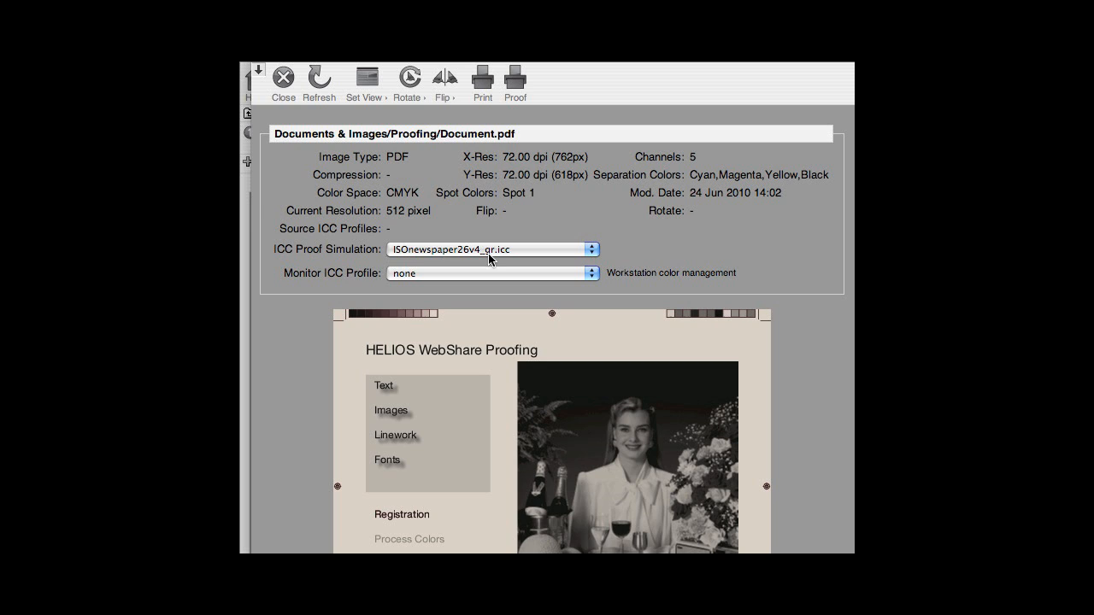
mouse_move(584, 253)
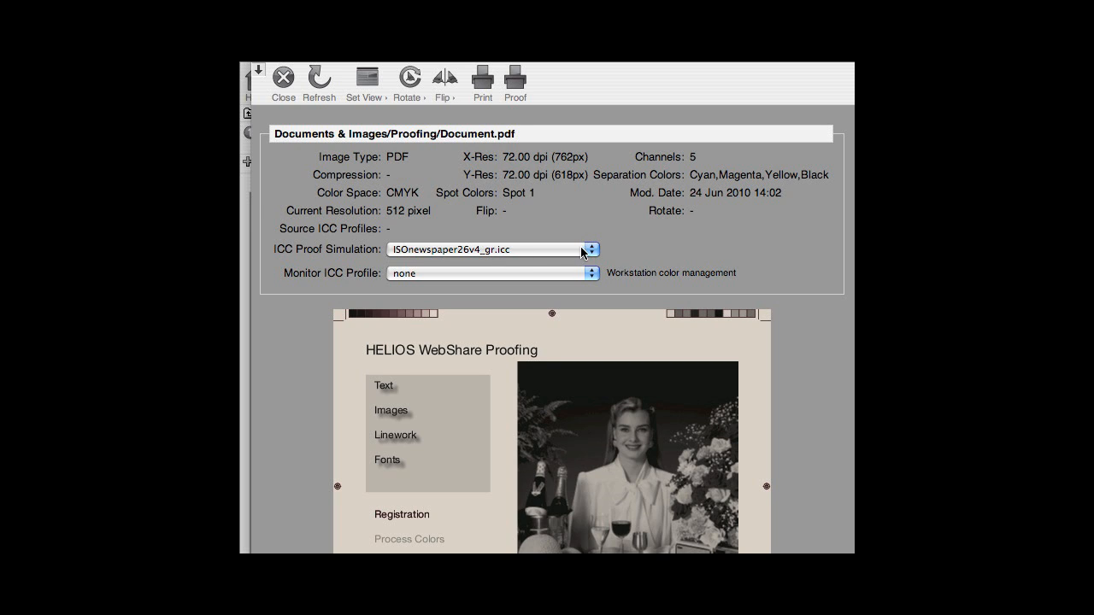
mouse_move(584, 342)
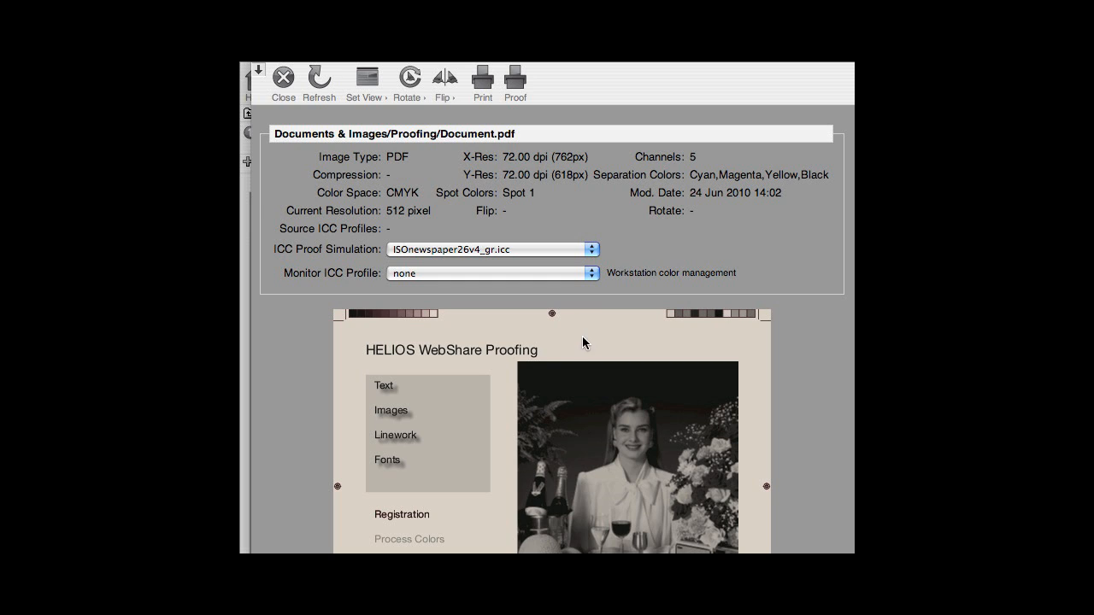
mouse_move(494, 260)
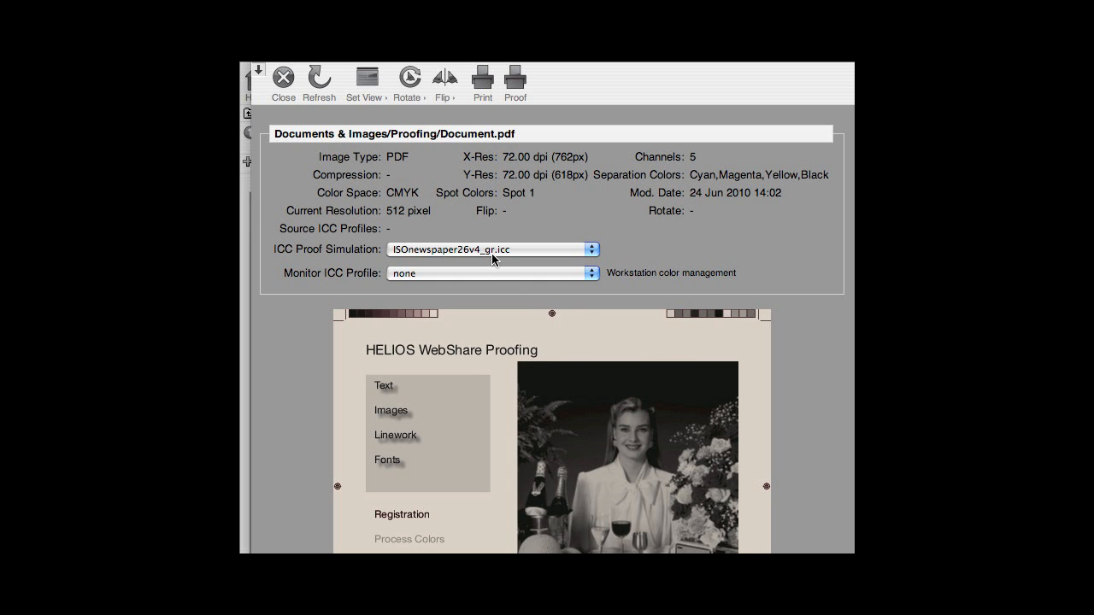
mouse_move(431, 256)
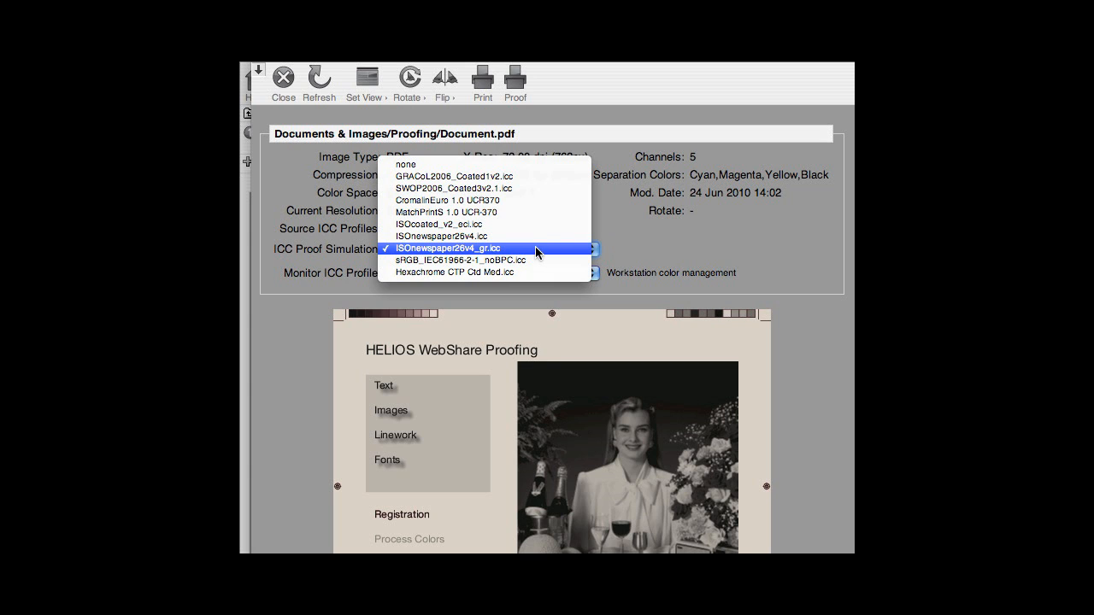
click(446, 236)
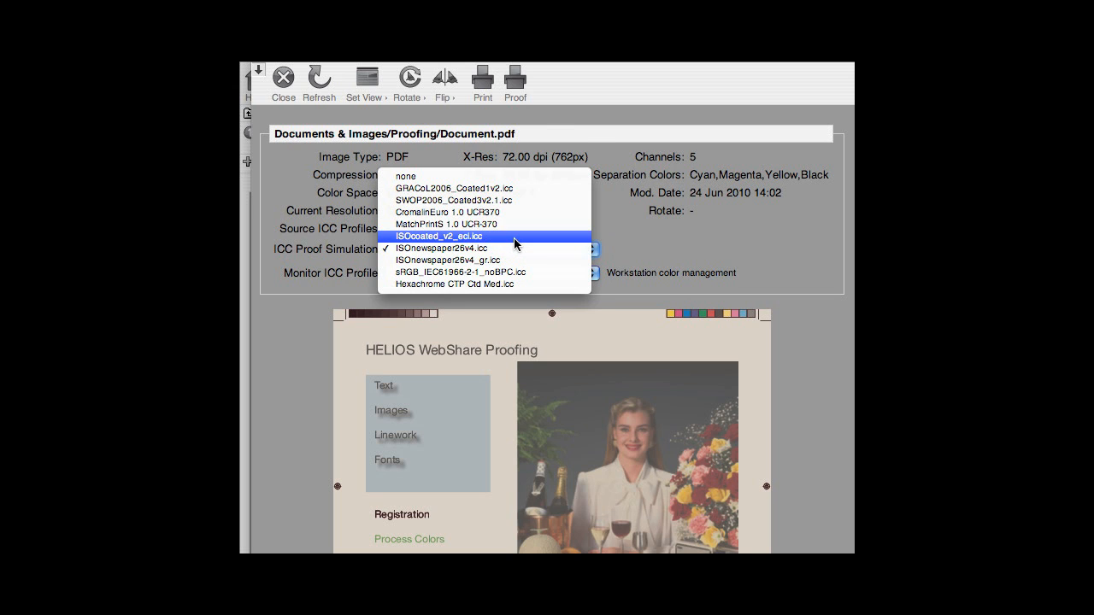
click(439, 236)
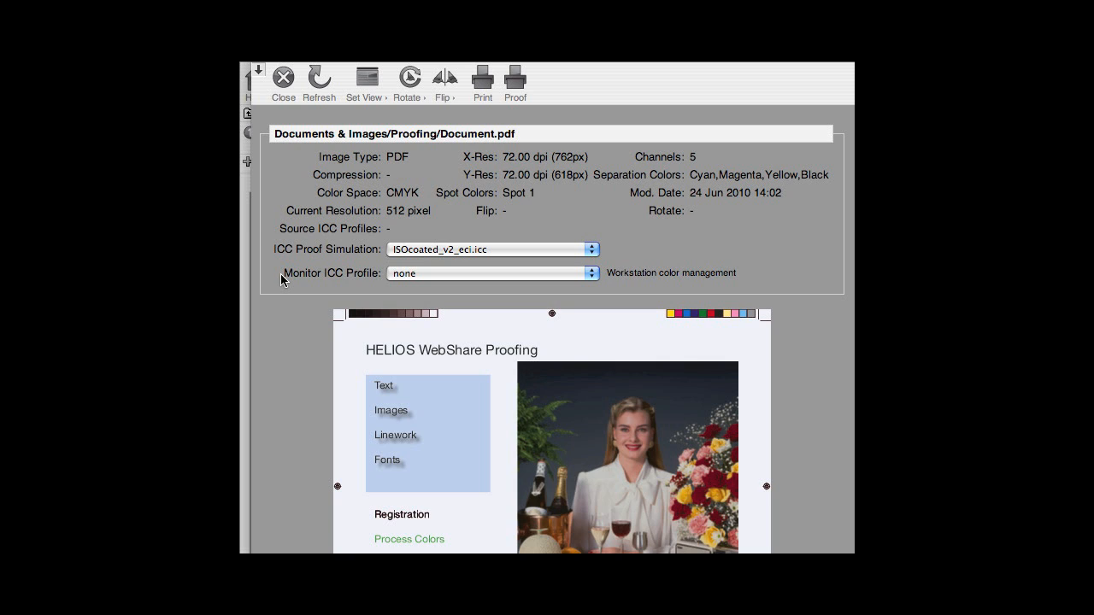
mouse_move(332, 253)
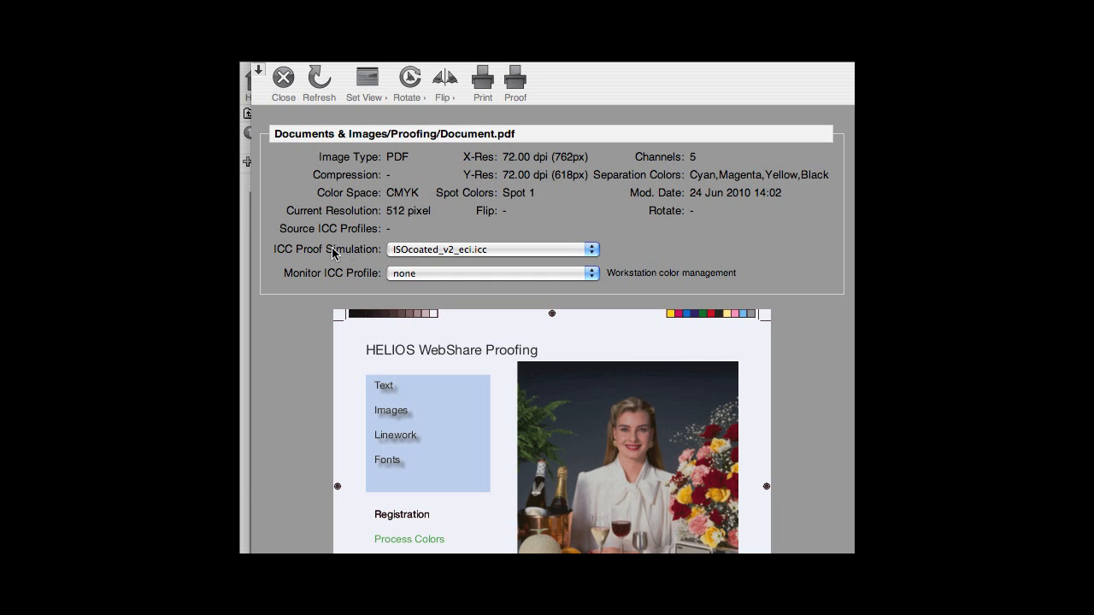
mouse_move(279, 287)
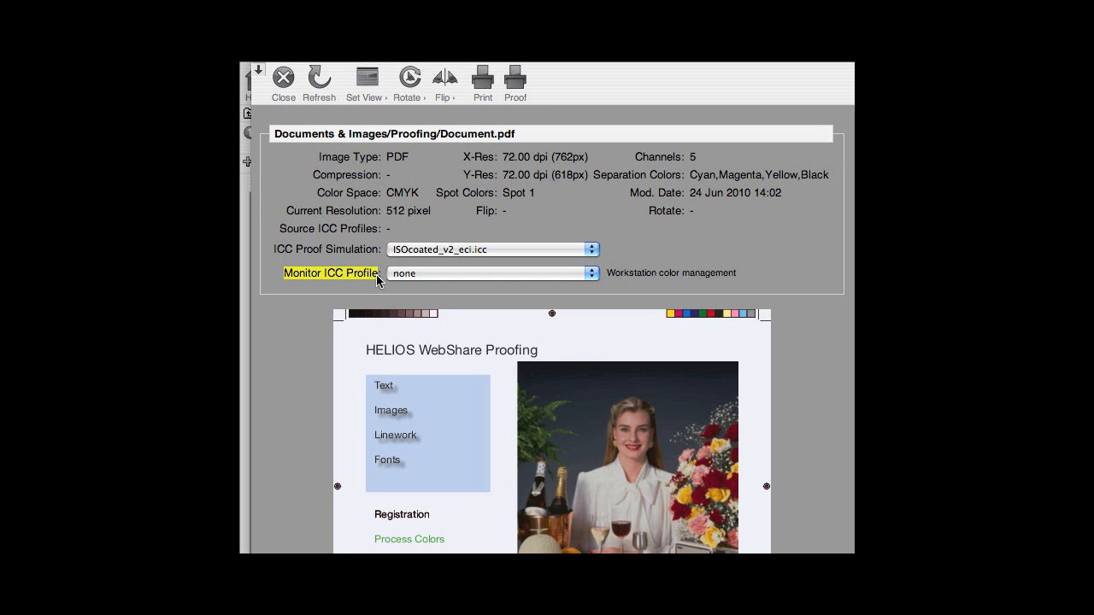
mouse_move(607, 280)
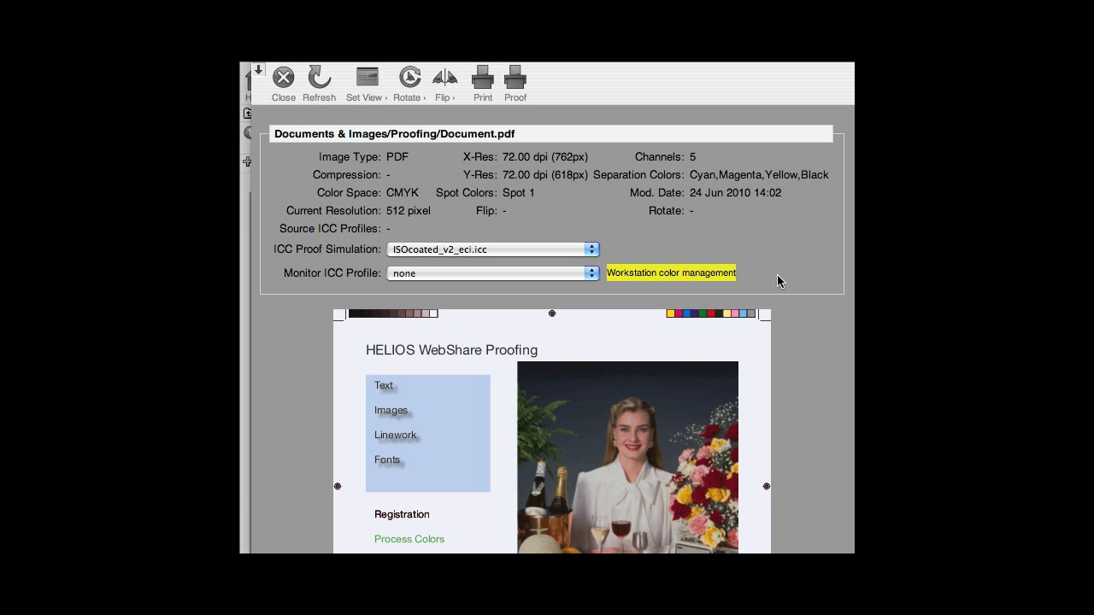
mouse_move(590, 287)
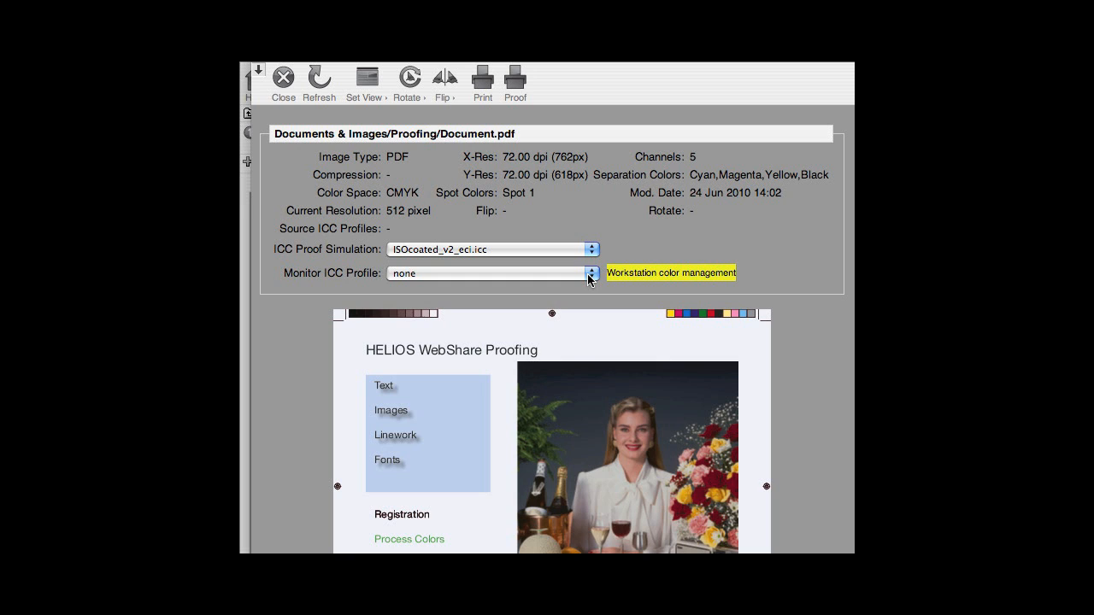
Step: Choose my_monitor_profile_2010.06.01.icc as the monitor ICC profile for the preview
click(591, 273)
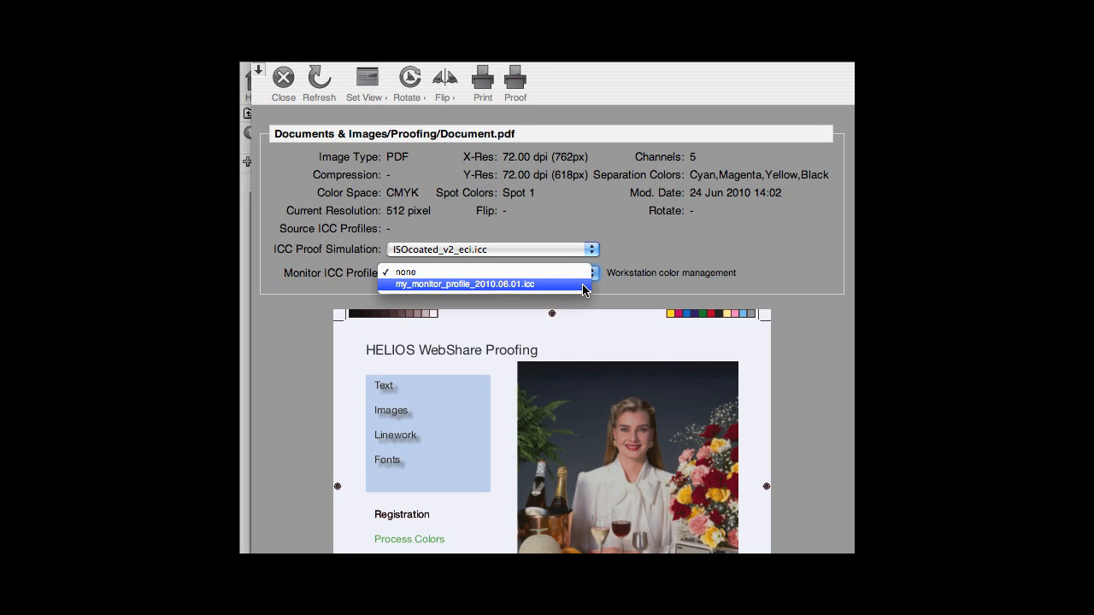
click(461, 284)
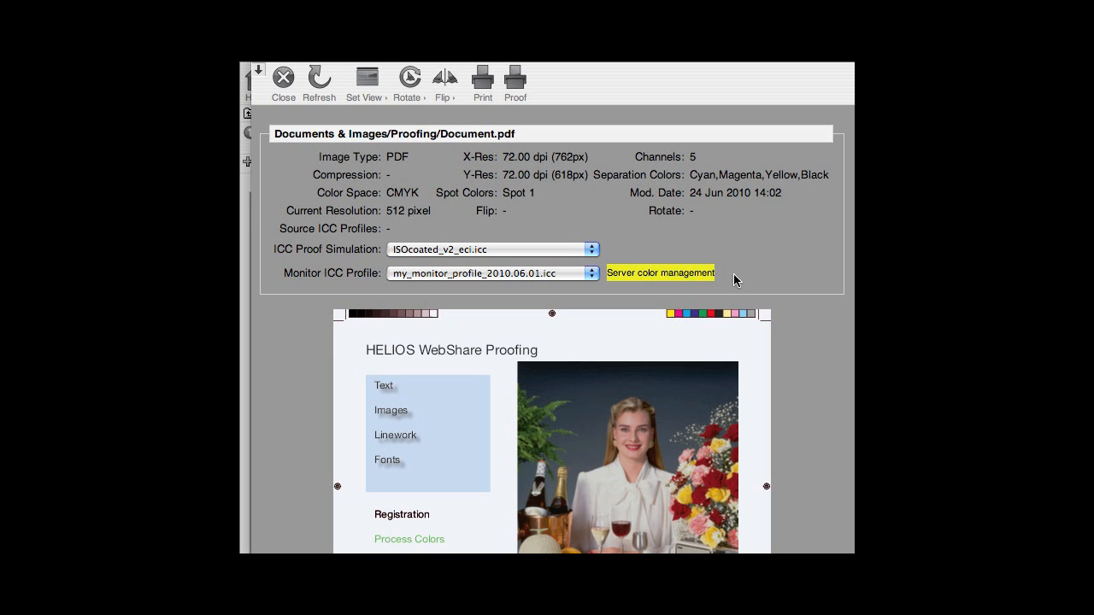
mouse_move(283, 76)
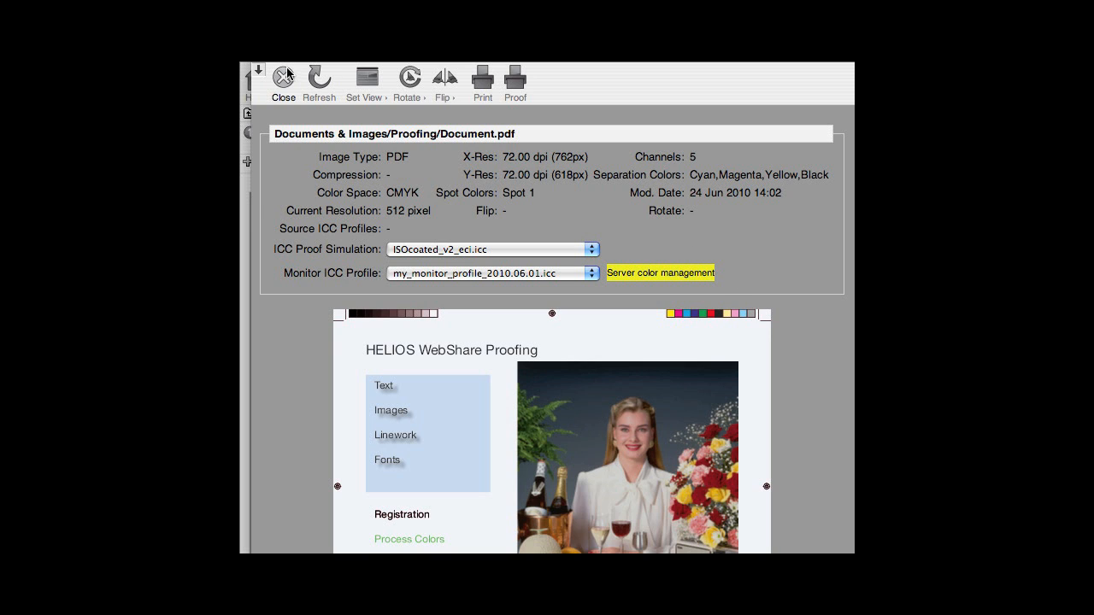
mouse_move(263, 76)
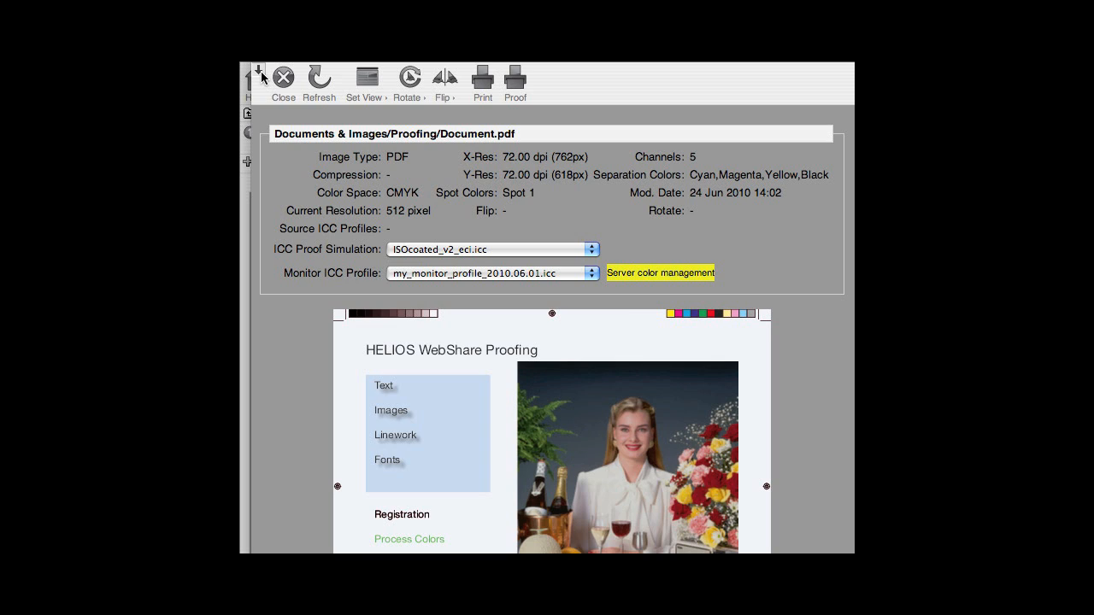
Step: Return the monitor profile to none for workstation color management
click(284, 77)
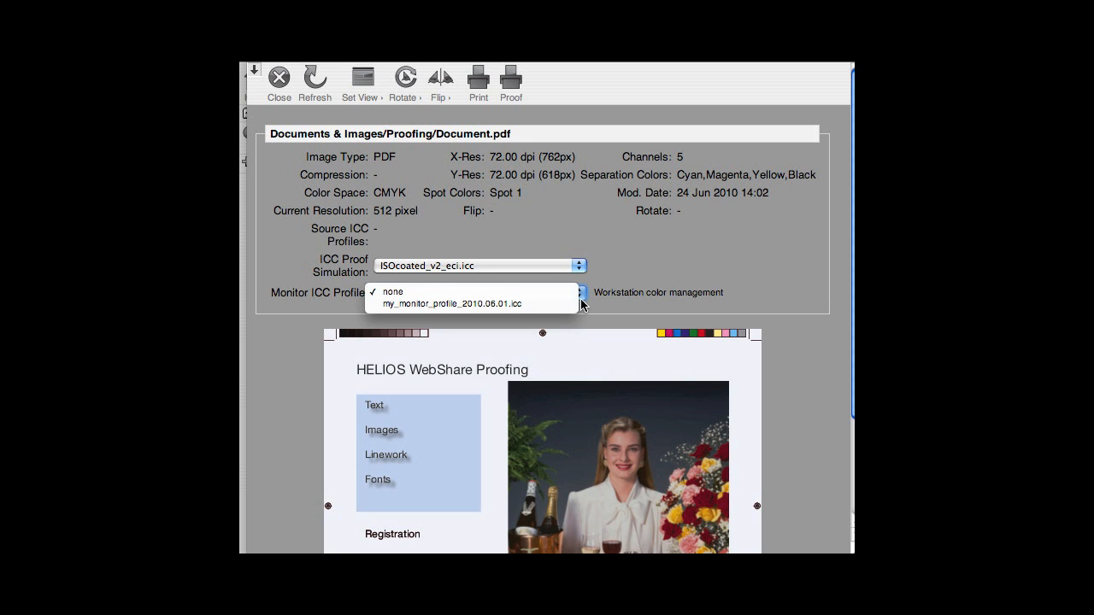
Step: Leave the proof panel with monitor profile none and go to My User Preferences
click(393, 291)
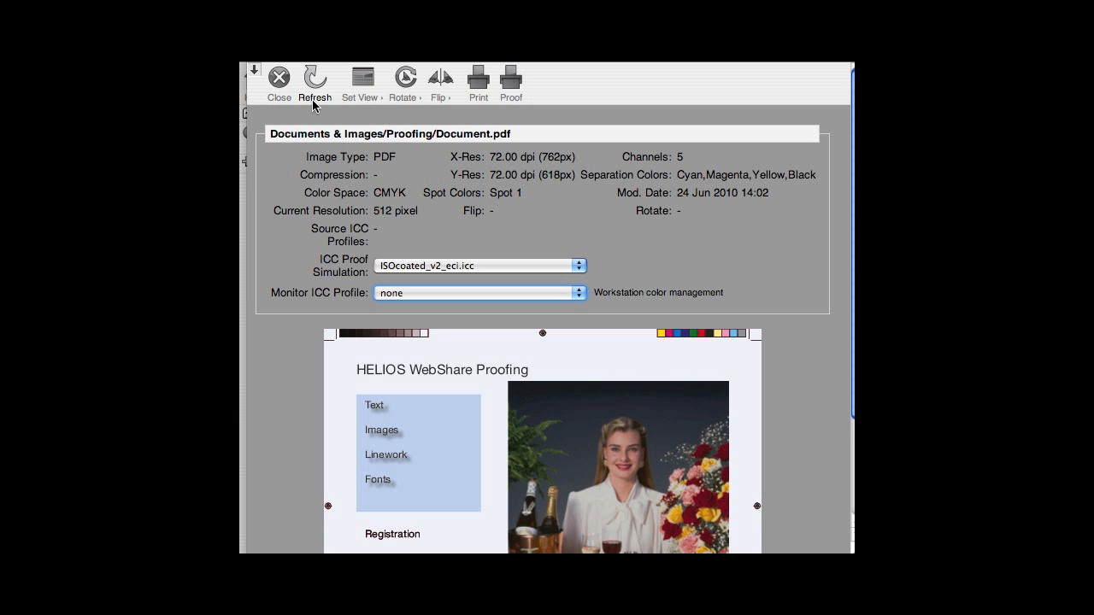
click(278, 76)
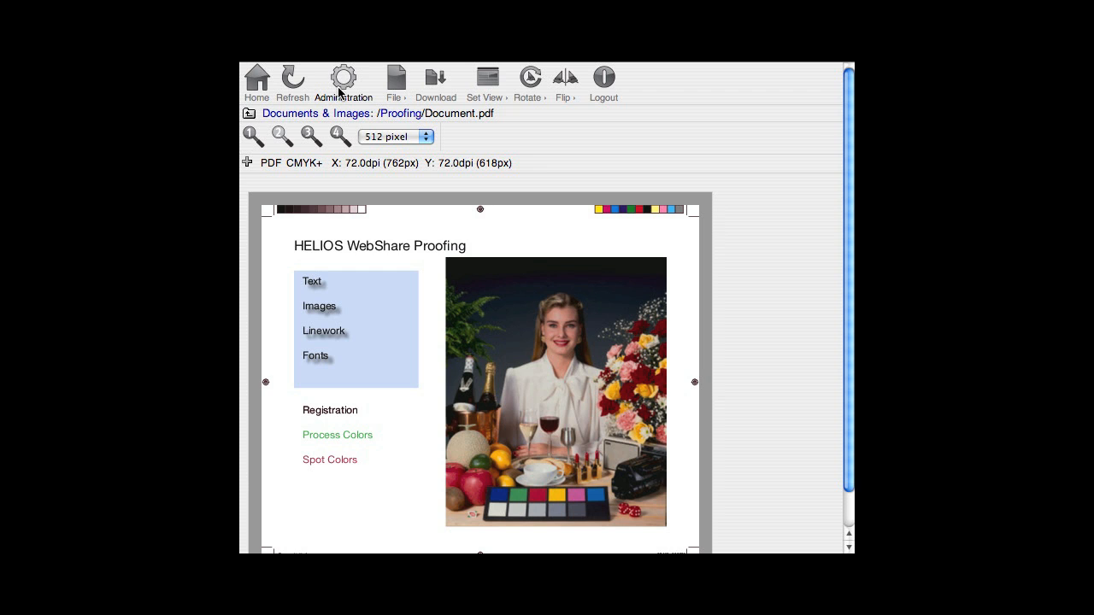
click(342, 77)
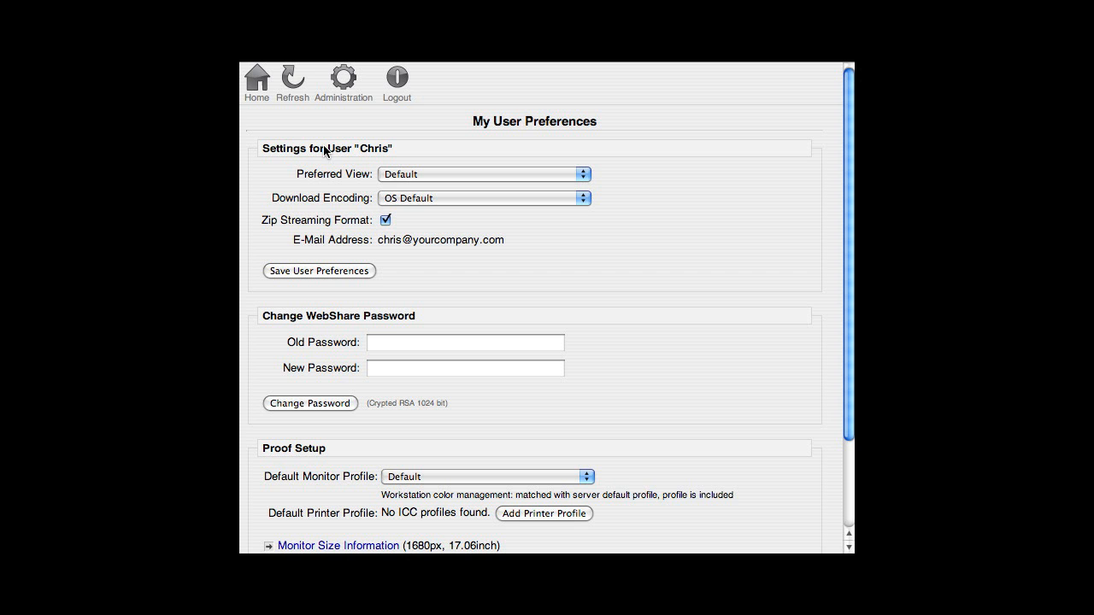
mouse_move(841, 283)
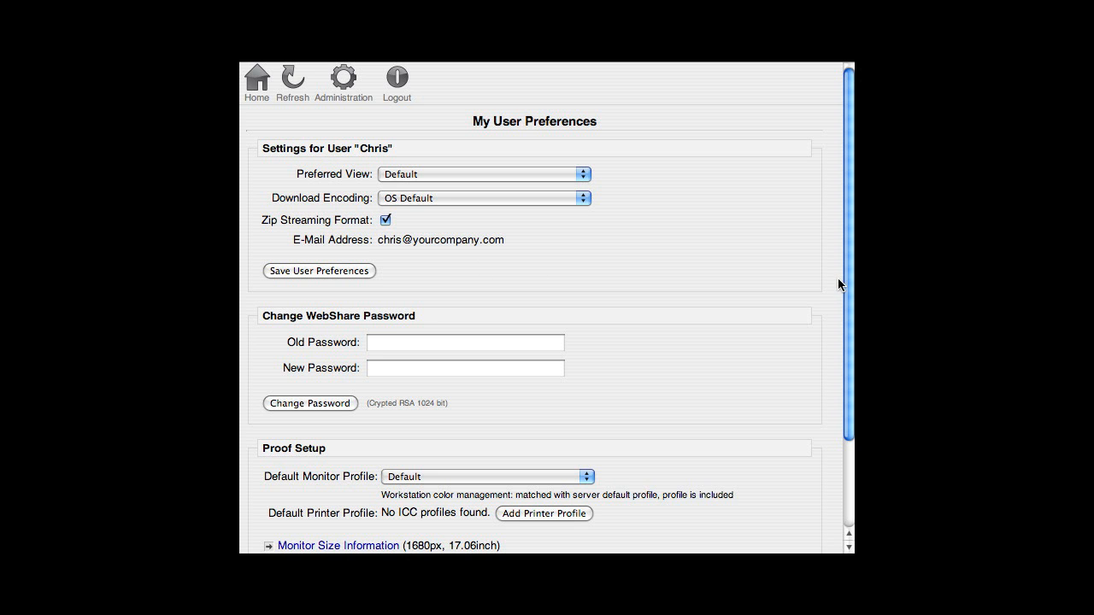
Step: Expand Monitor Profile Administration and bring up the Add Monitor Profile dialog
scroll(down, 3)
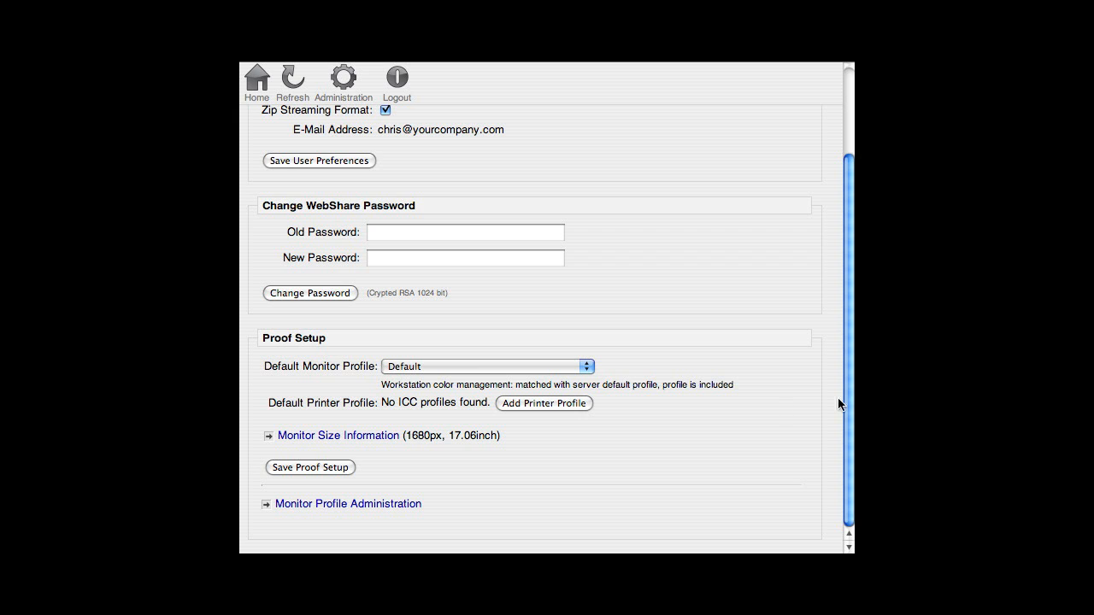
mouse_move(265, 335)
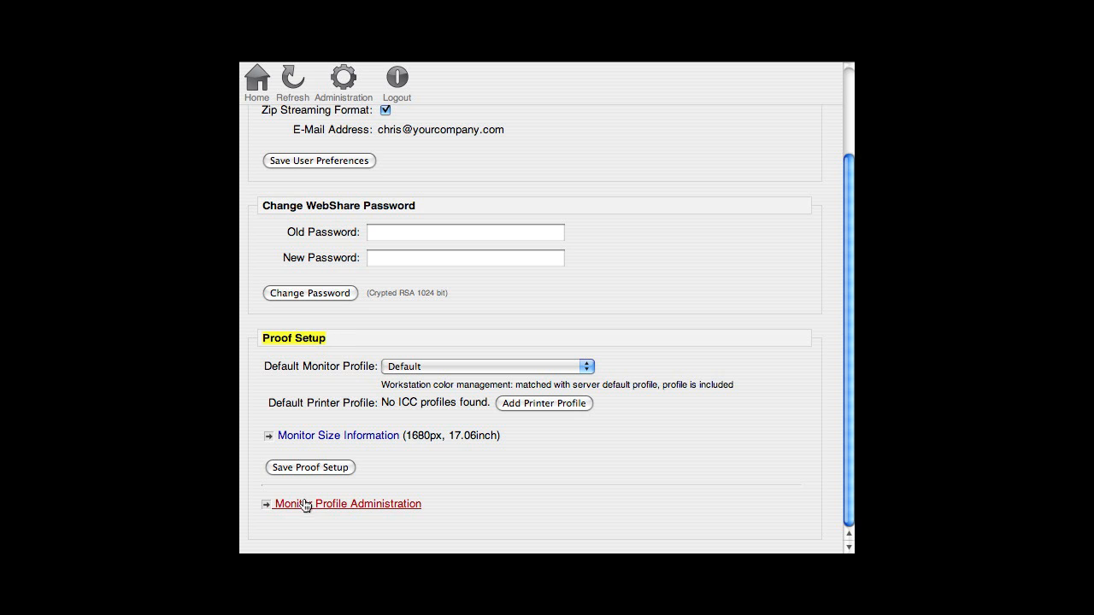
click(347, 502)
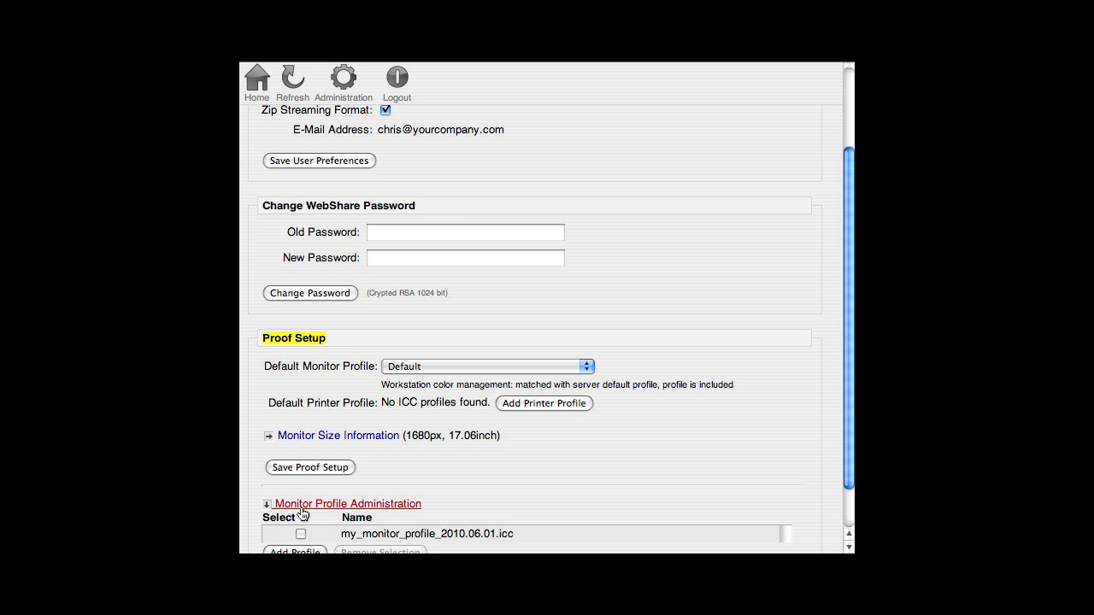
scroll(down, 3)
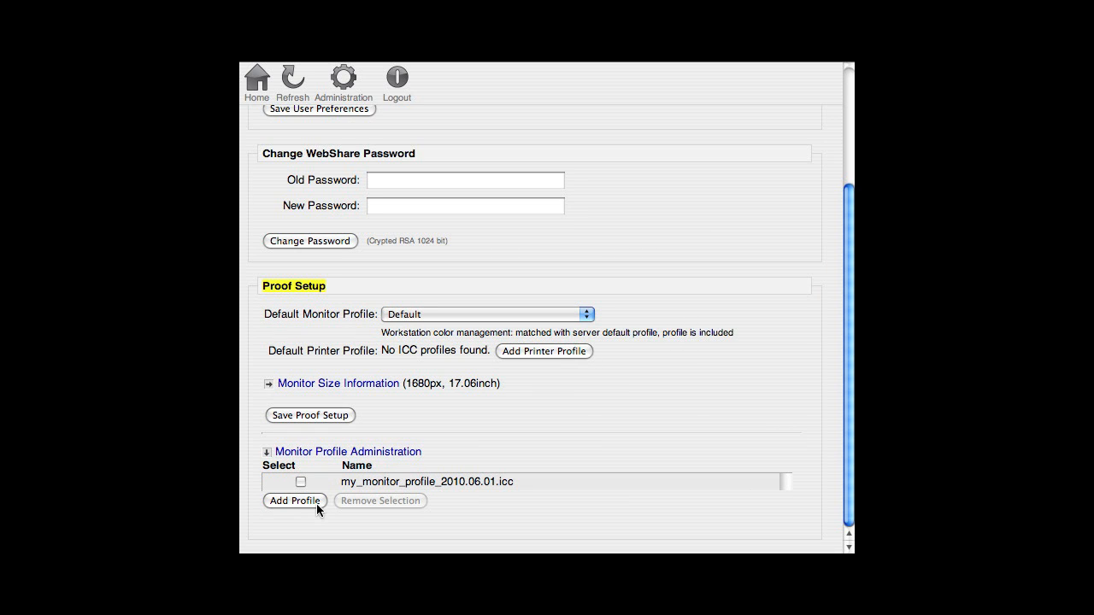
click(294, 501)
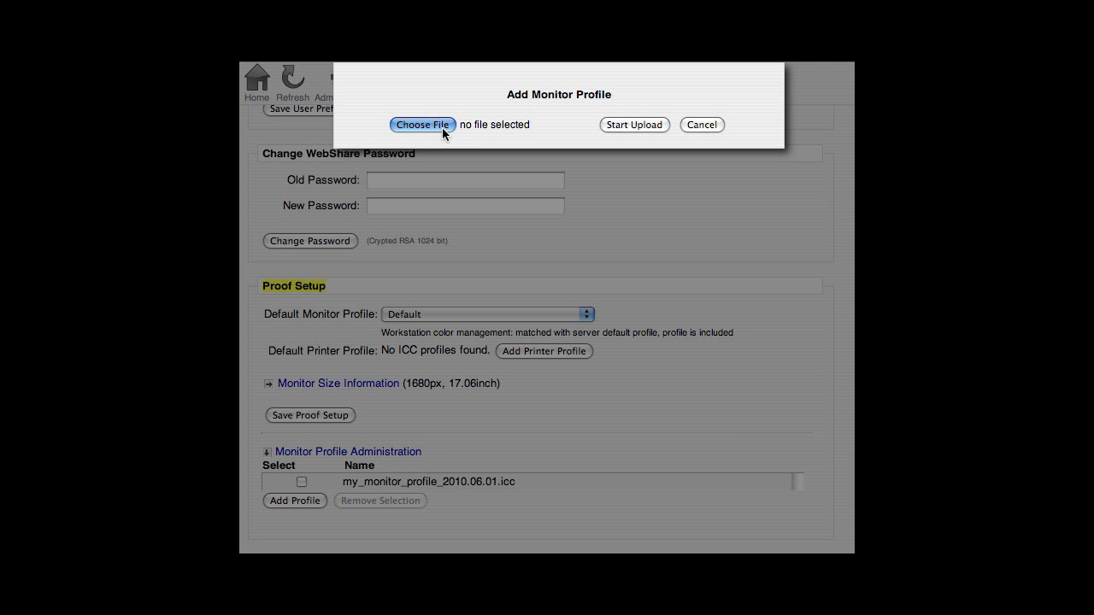
Step: Upload Quato_09.06.09-custom-18-160cd-trc.icc so it joins the monitor profile list
click(420, 125)
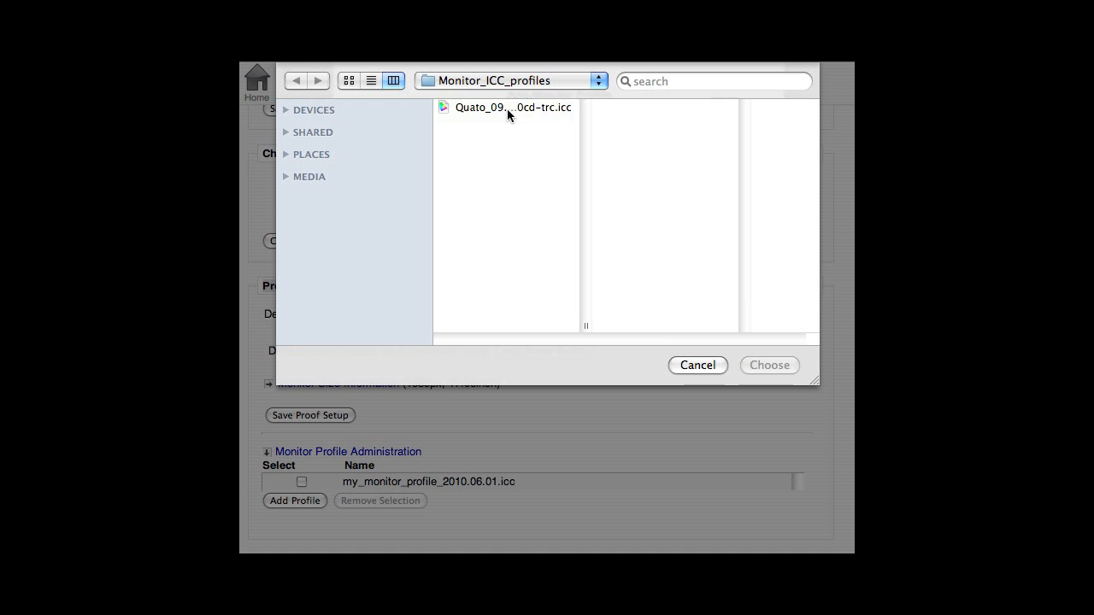
click(510, 106)
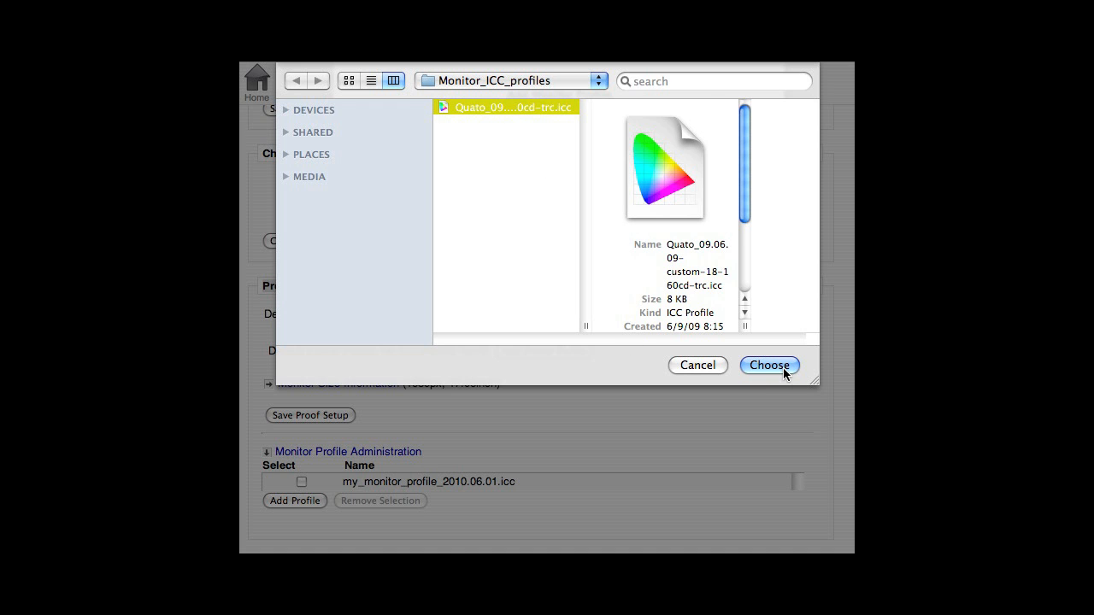
click(770, 366)
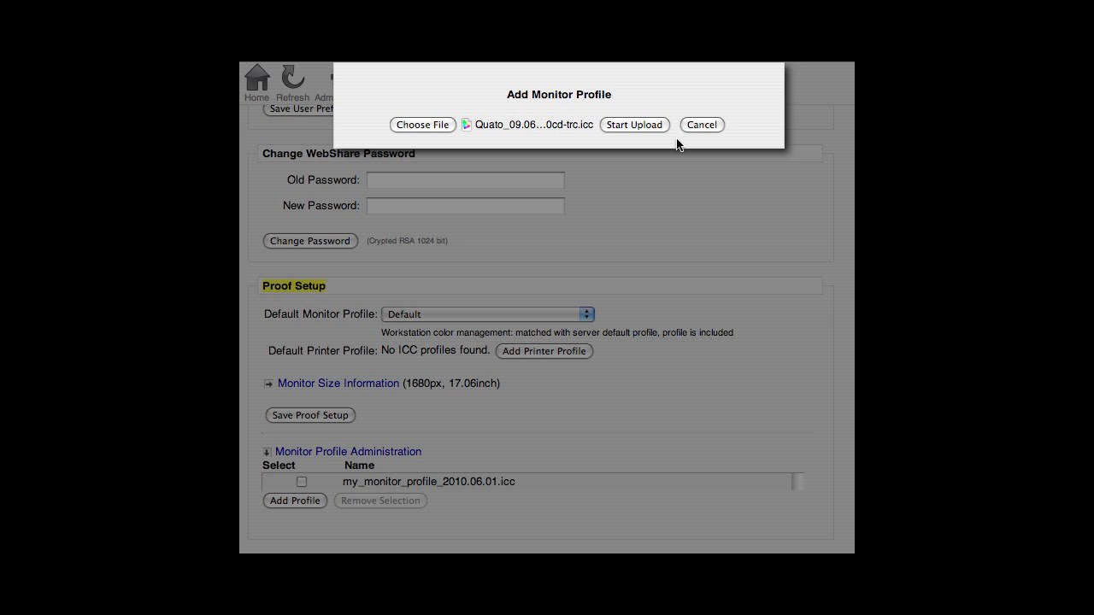
click(701, 123)
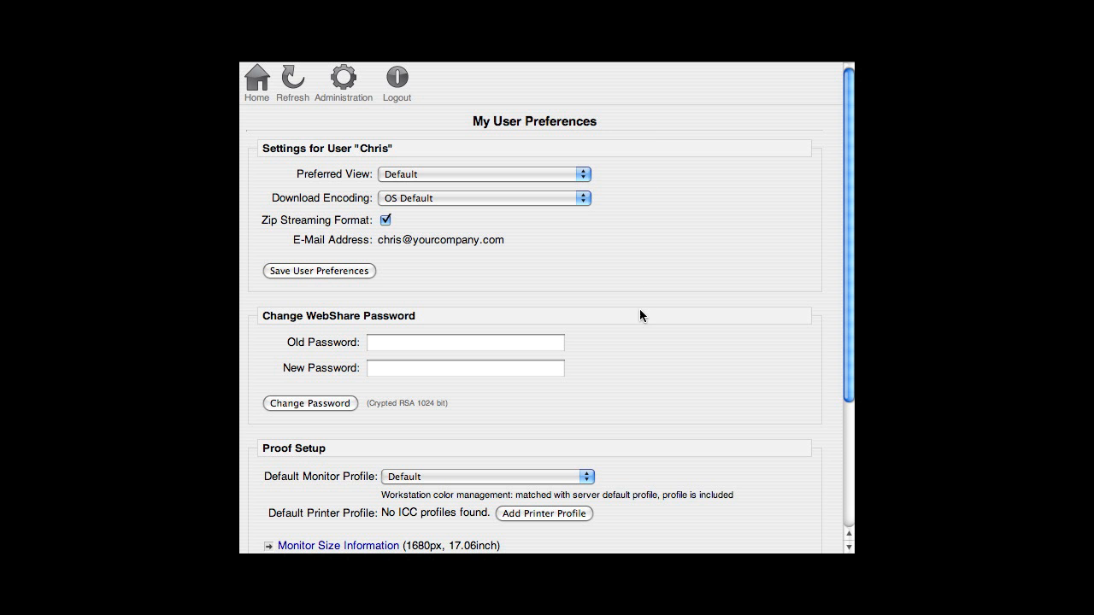
scroll(down, 3)
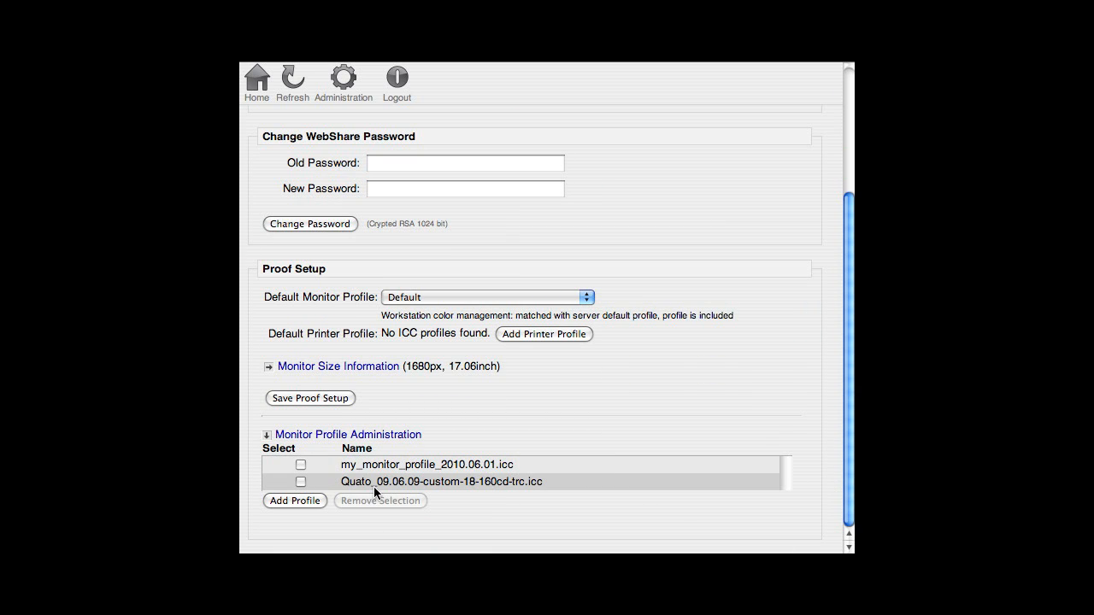
mouse_move(468, 489)
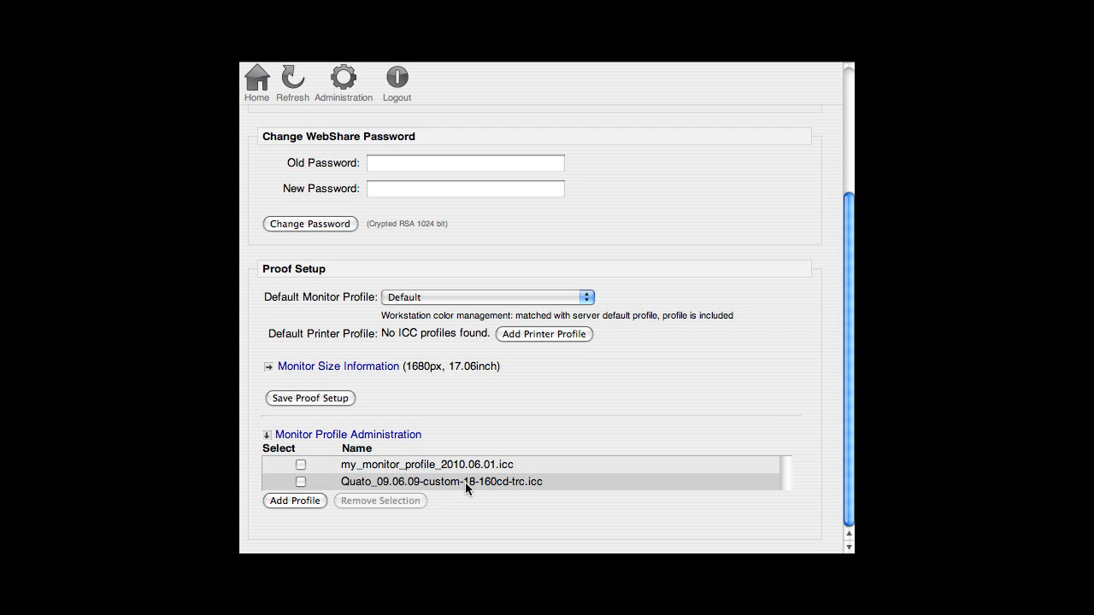
mouse_move(339, 208)
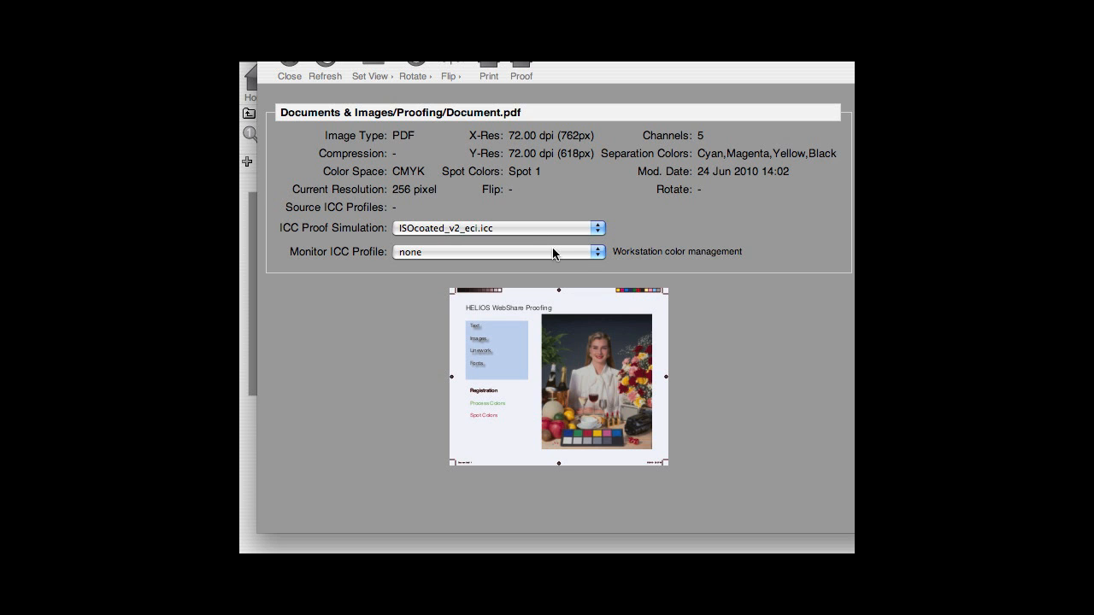
Step: Set the ICC Proof Simulation for Document.pdf to ISOcoated_v2_eci.icc
click(500, 251)
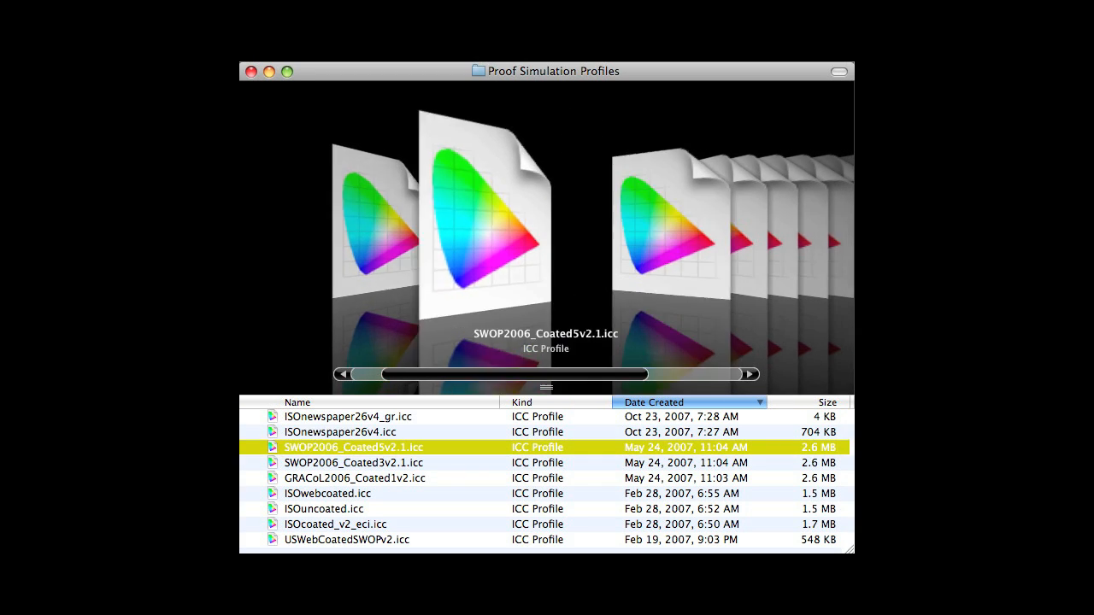
Step: Bring the GRACoL2006_Coated1v2 profile to the front of the Cover Flow view
click(354, 461)
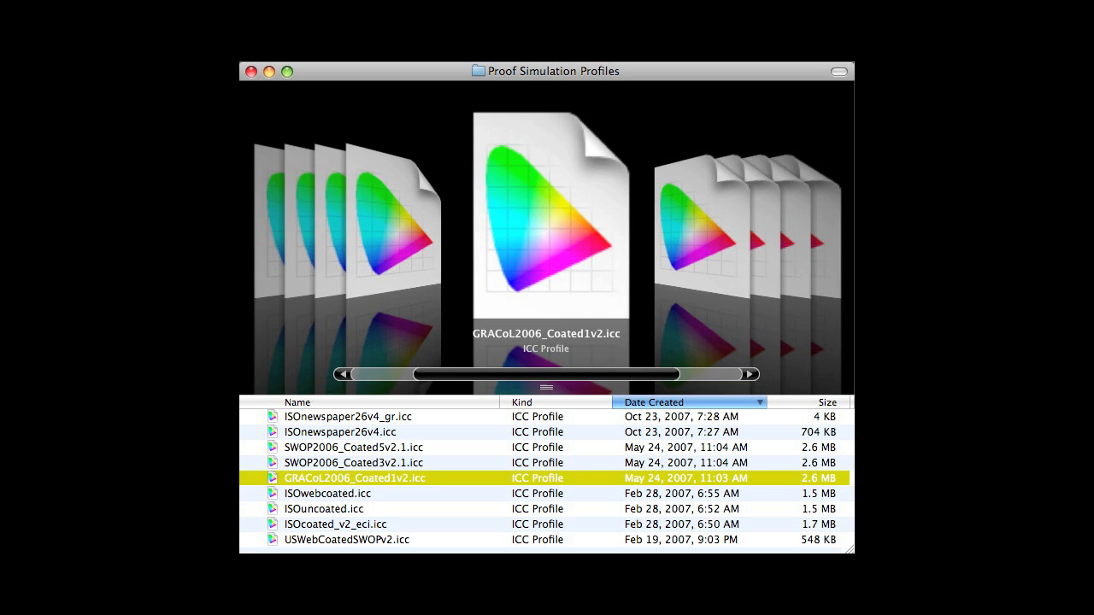
click(328, 492)
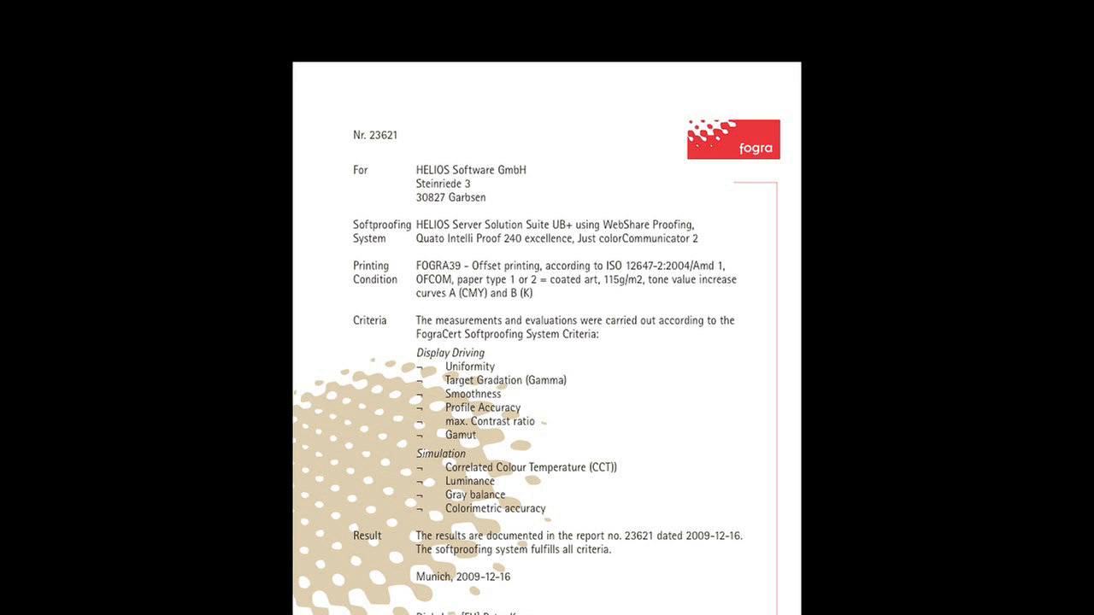
Step: Scroll down to the WebShare login page for the localhost file server
scroll(down, 3)
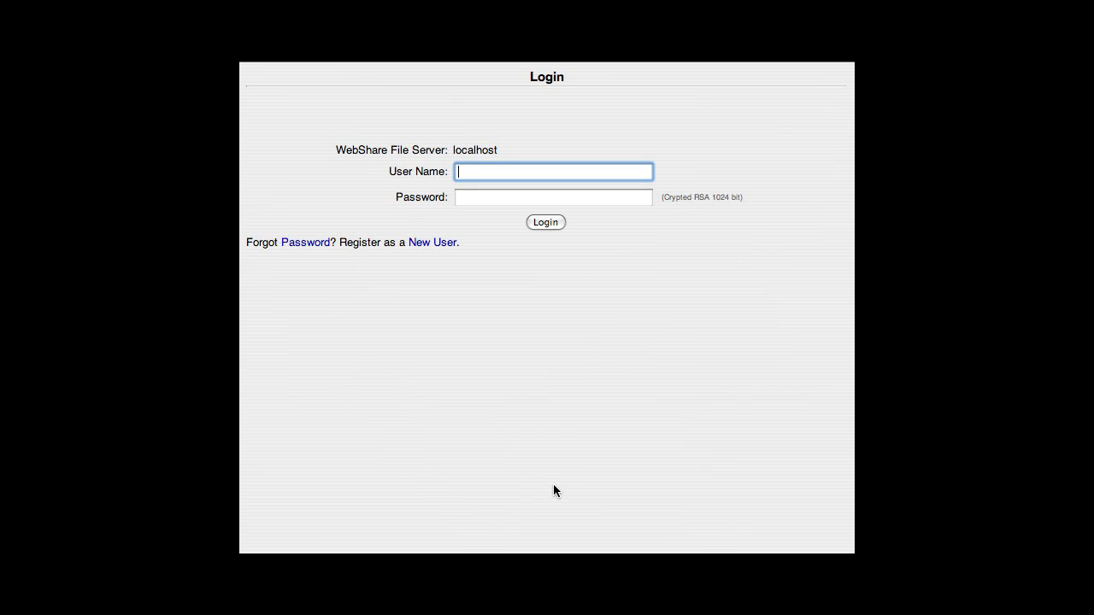
Step: Log in as Chris and open the Document.pdf preview from the Documents & Images sharepoint
text(Chris)
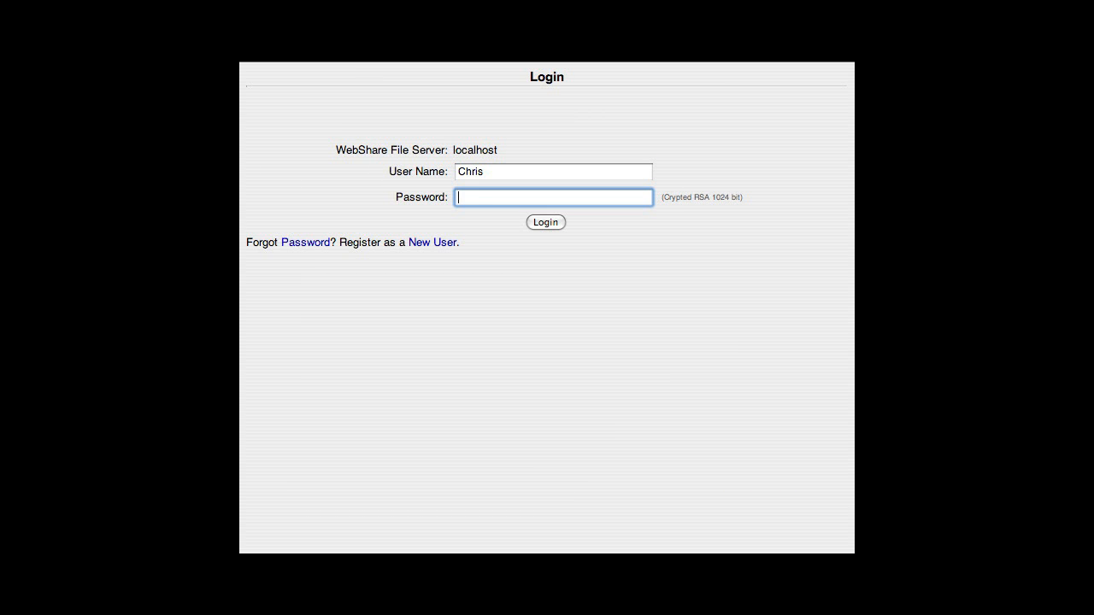
click(545, 222)
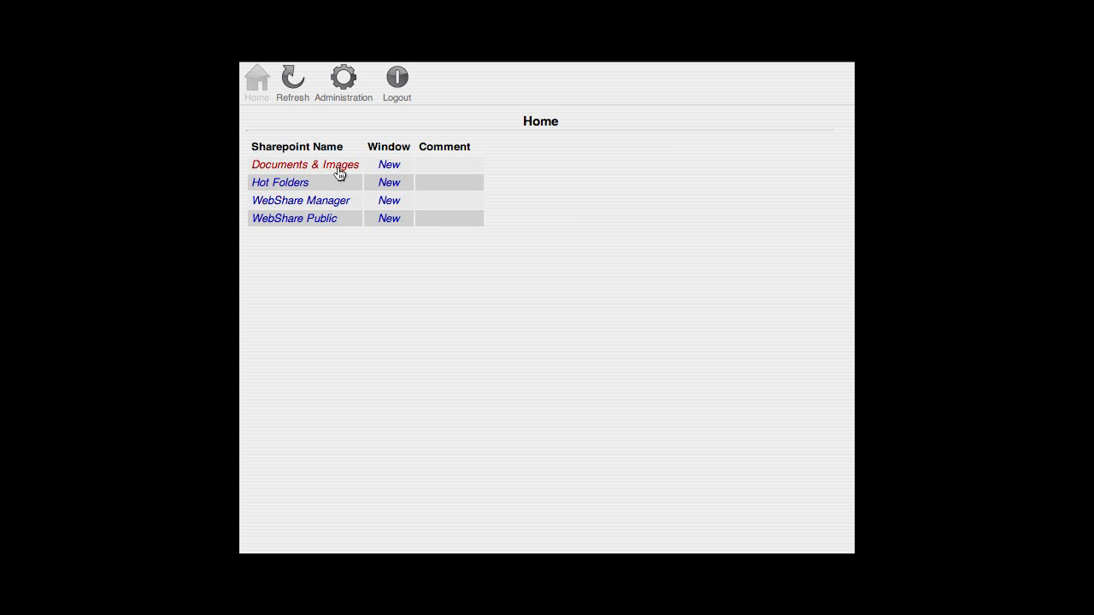
click(305, 164)
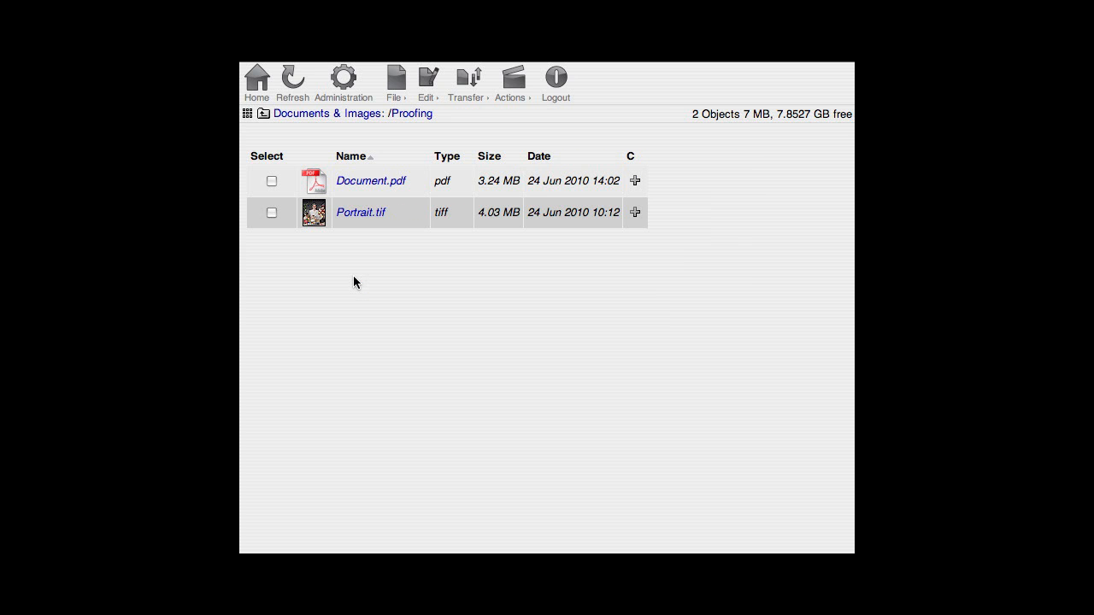
mouse_move(369, 181)
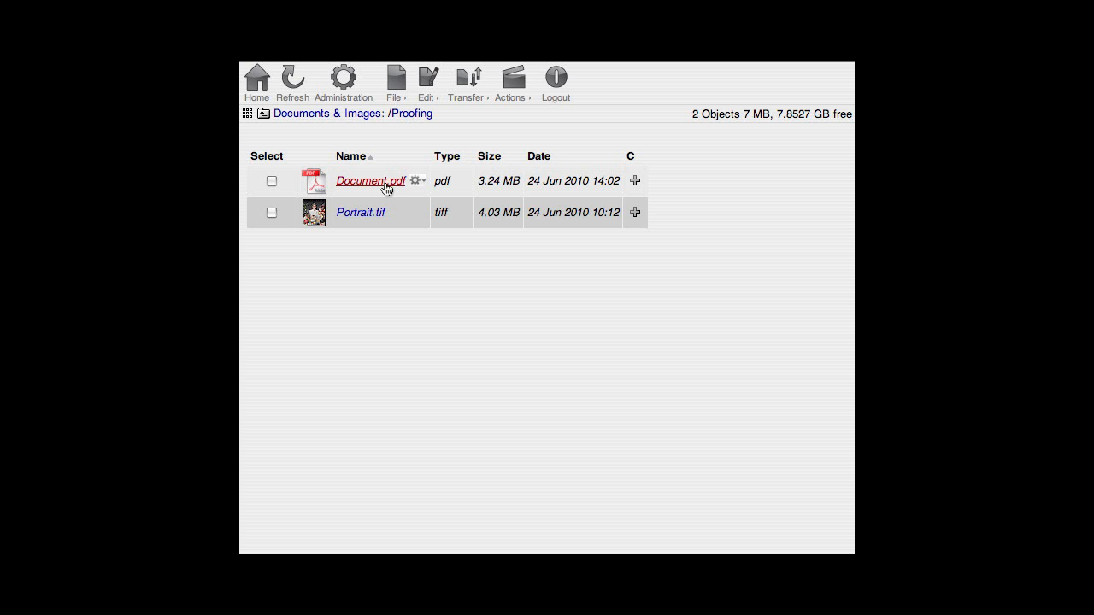
click(415, 181)
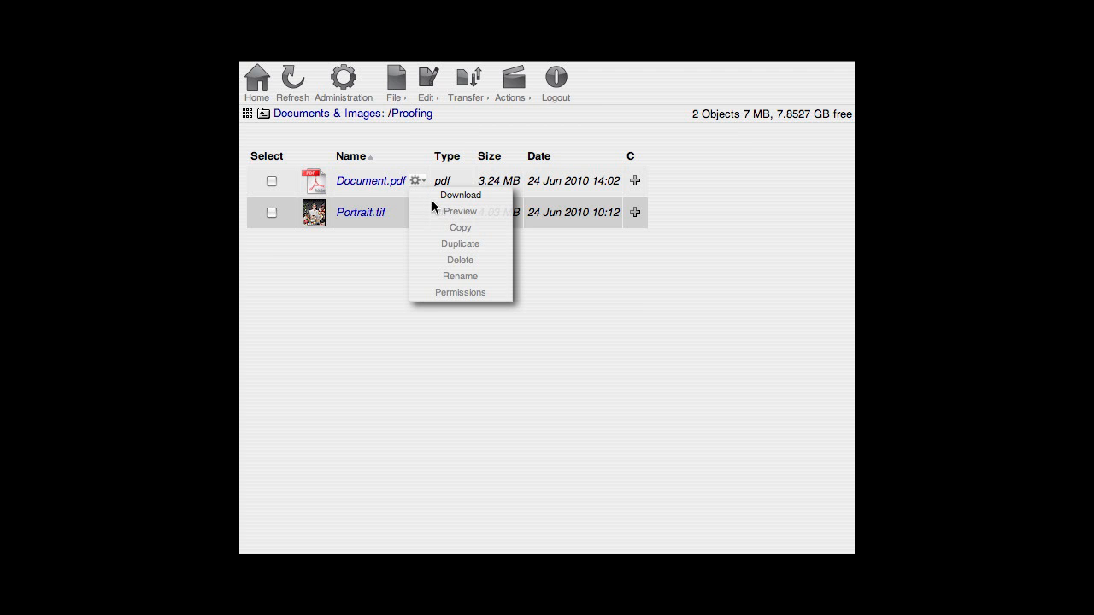
click(460, 212)
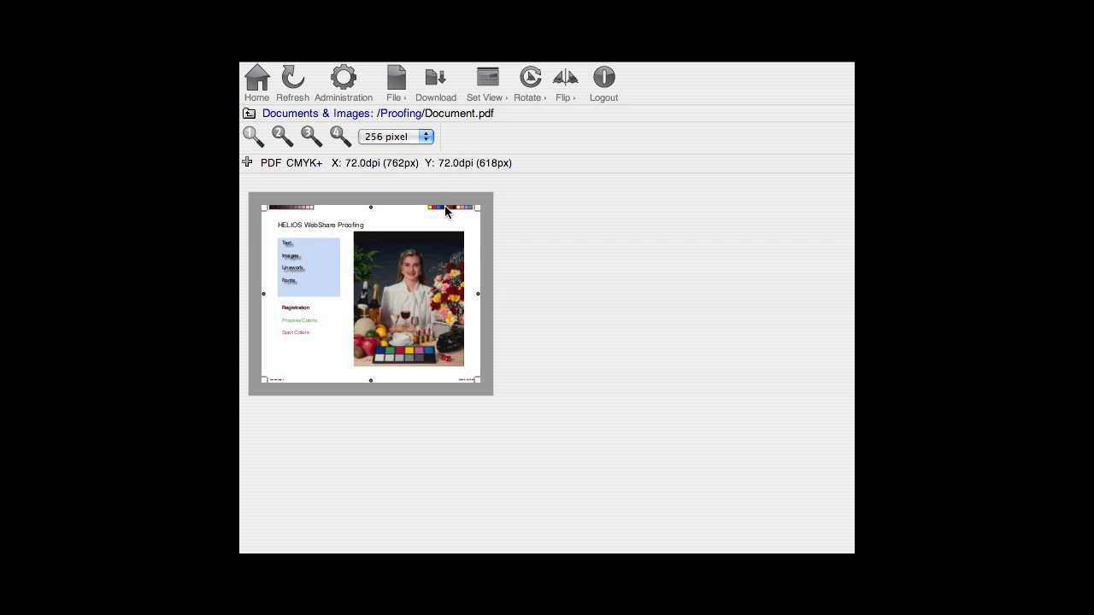
Step: Switch Document.pdf to the proofing view simulating ISOcoated_v2_eci.icc
click(393, 82)
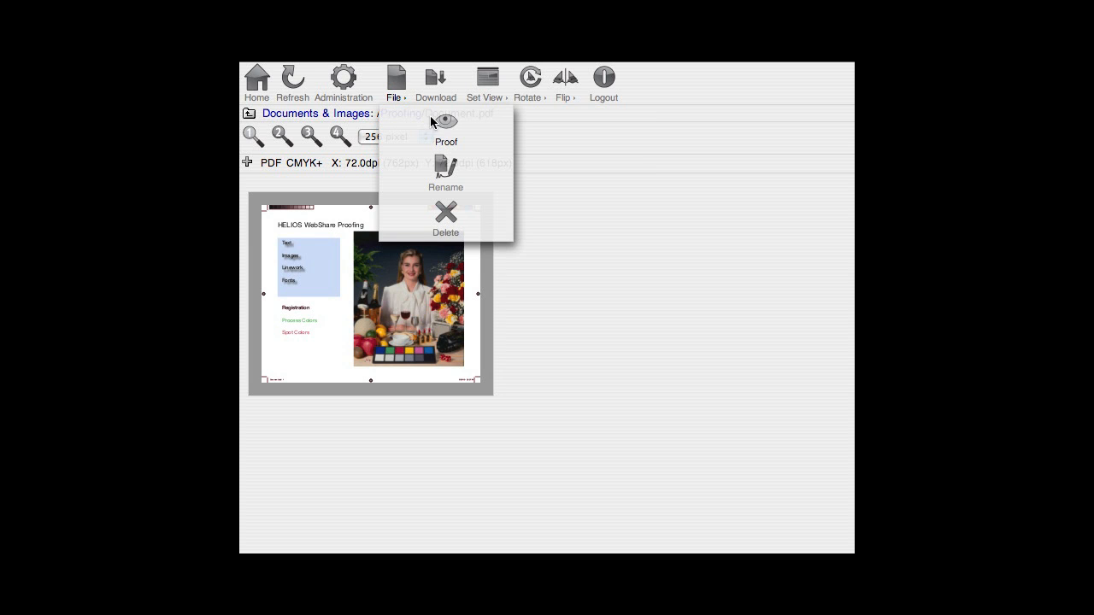
click(444, 129)
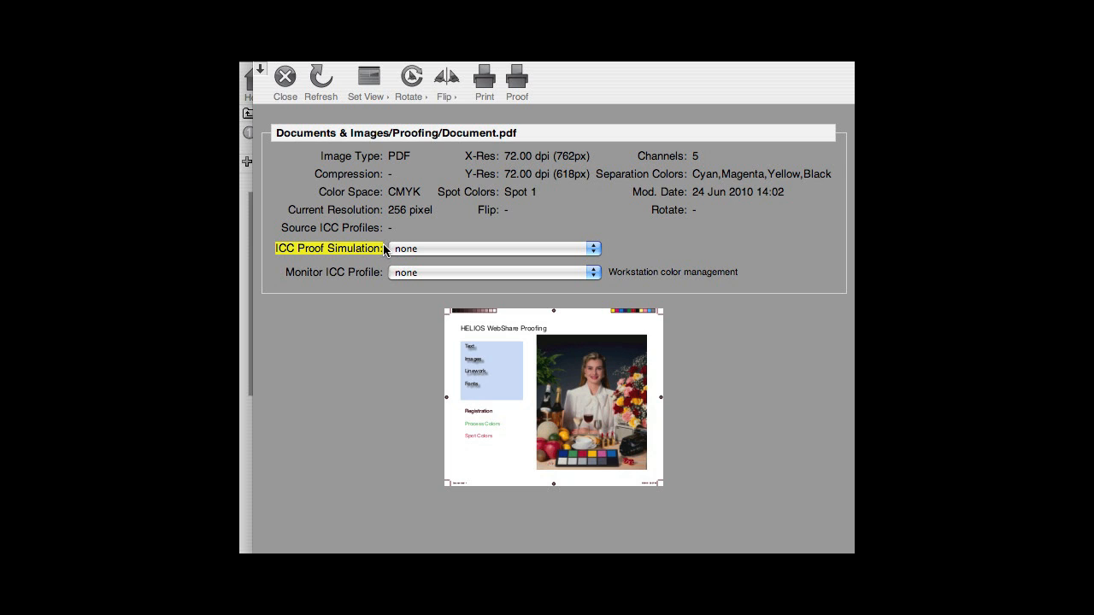
click(593, 250)
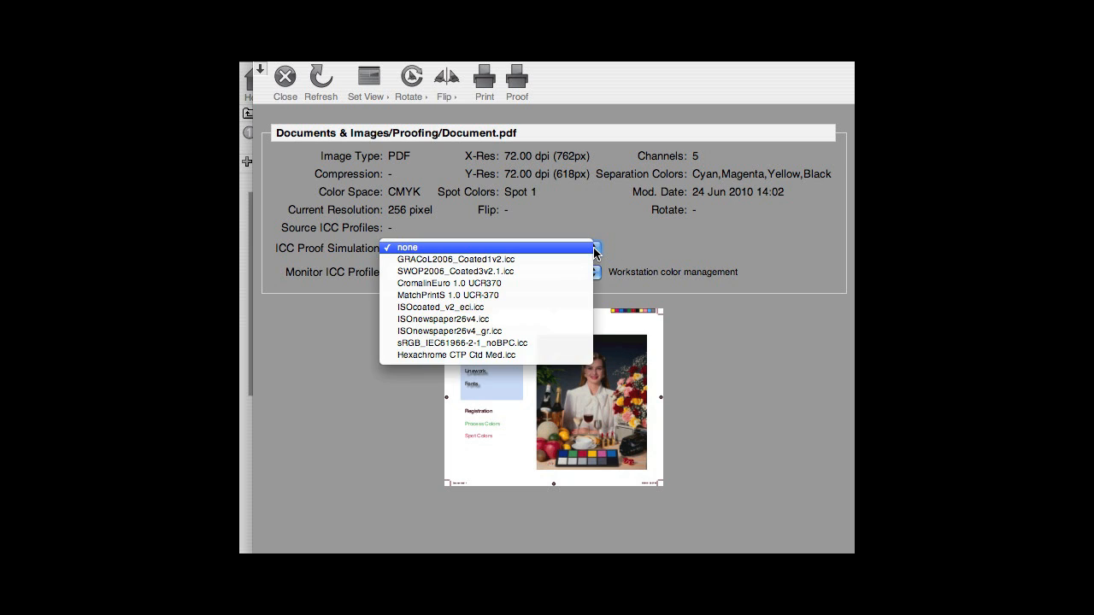
click(441, 308)
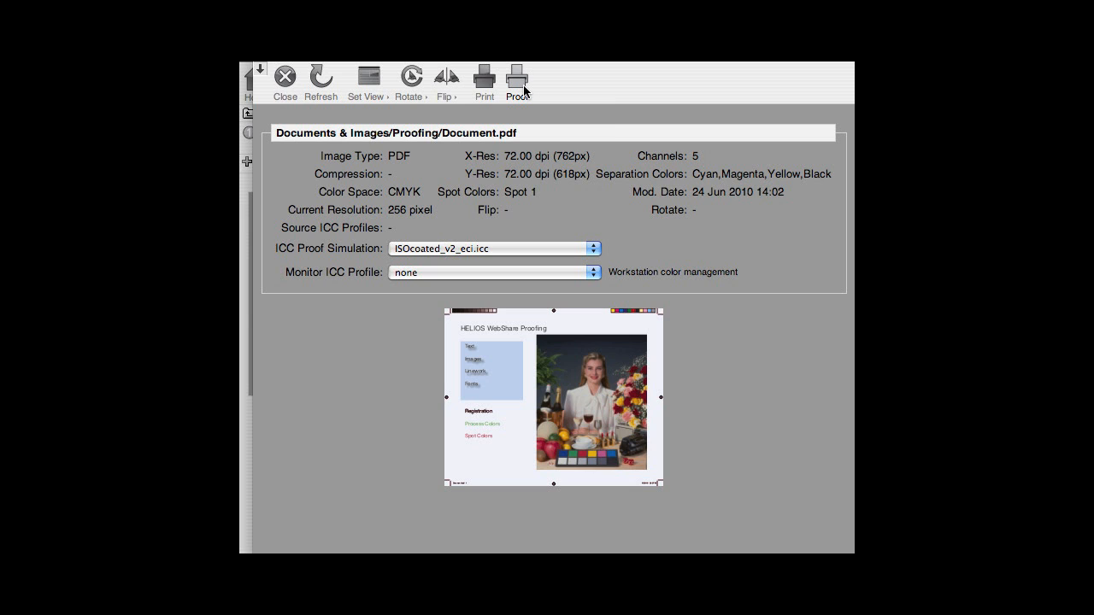
Step: Set proof print to A4 Landscape, Good (240dpi) and the Epson paper profile, then leave proofing
click(516, 77)
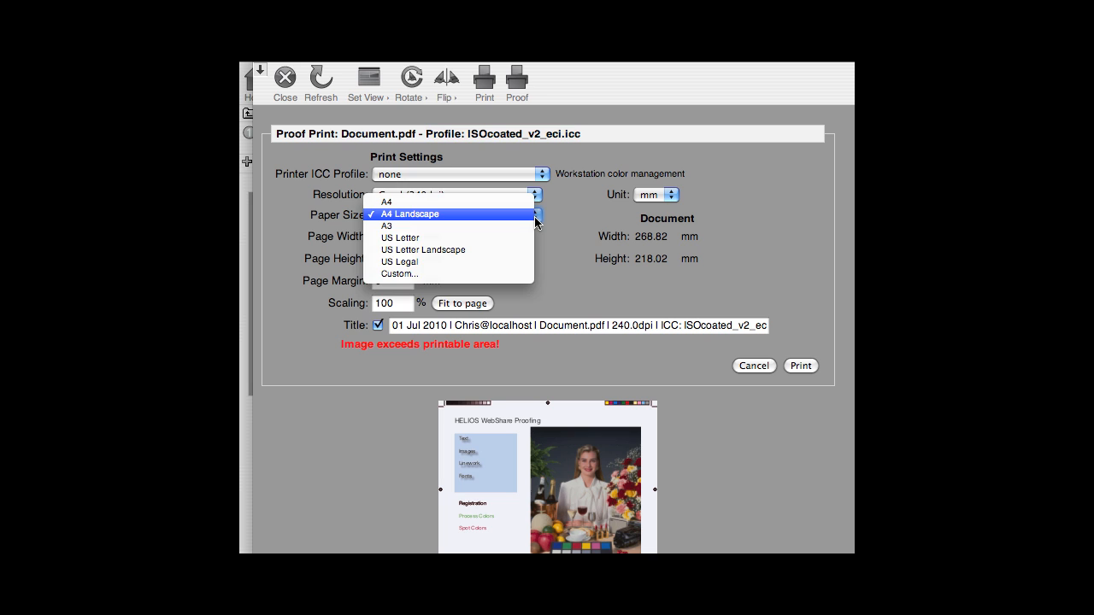
click(537, 195)
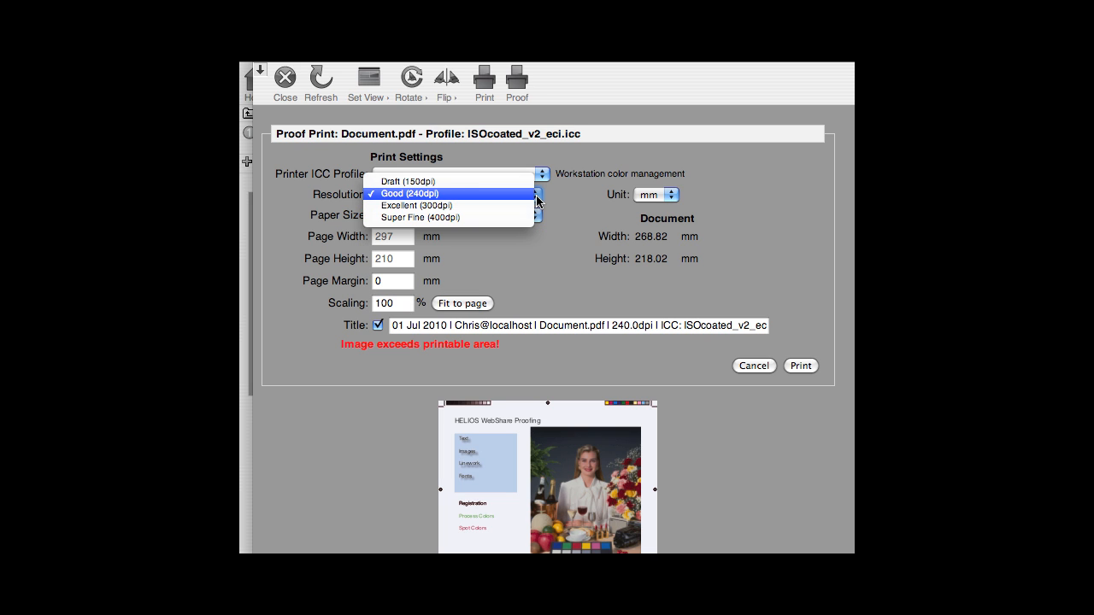
click(408, 193)
text(95)
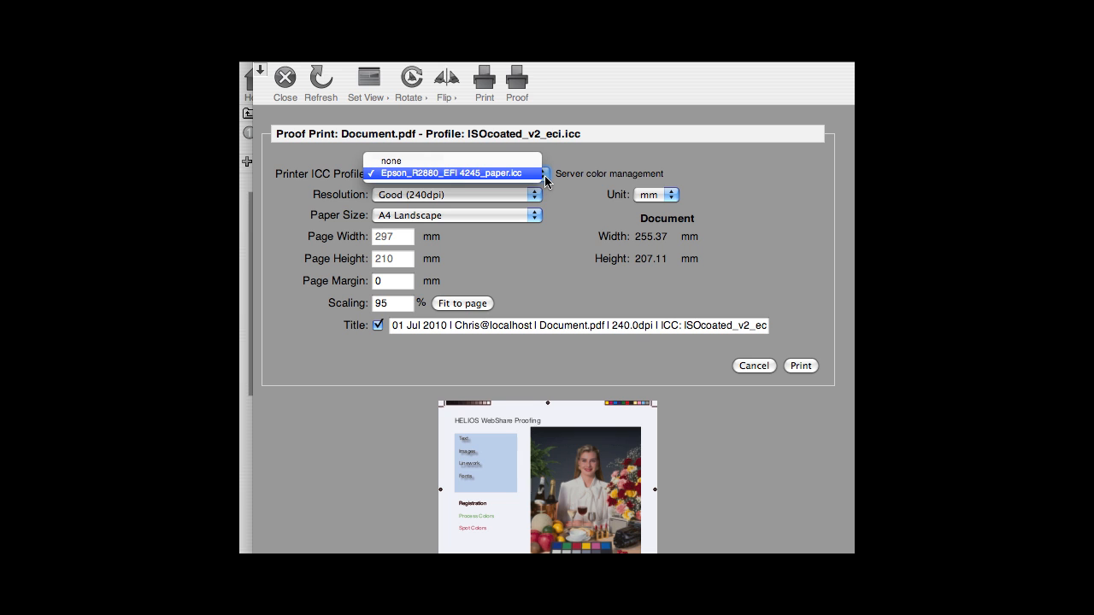
click(451, 173)
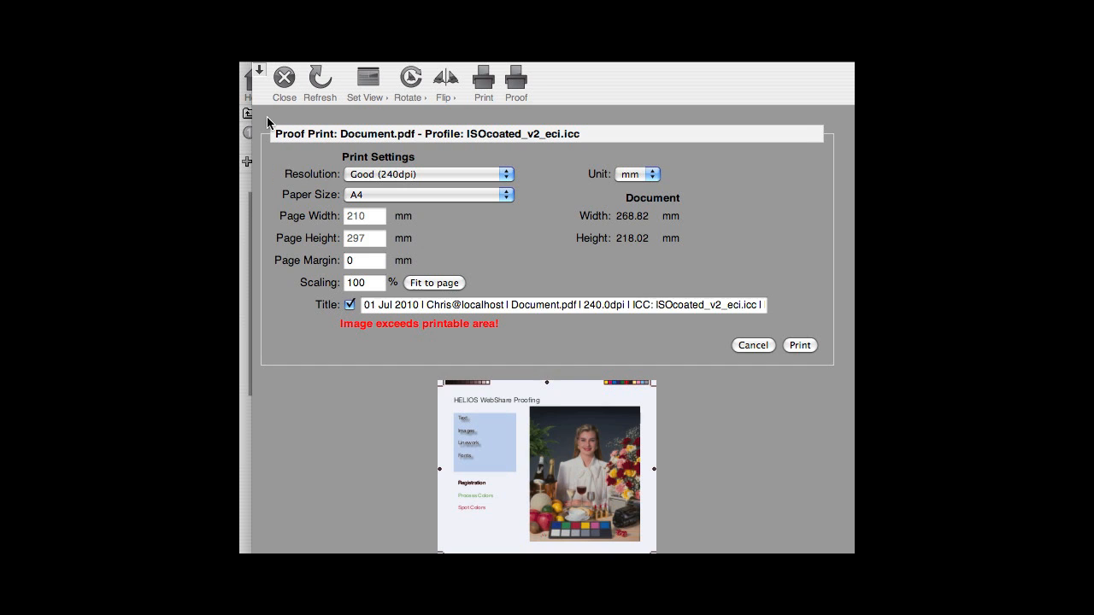
click(752, 345)
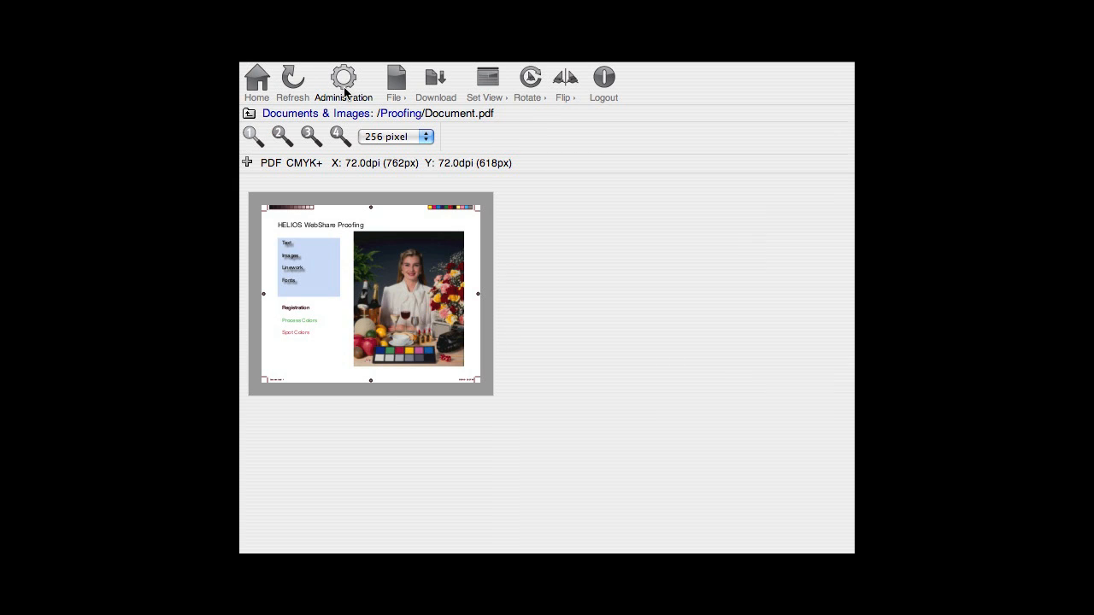
Step: Upload Epson_R2880_EFI 4245_paper.icc as a printer profile in user preferences and list installed profiles
click(342, 77)
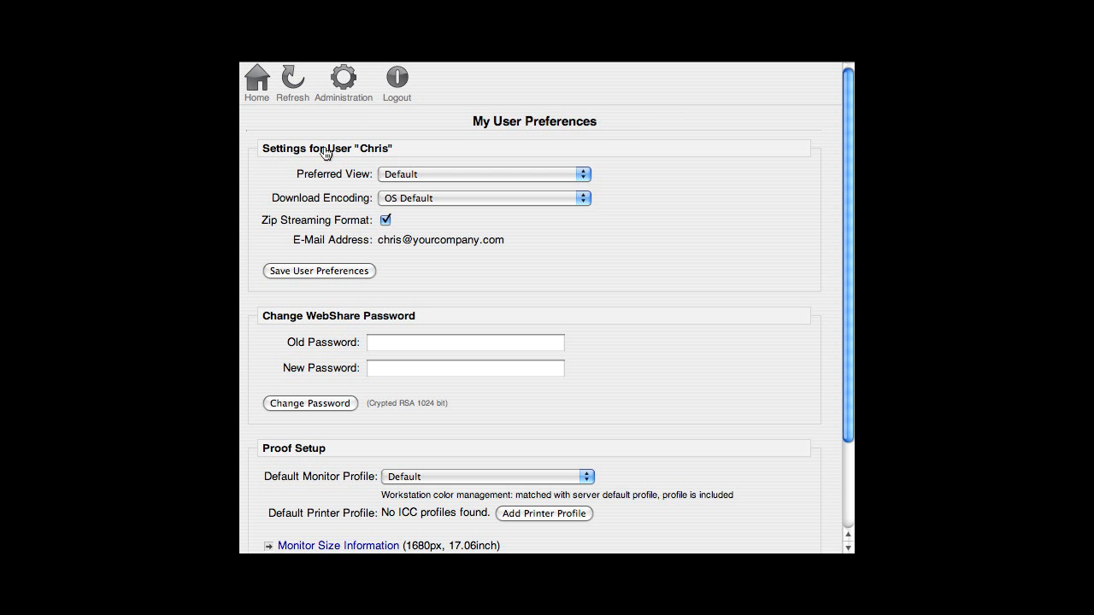
scroll(down, 3)
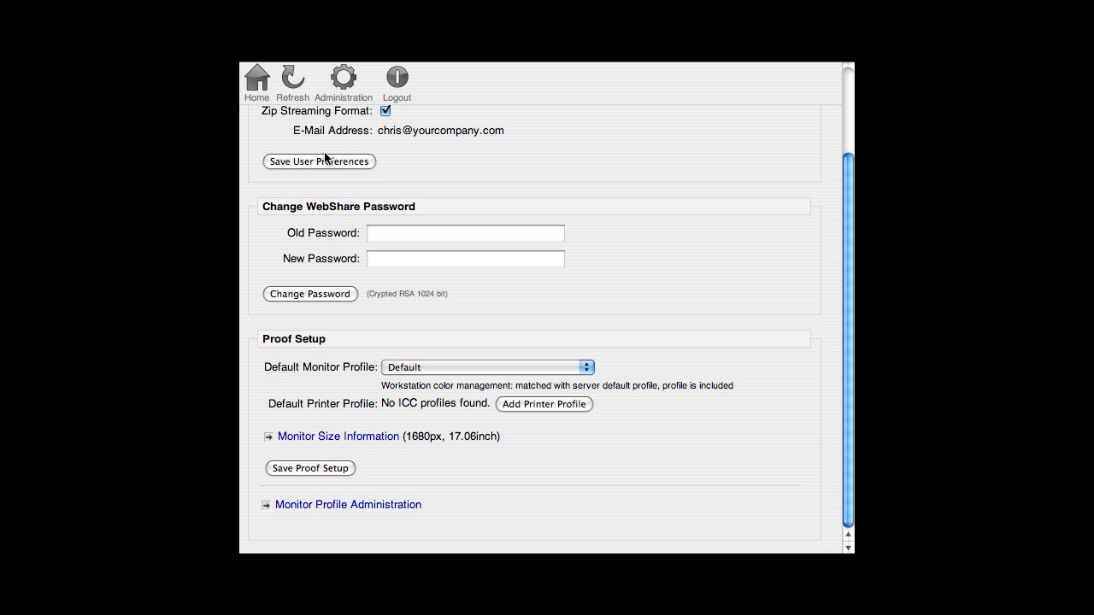
mouse_move(290, 349)
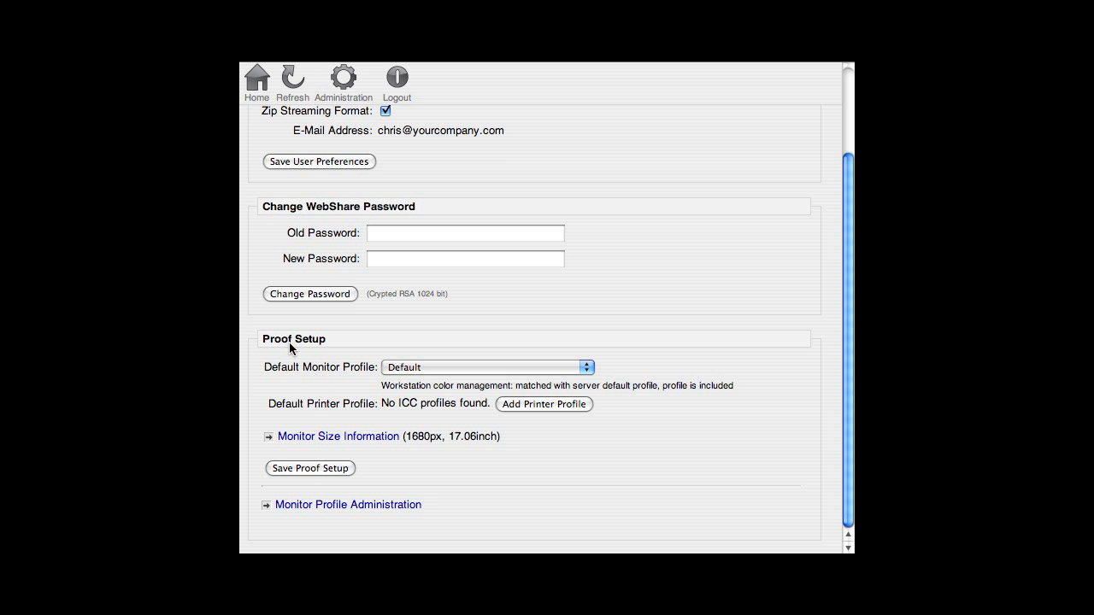
mouse_move(446, 407)
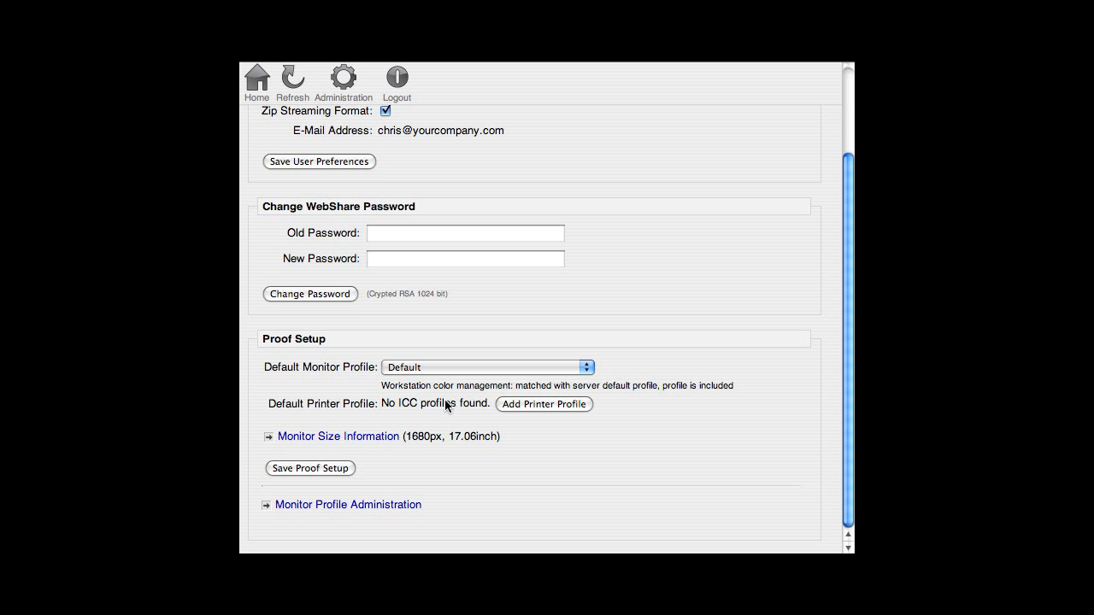
click(543, 404)
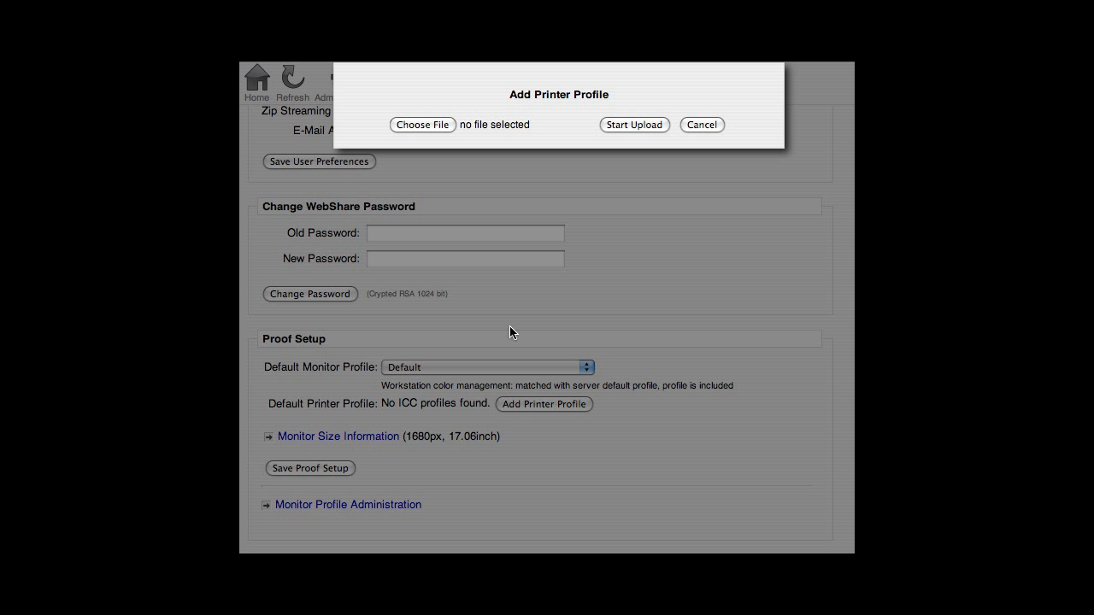
click(422, 123)
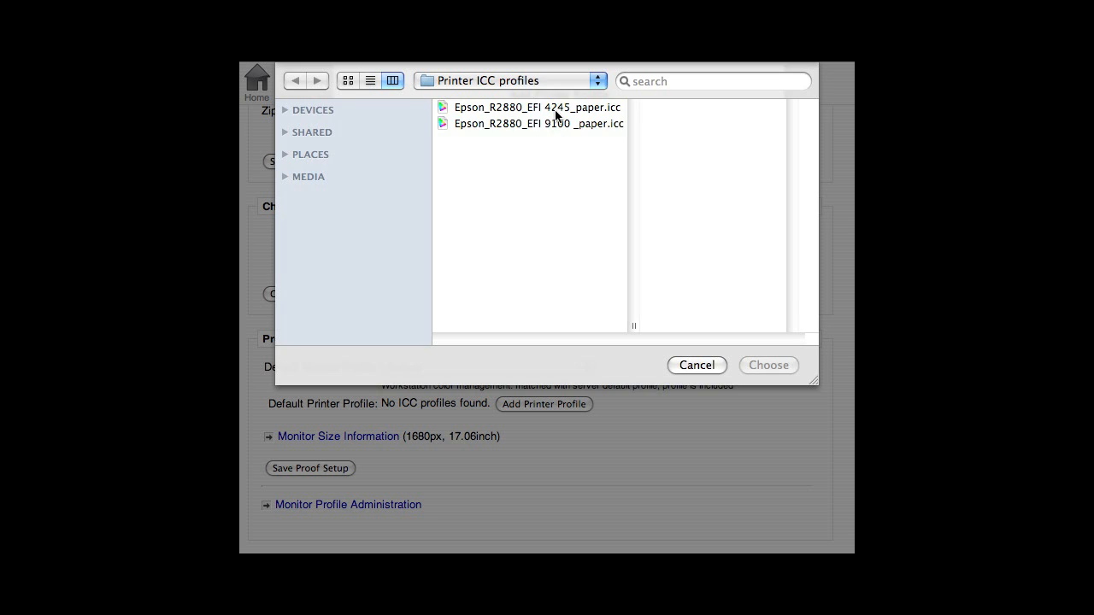
click(537, 106)
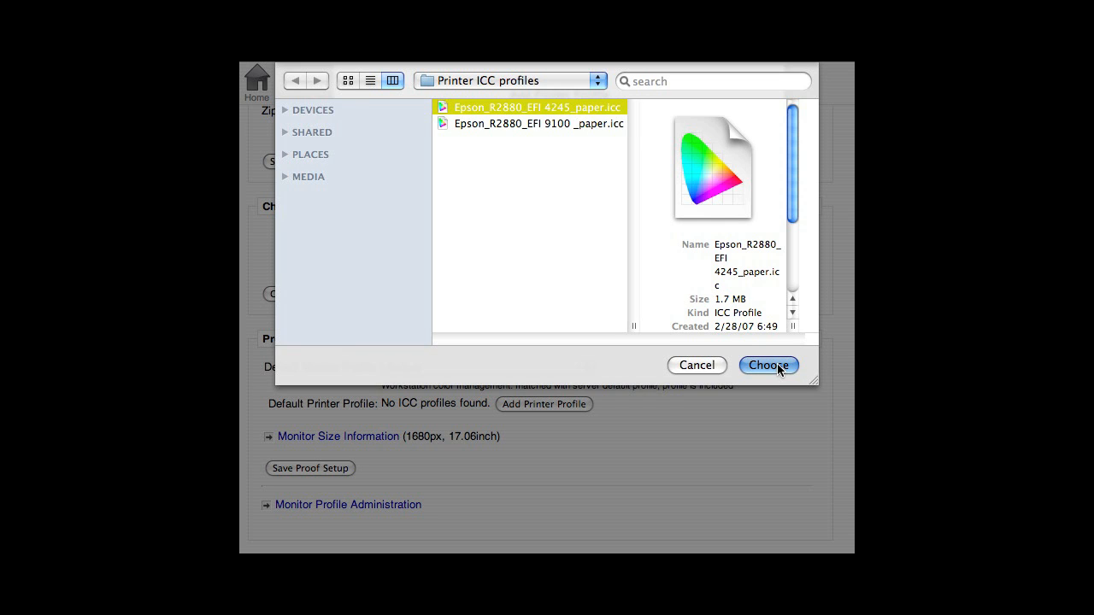
click(767, 366)
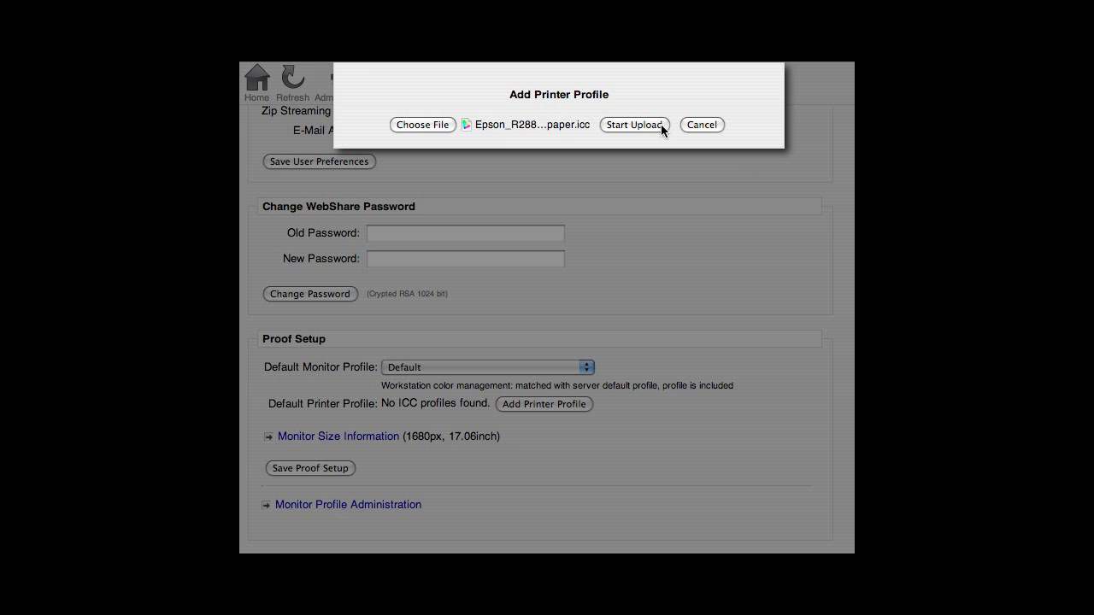
click(634, 125)
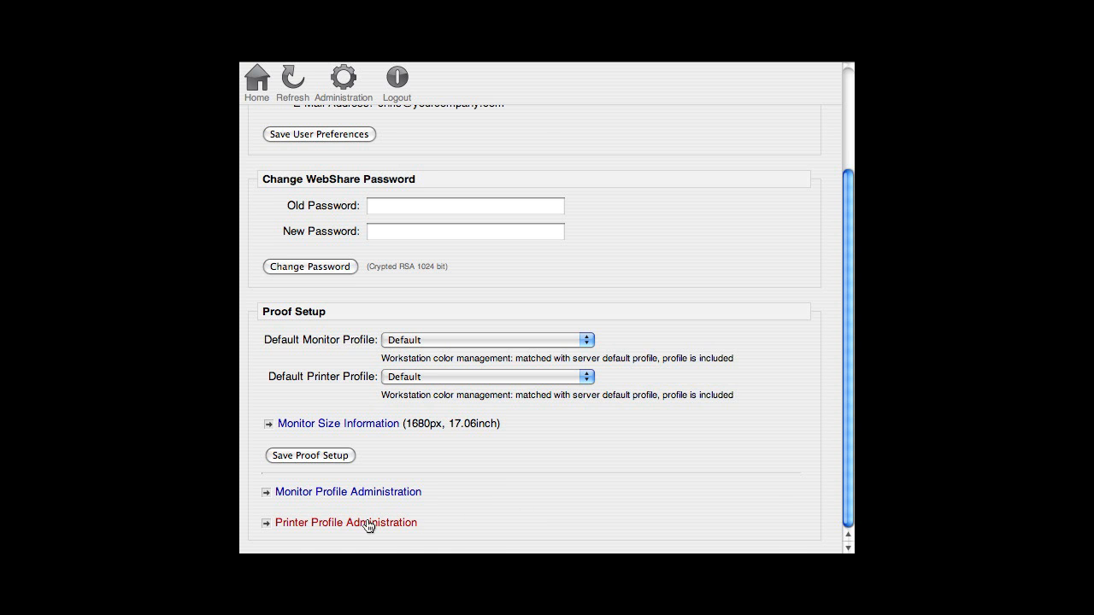
click(345, 523)
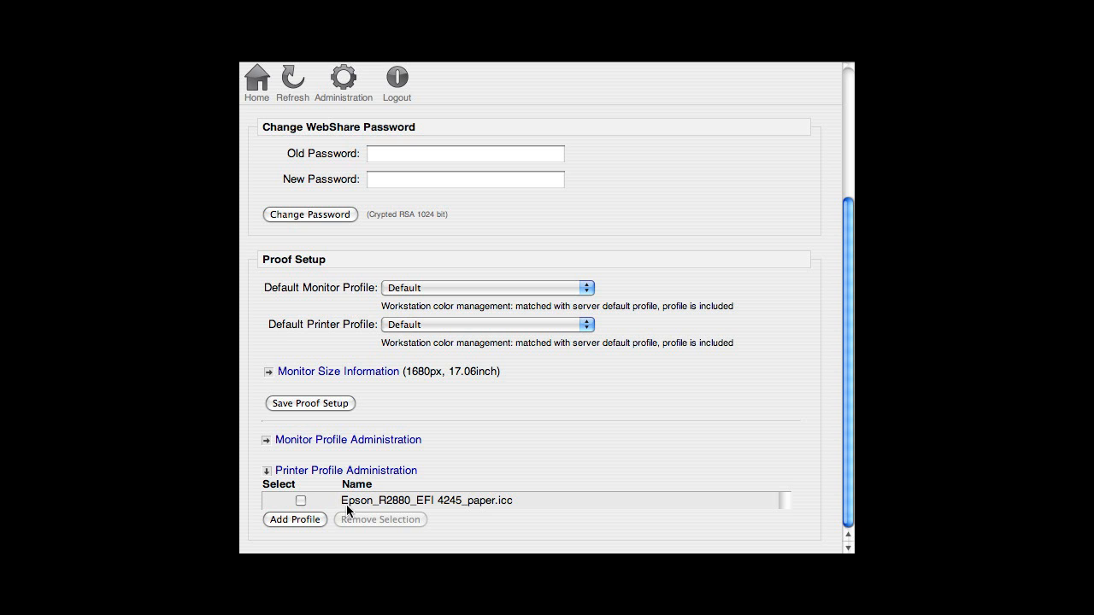
mouse_move(420, 410)
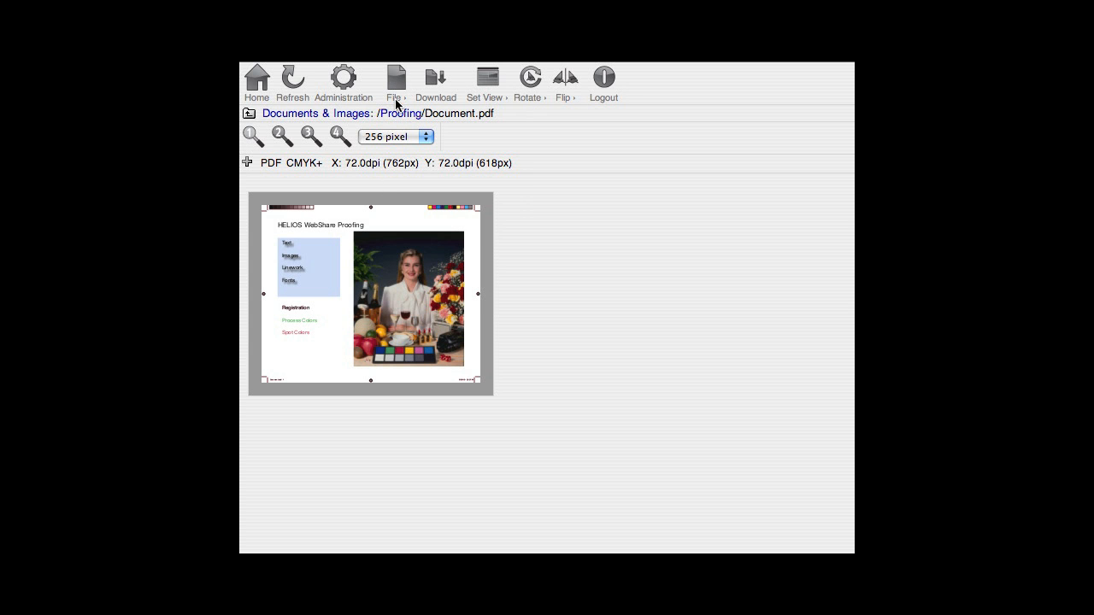
Step: Choose the uploaded Epson 4245 paper profile as Printer ICC Profile in the proof print settings
click(397, 82)
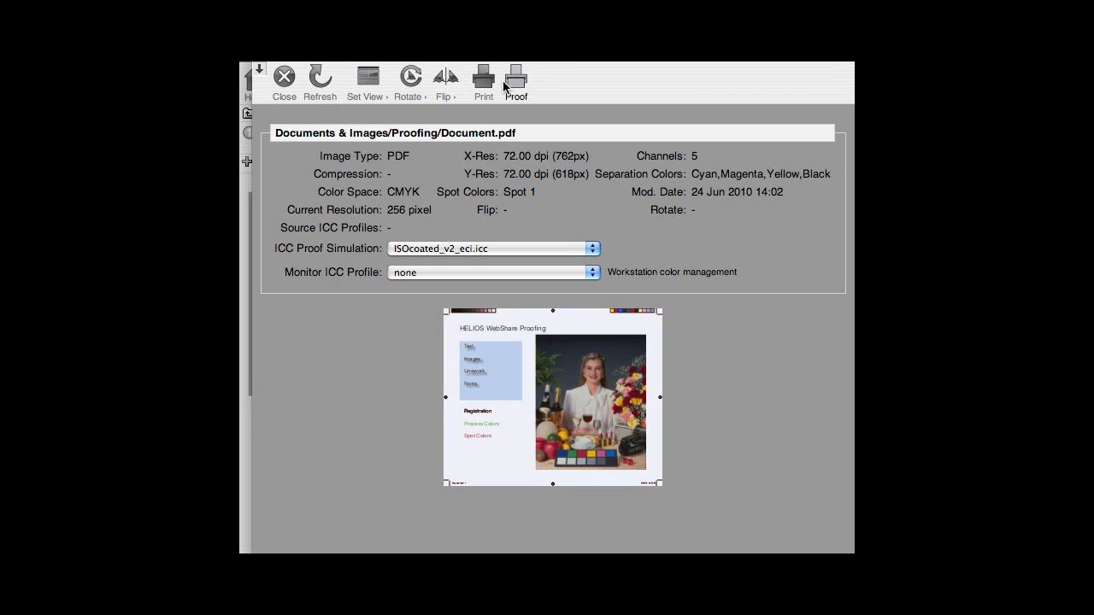
click(517, 77)
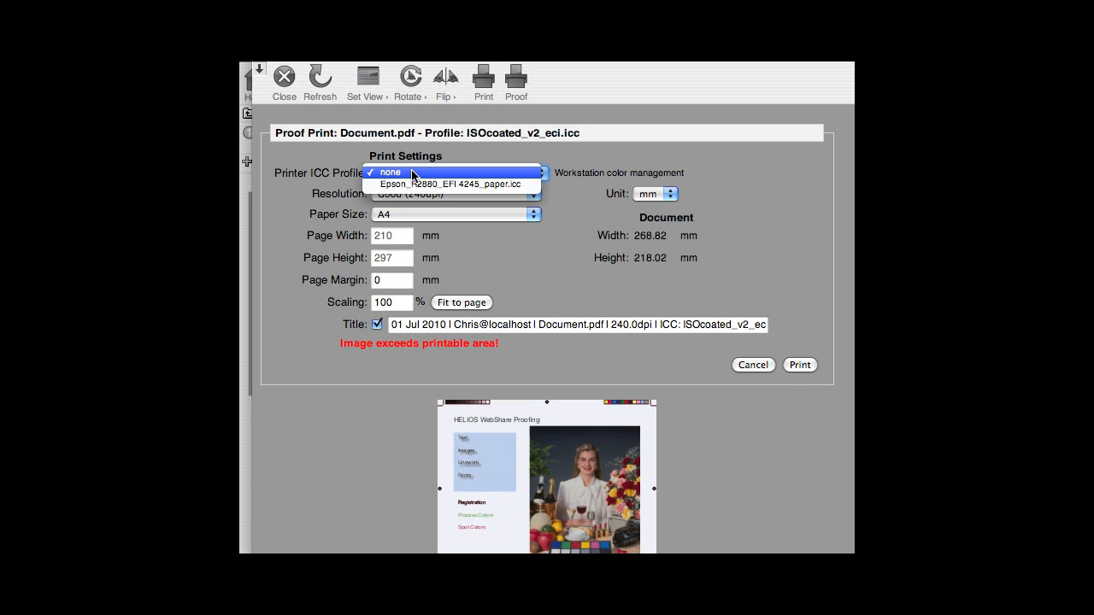
click(389, 171)
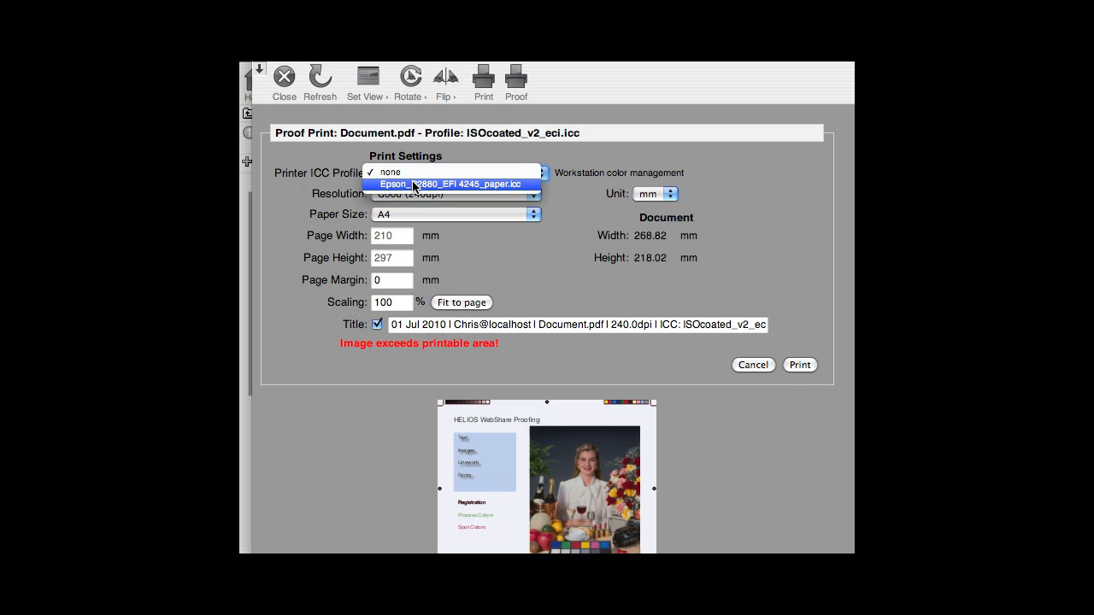
click(451, 184)
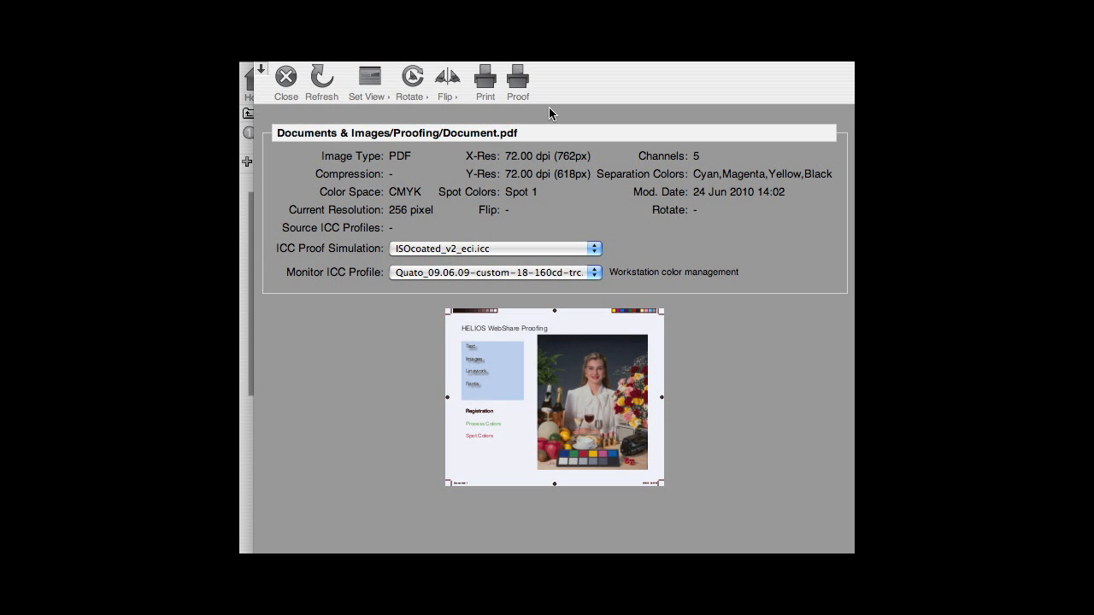
Step: Show Proof Color Options with the Cyan, Magenta, Yellow, Black and Spot 1 plates listed
click(367, 82)
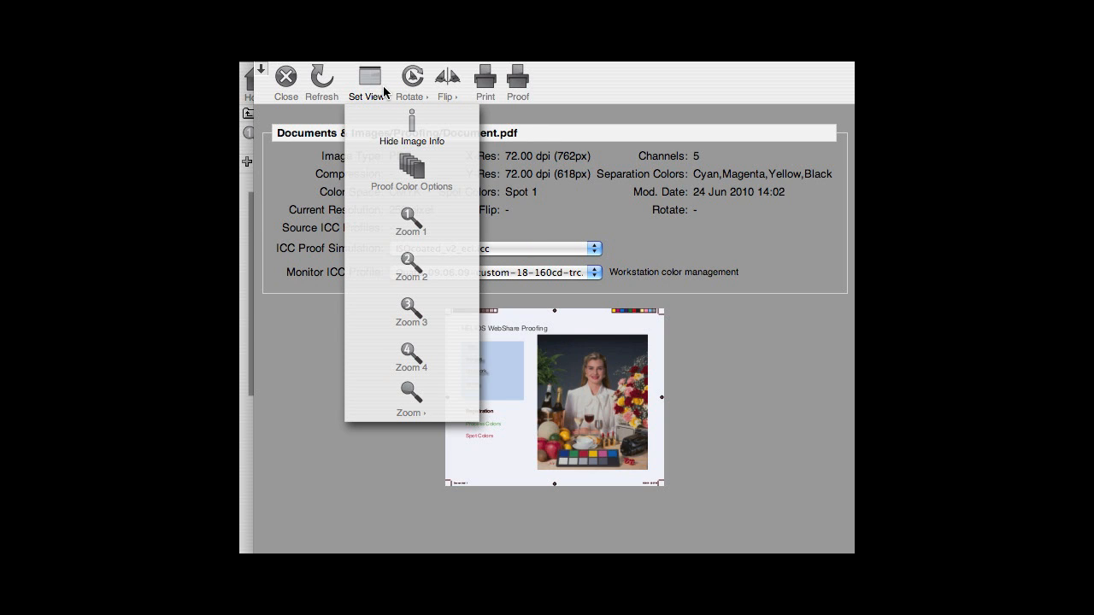
mouse_move(369, 82)
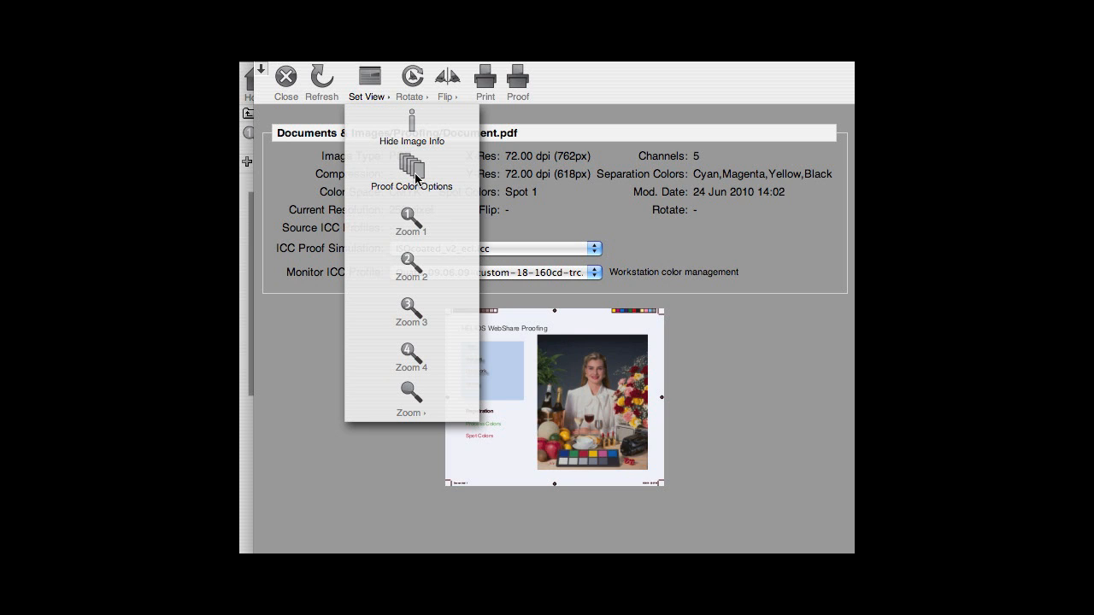
click(412, 170)
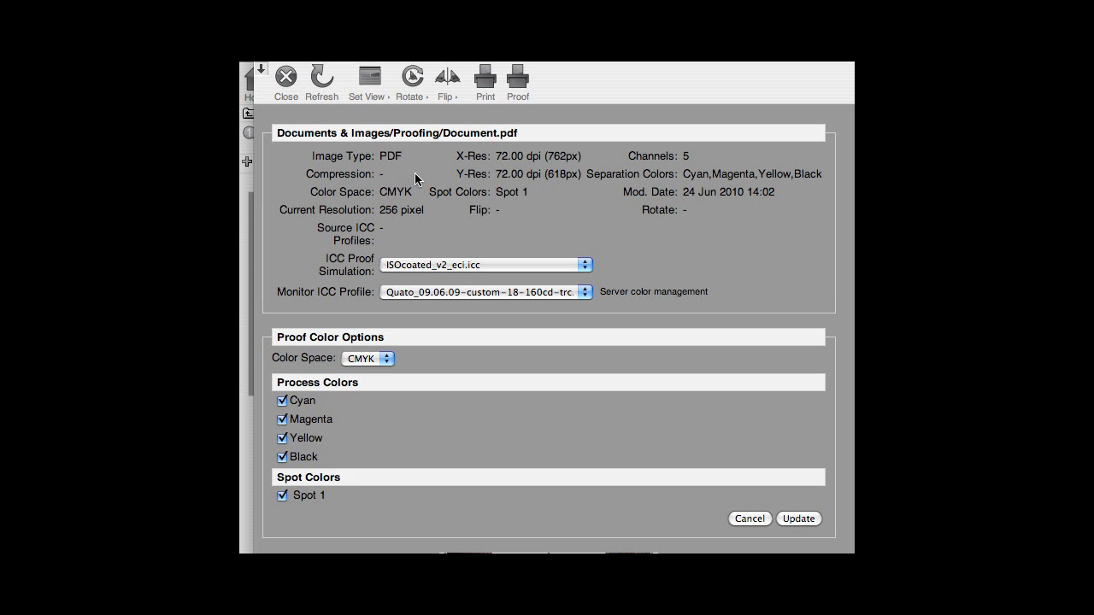
mouse_move(304, 265)
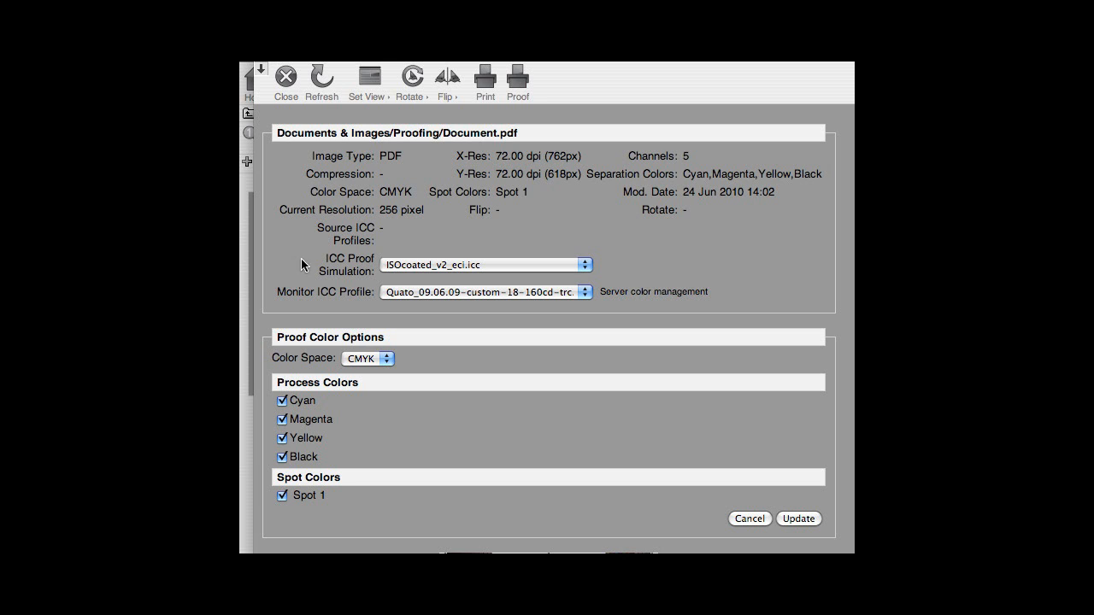
double_click(291, 337)
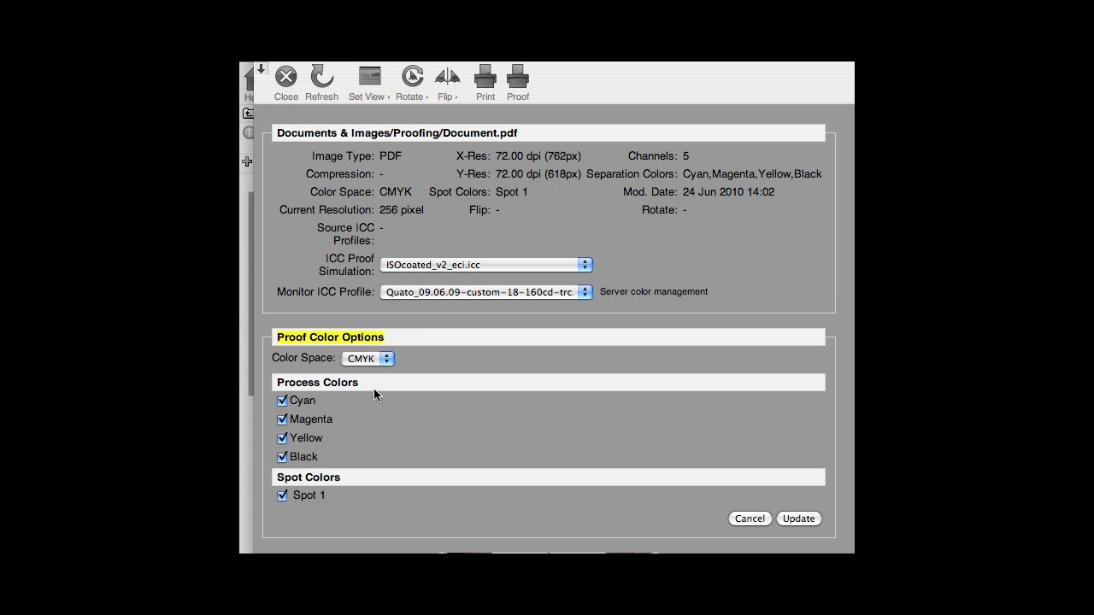
mouse_move(277, 386)
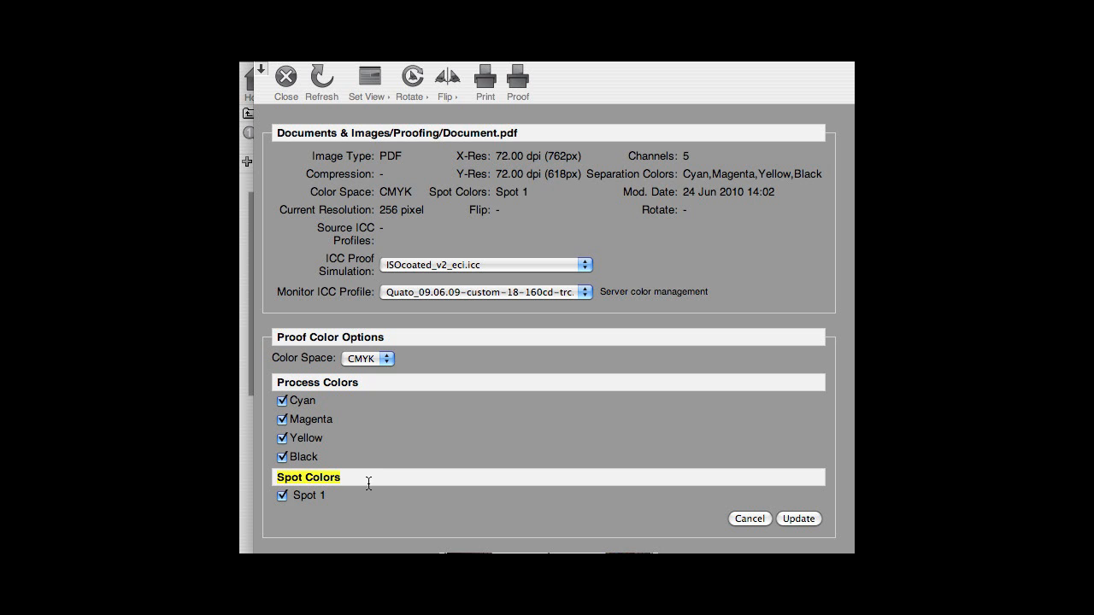
mouse_move(265, 72)
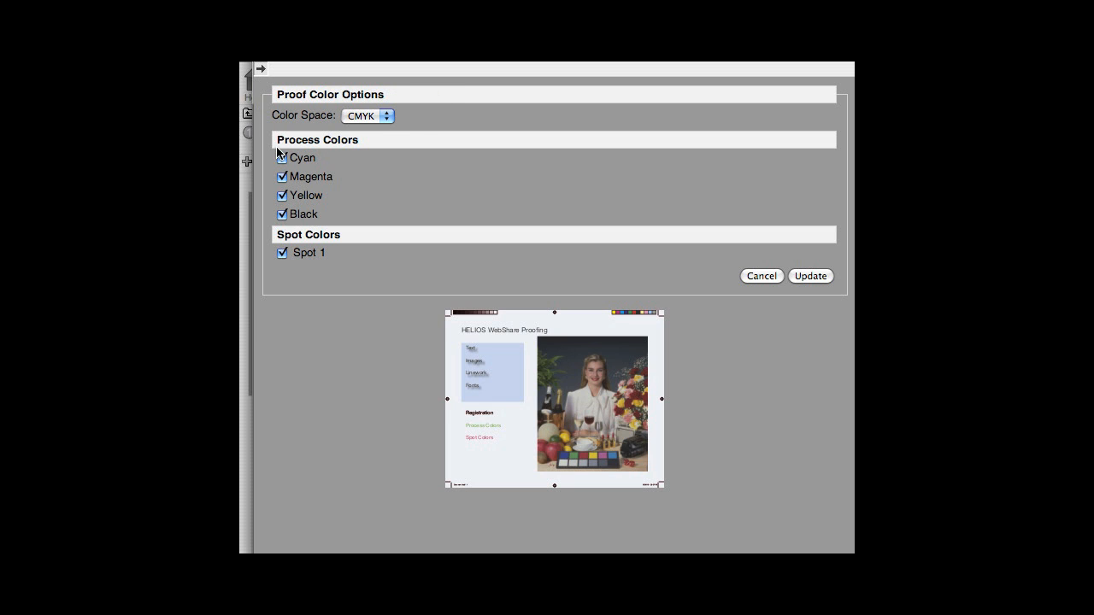
Step: Preview the black plate alone by switching off CMY and Spot 1 and updating
click(282, 157)
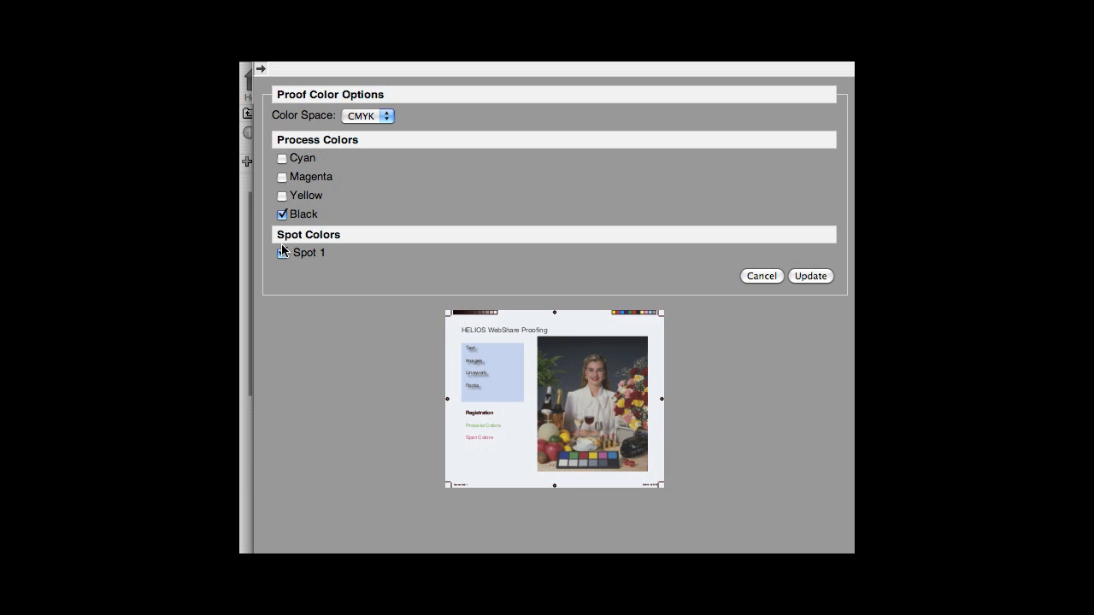
click(282, 253)
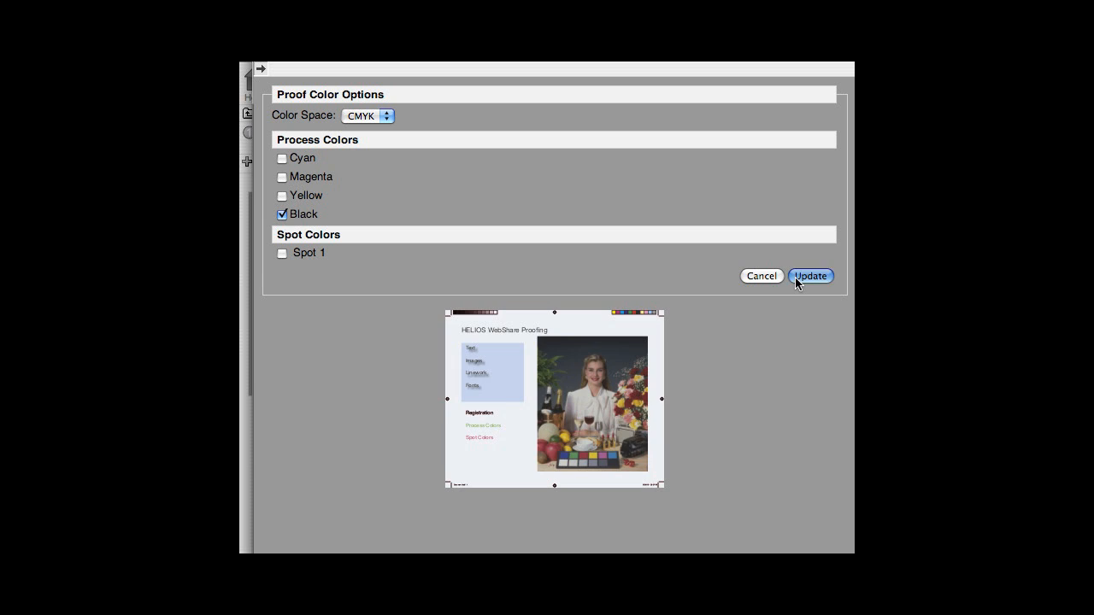
click(810, 277)
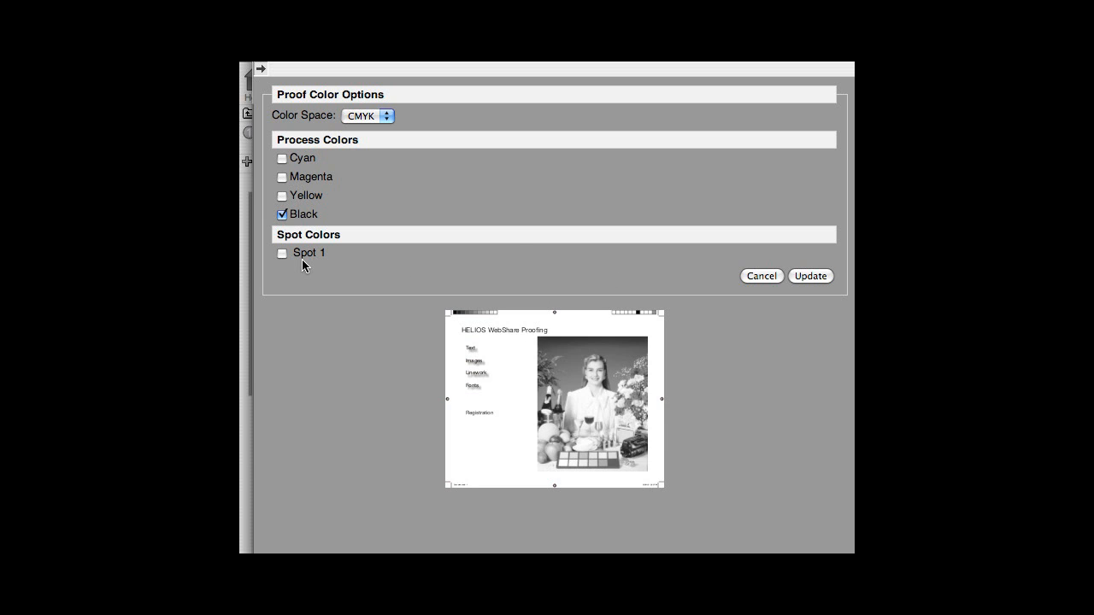
Step: Preview Spot 1 alone, then only the cyan, magenta and yellow plates
click(282, 253)
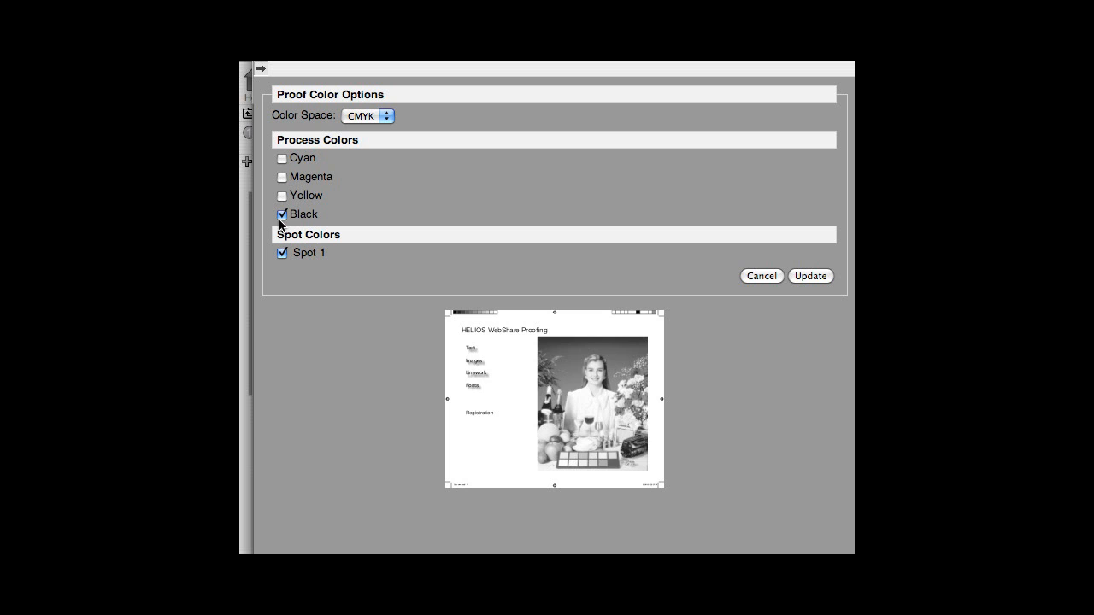
click(282, 215)
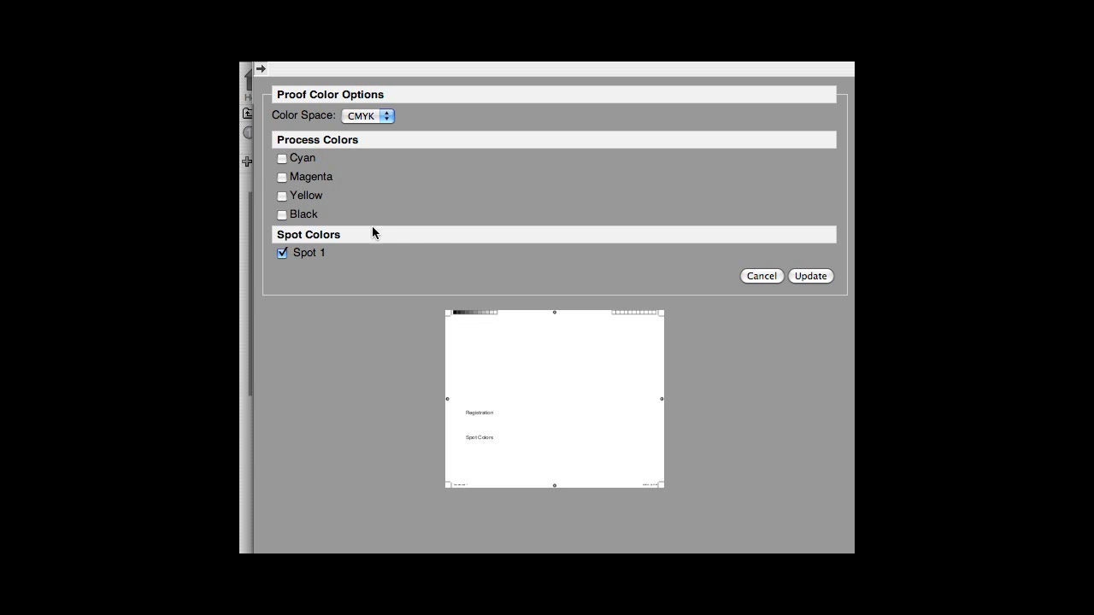
click(283, 195)
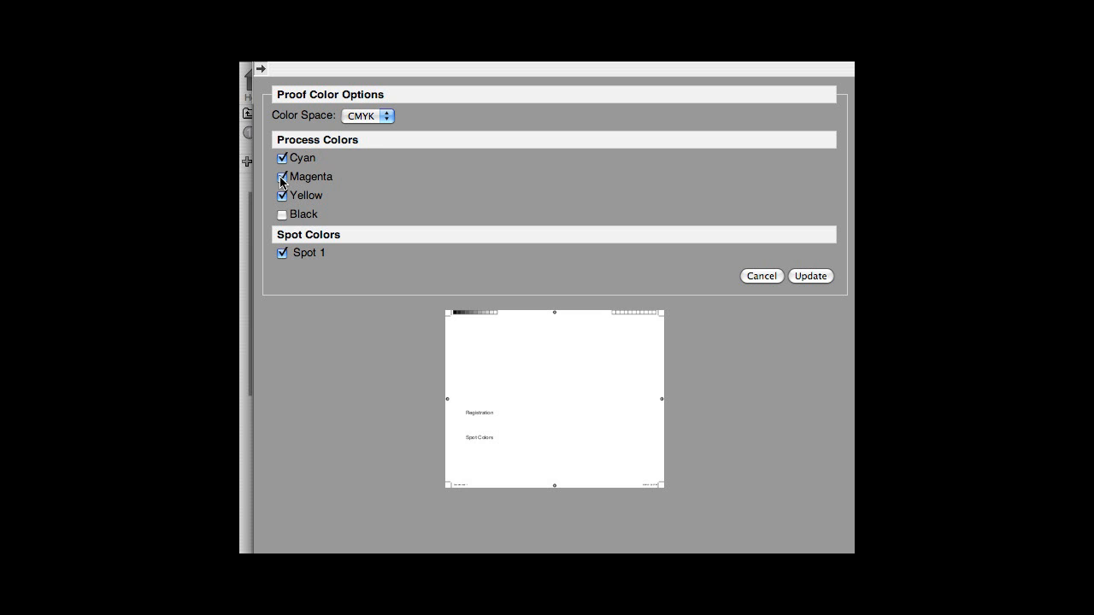
click(282, 253)
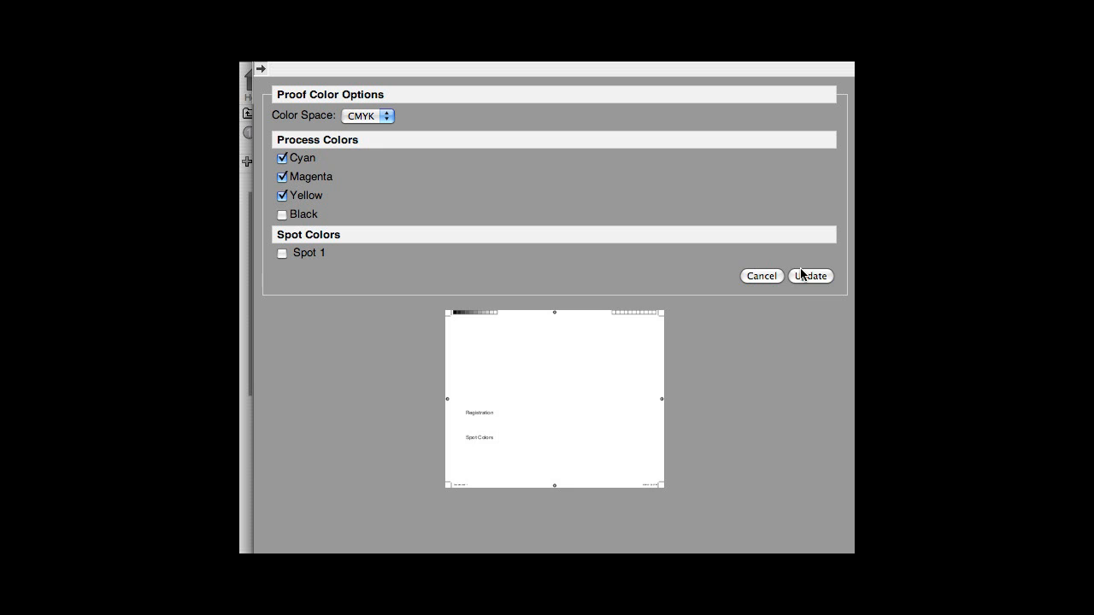
click(810, 275)
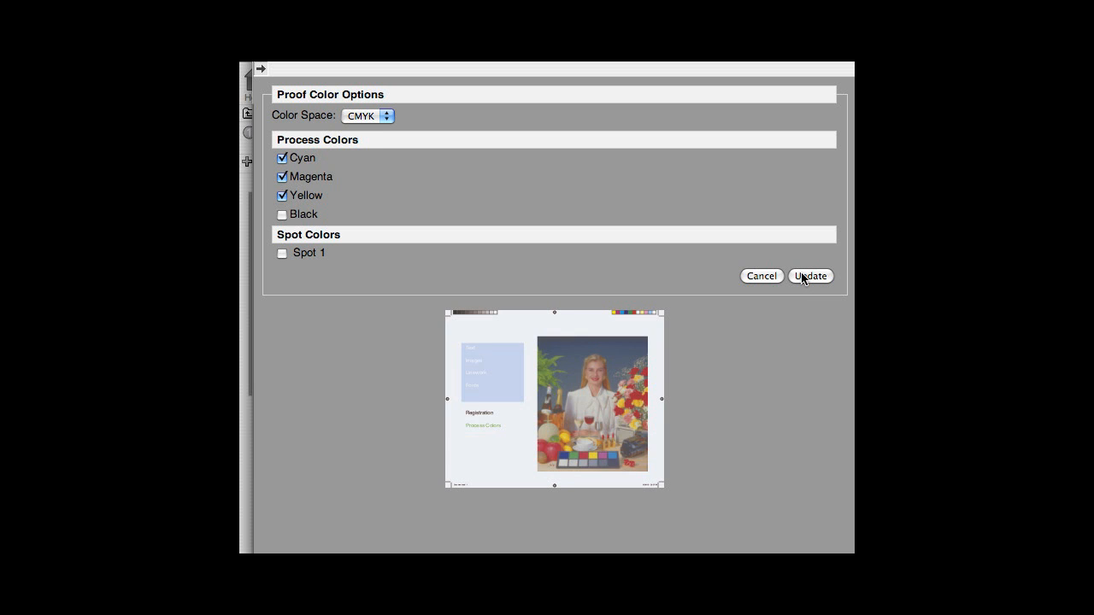